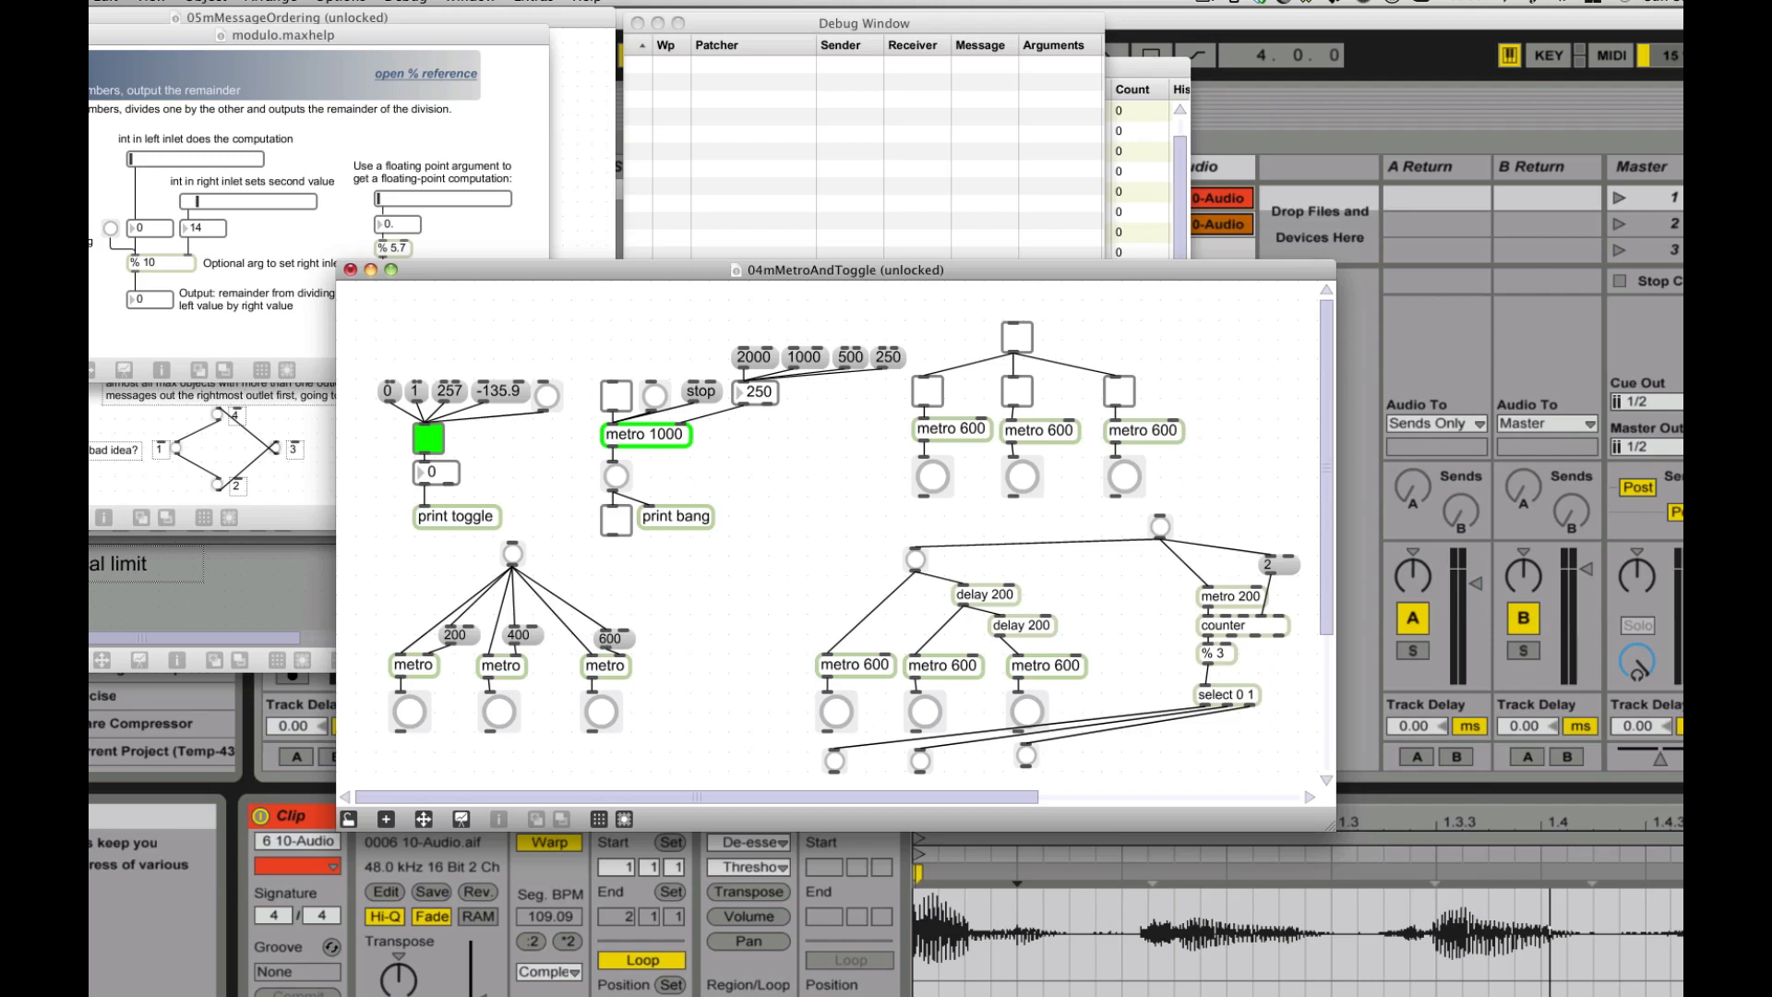
{"action": "mouse_move", "coordinate": [569, 409]}
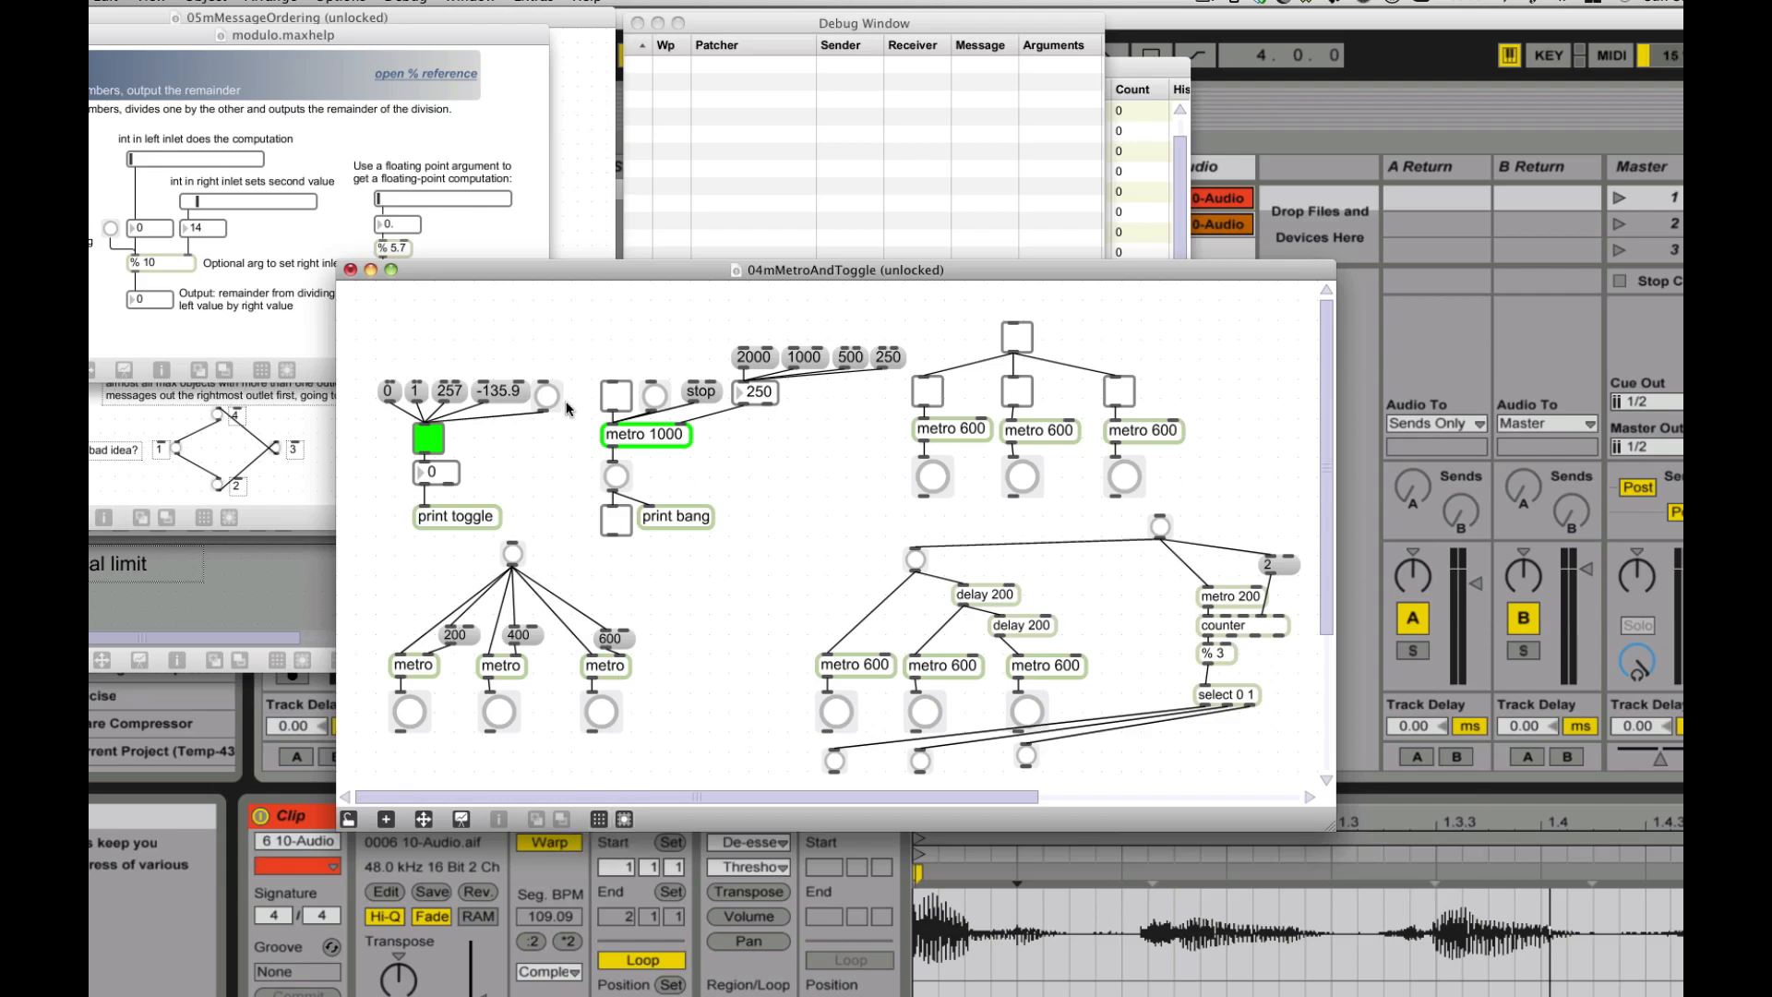
Step: Lock the patcher, then switch the toggle on, off with a 0, and back on
{"action": "left_click", "coordinate": [587, 4]}
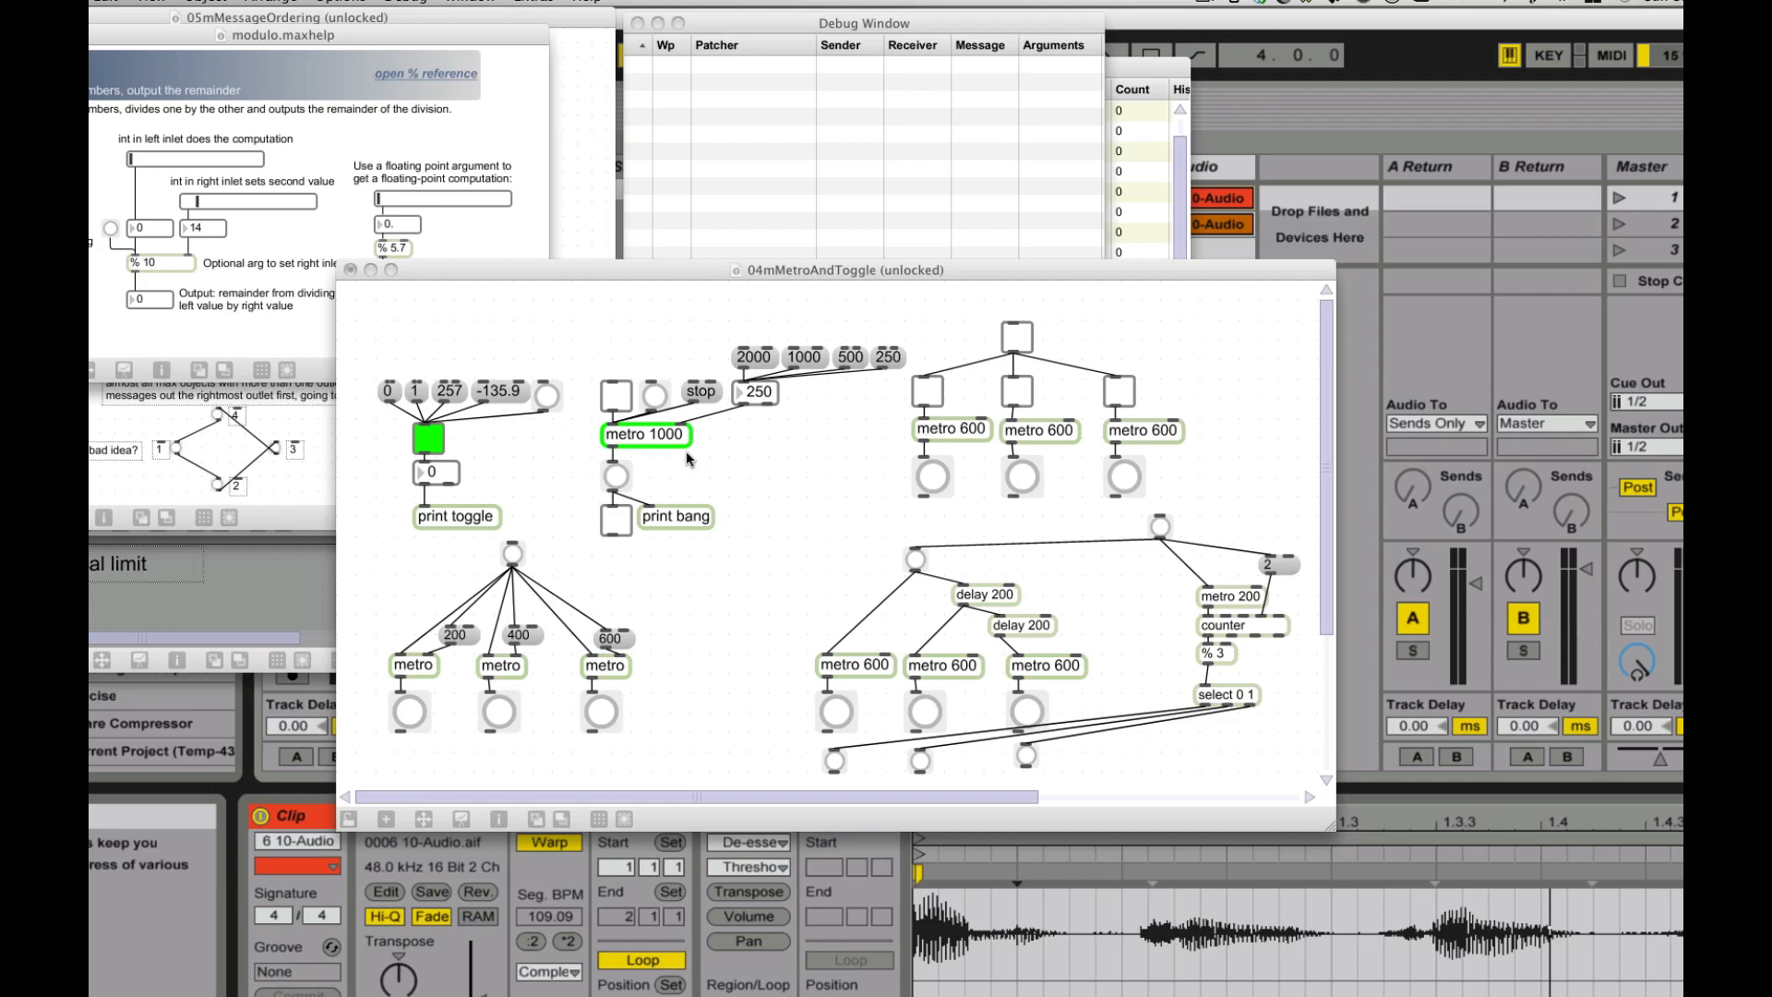
{"action": "mouse_move", "coordinate": [1102, 599]}
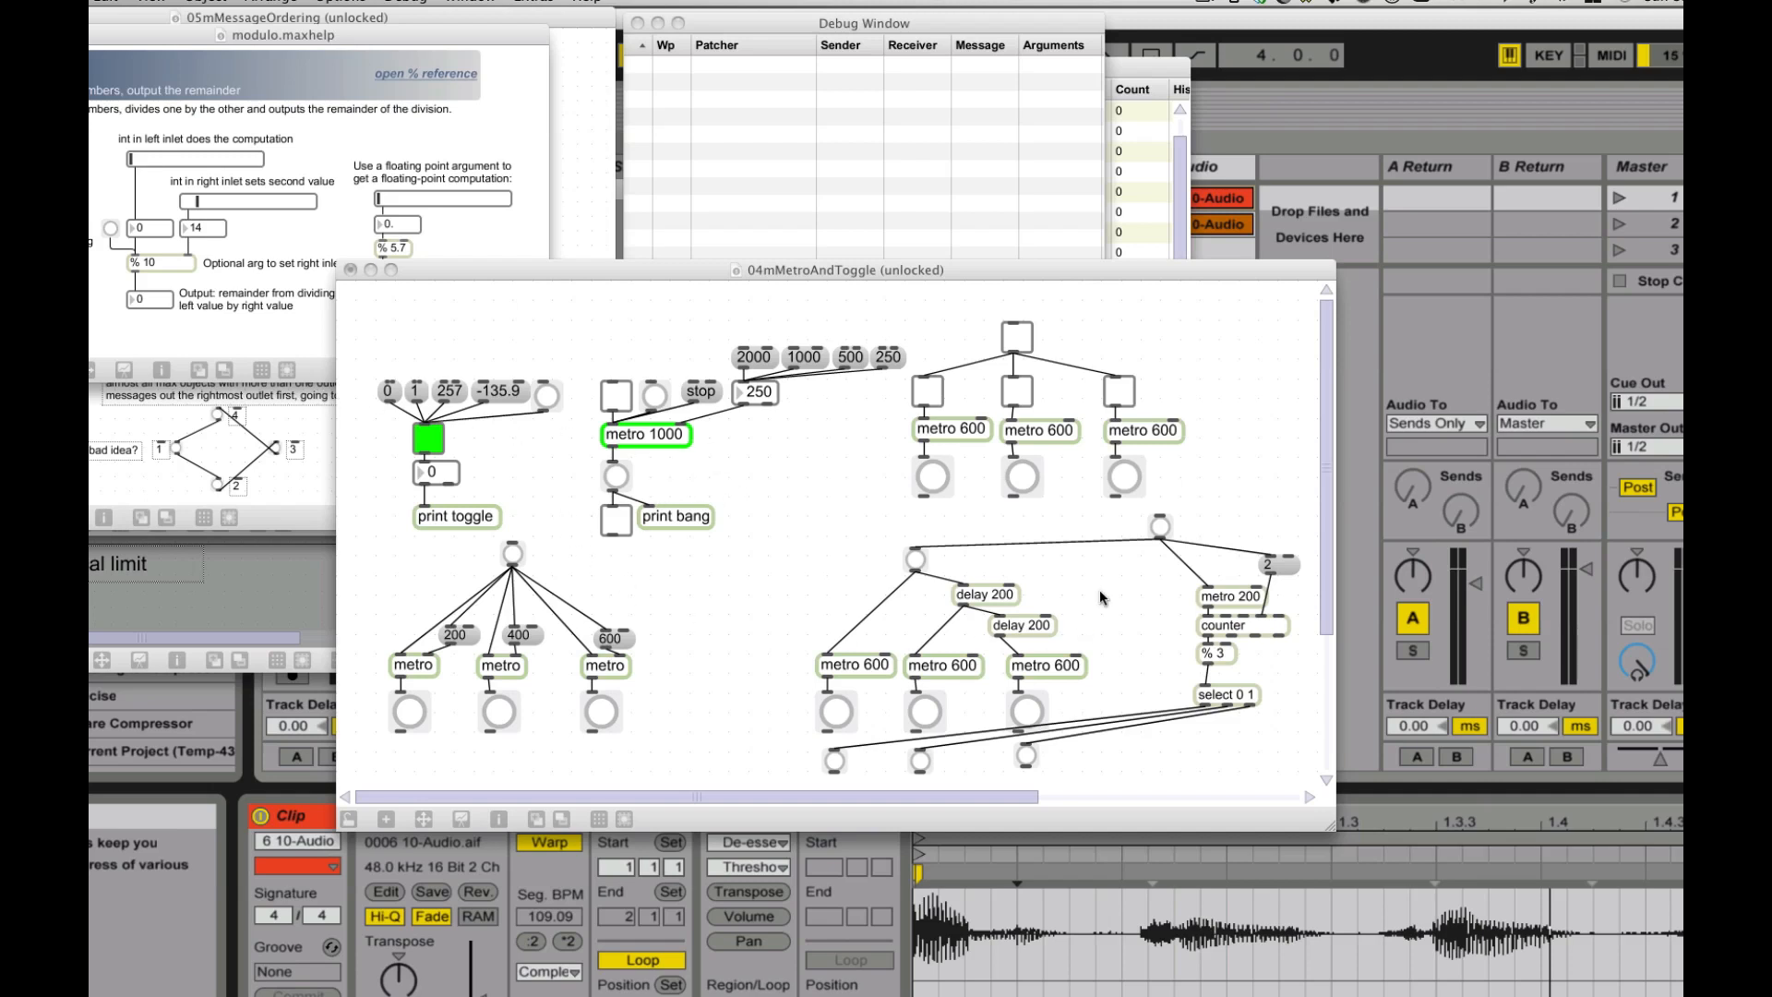
{"action": "mouse_move", "coordinate": [741, 497]}
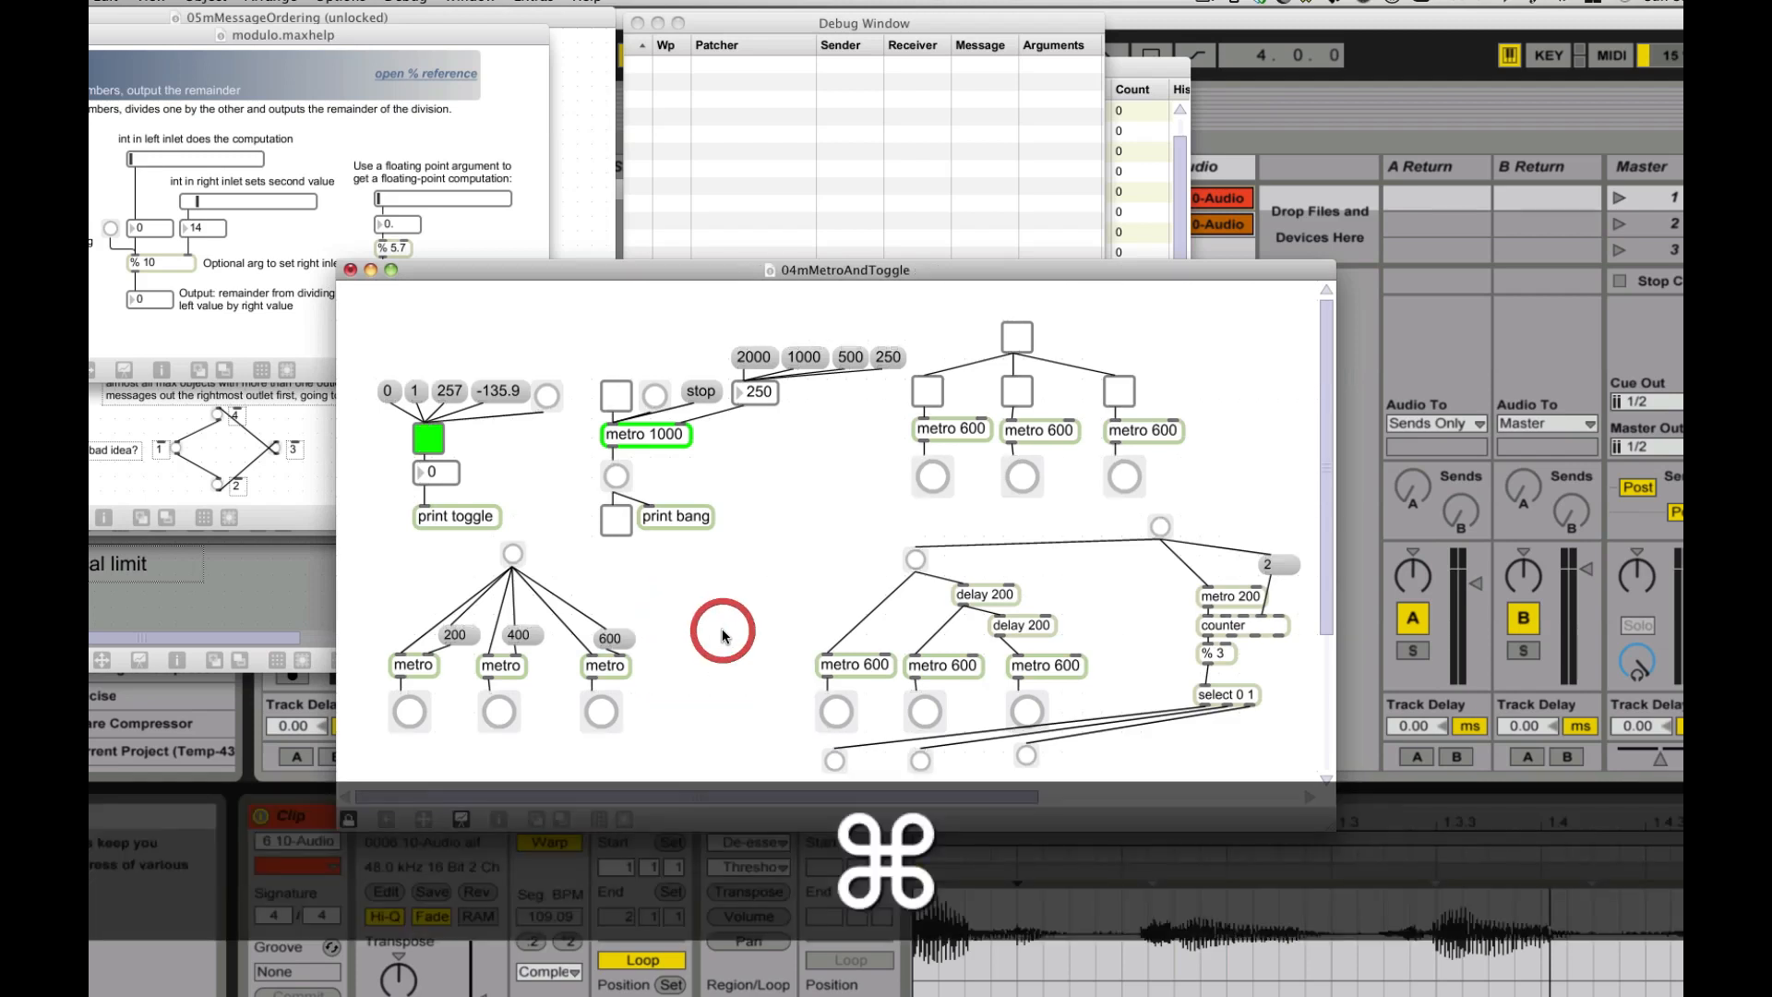
{"action": "mouse_move", "coordinate": [553, 503]}
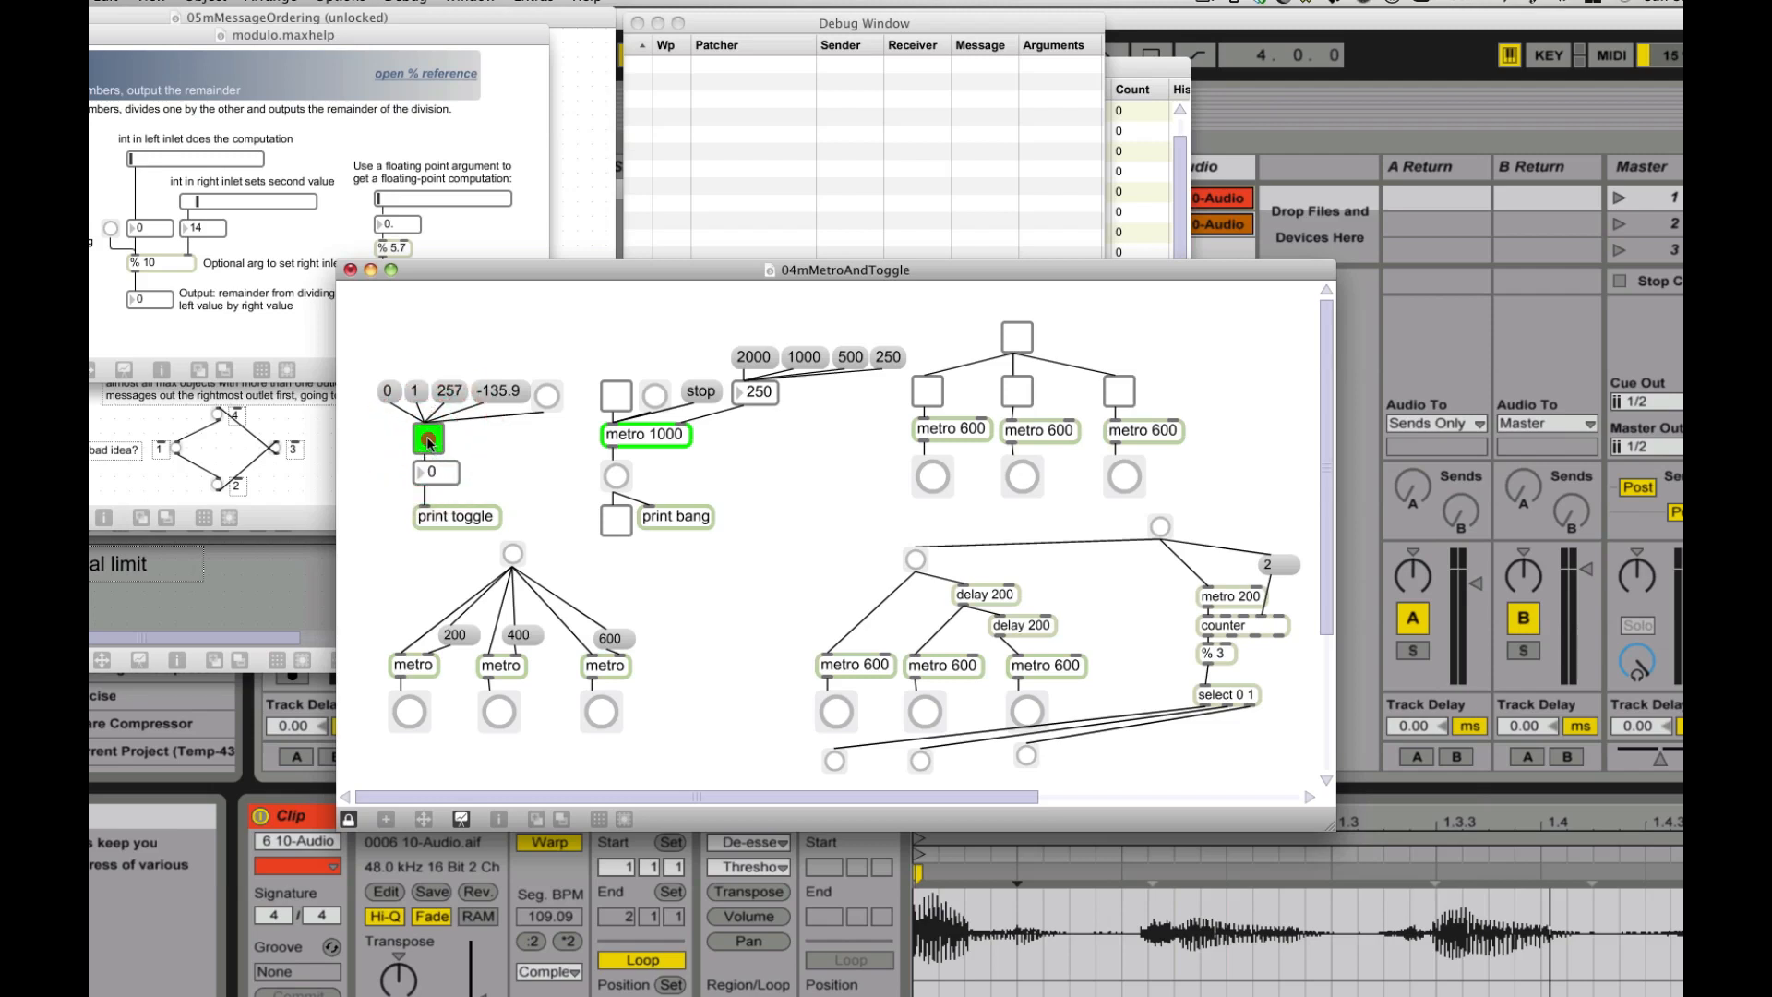
{"action": "left_click", "coordinate": [427, 438]}
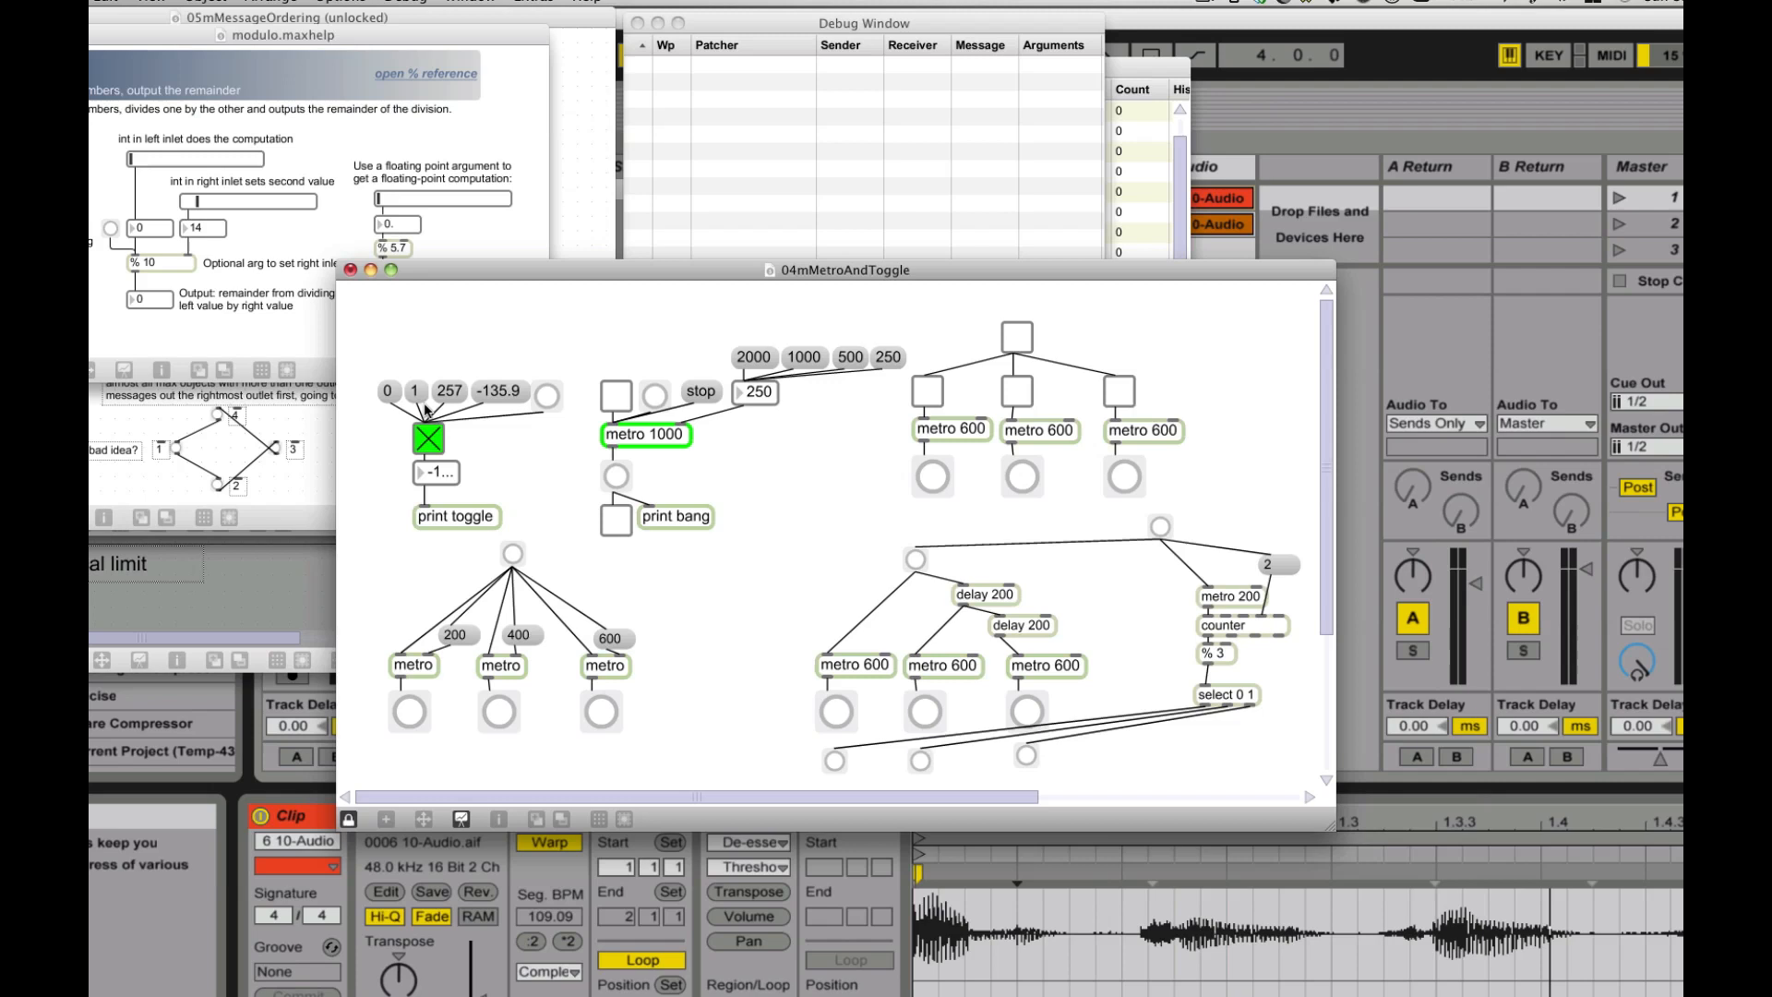
{"action": "left_click", "coordinate": [427, 439]}
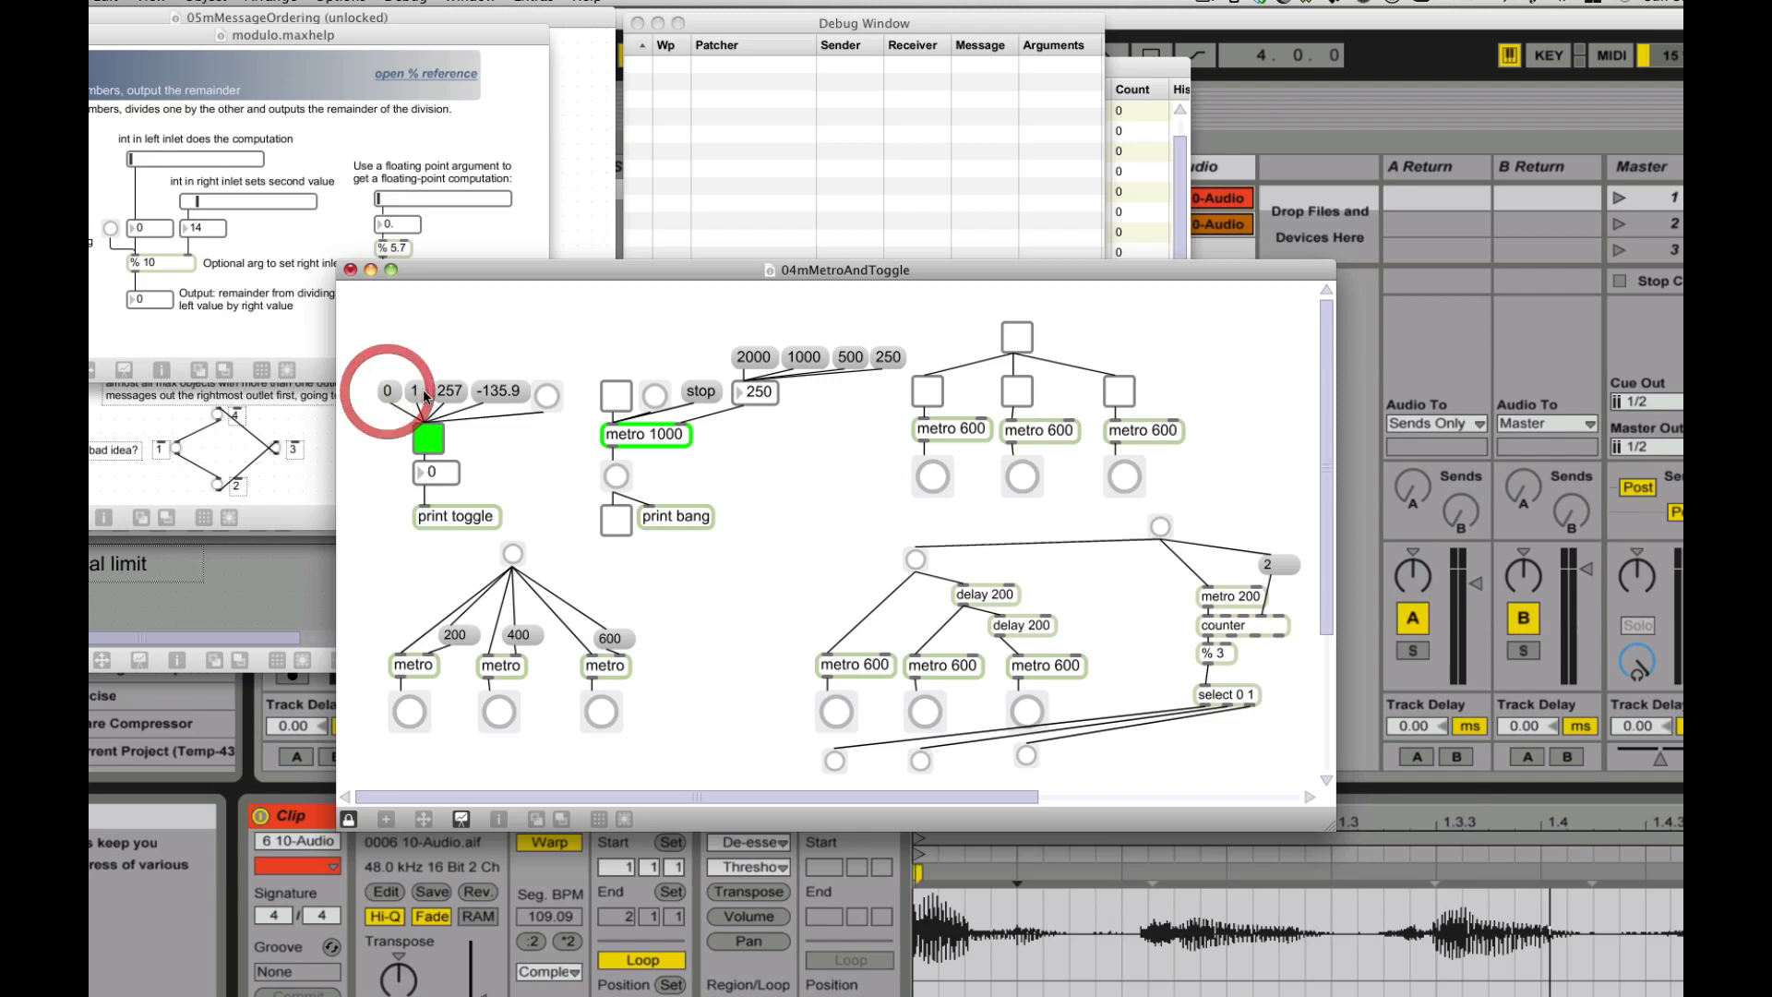
{"action": "left_click", "coordinate": [428, 437]}
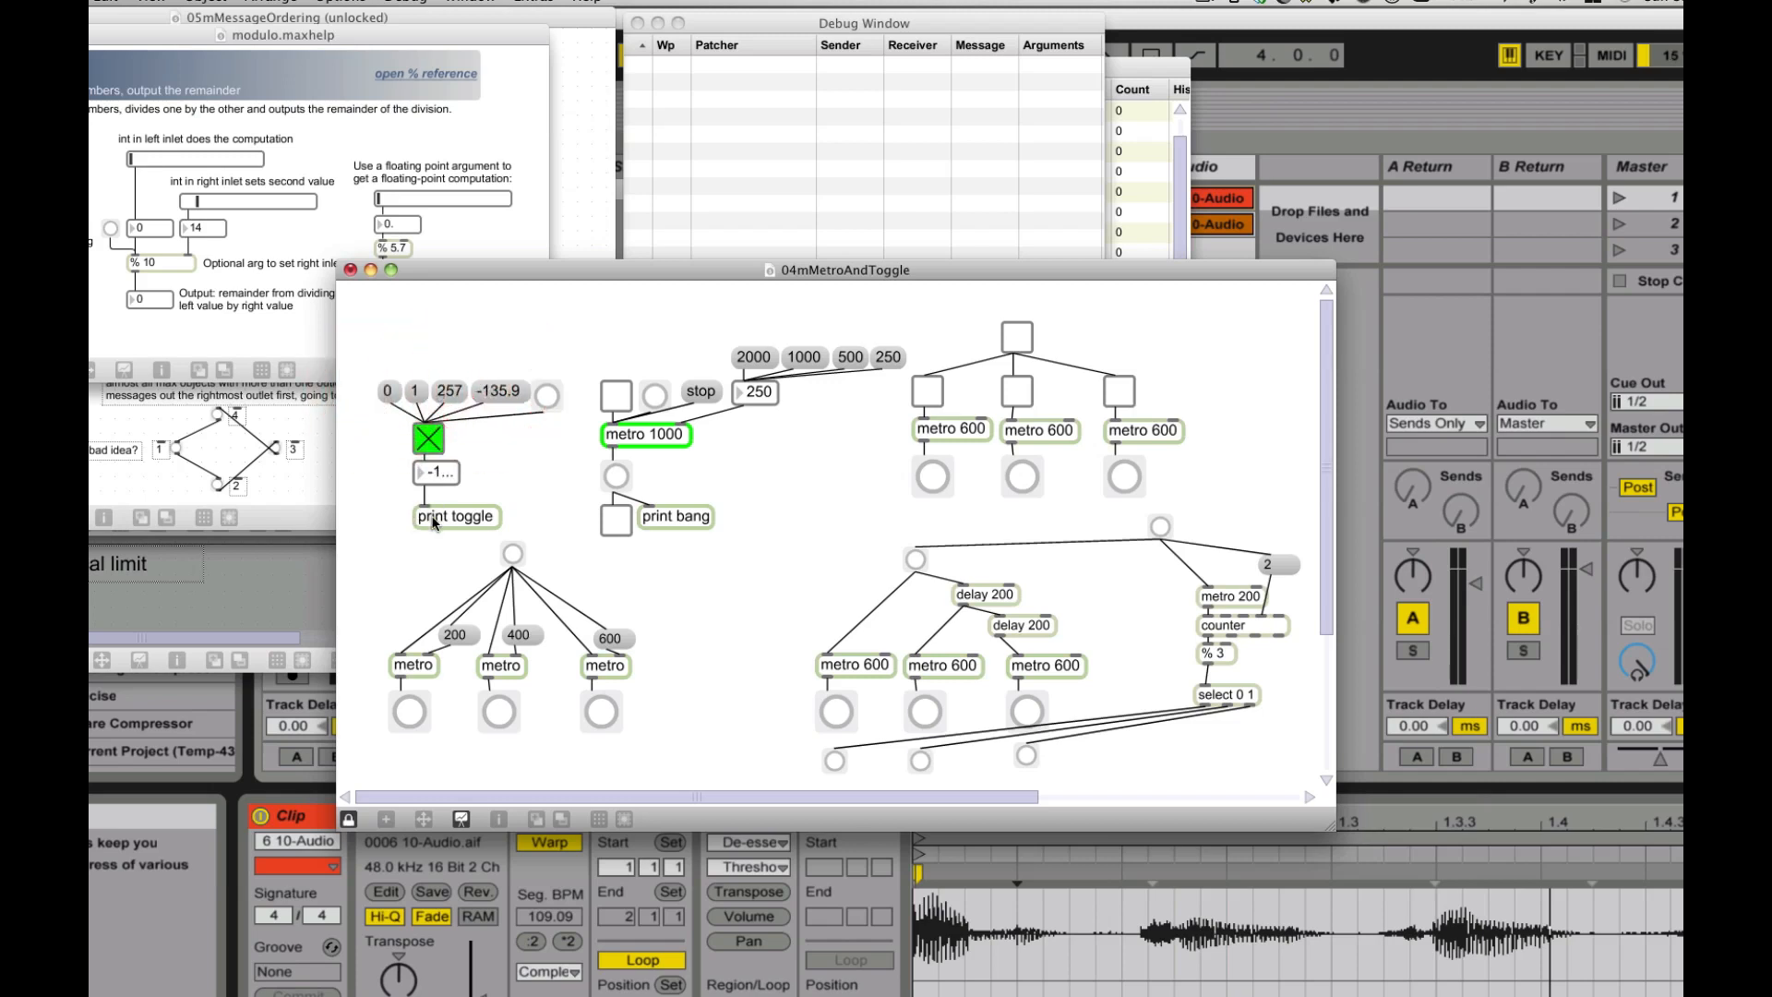
{"action": "left_click", "coordinate": [467, 2]}
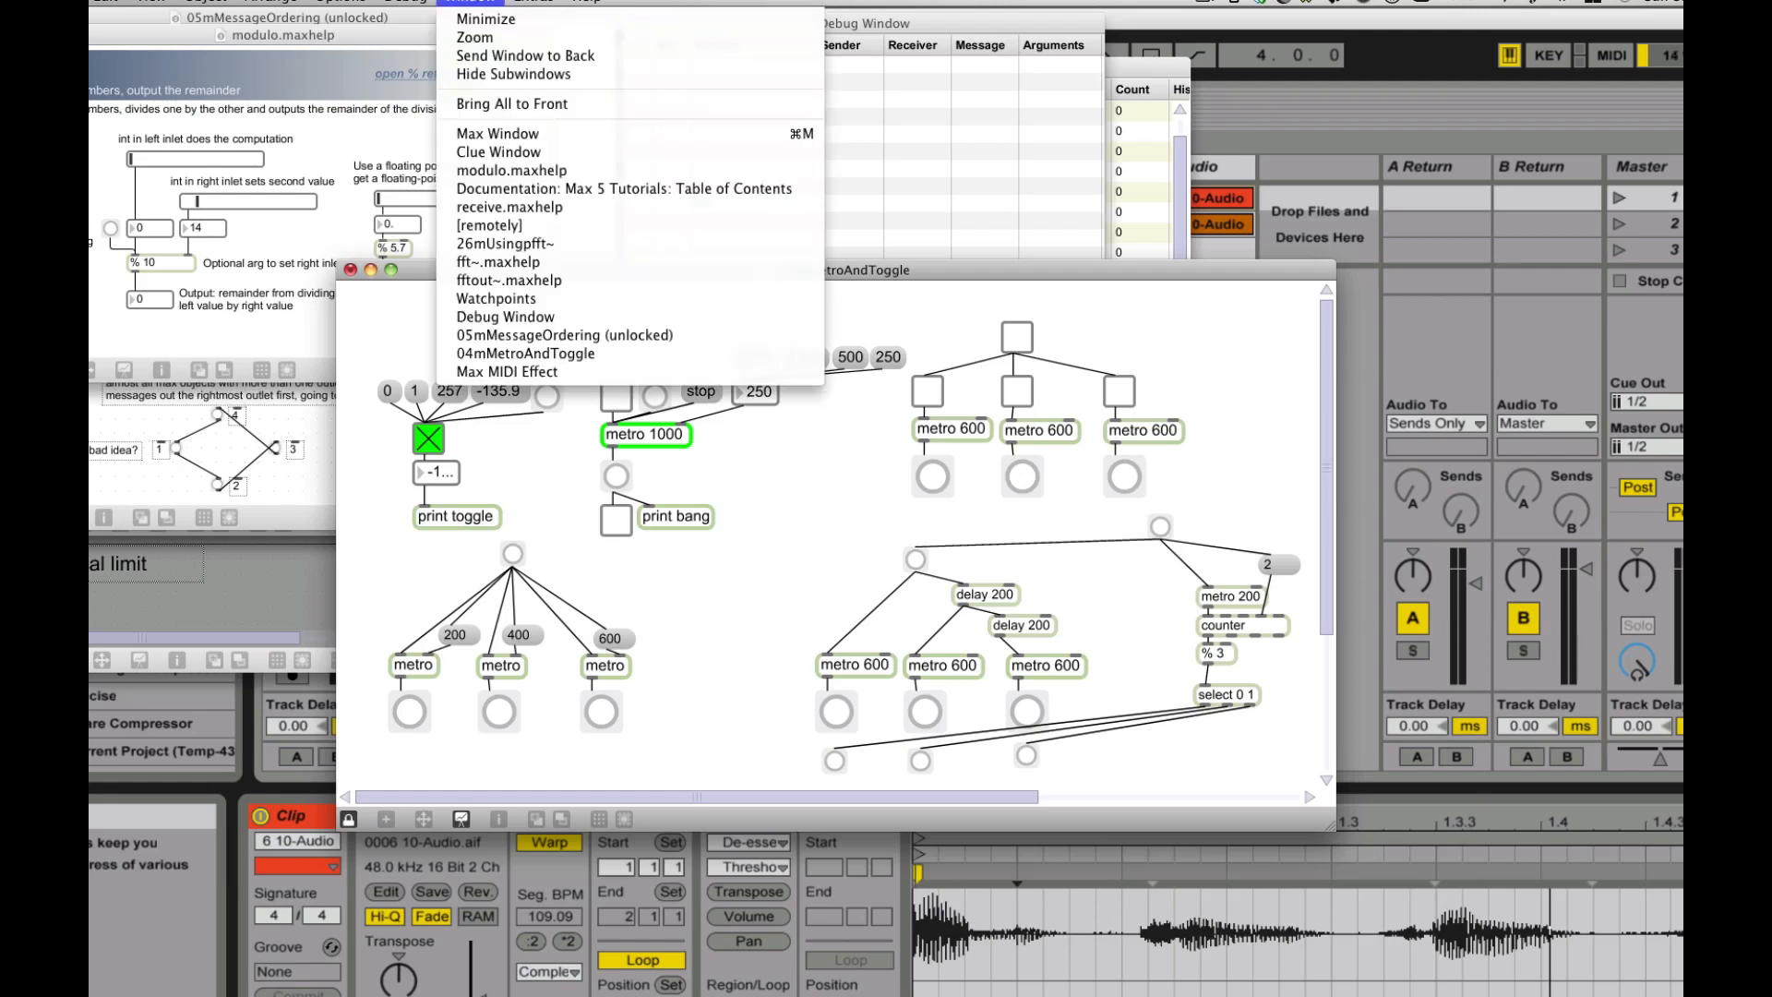
{"action": "mouse_move", "coordinate": [498, 133]}
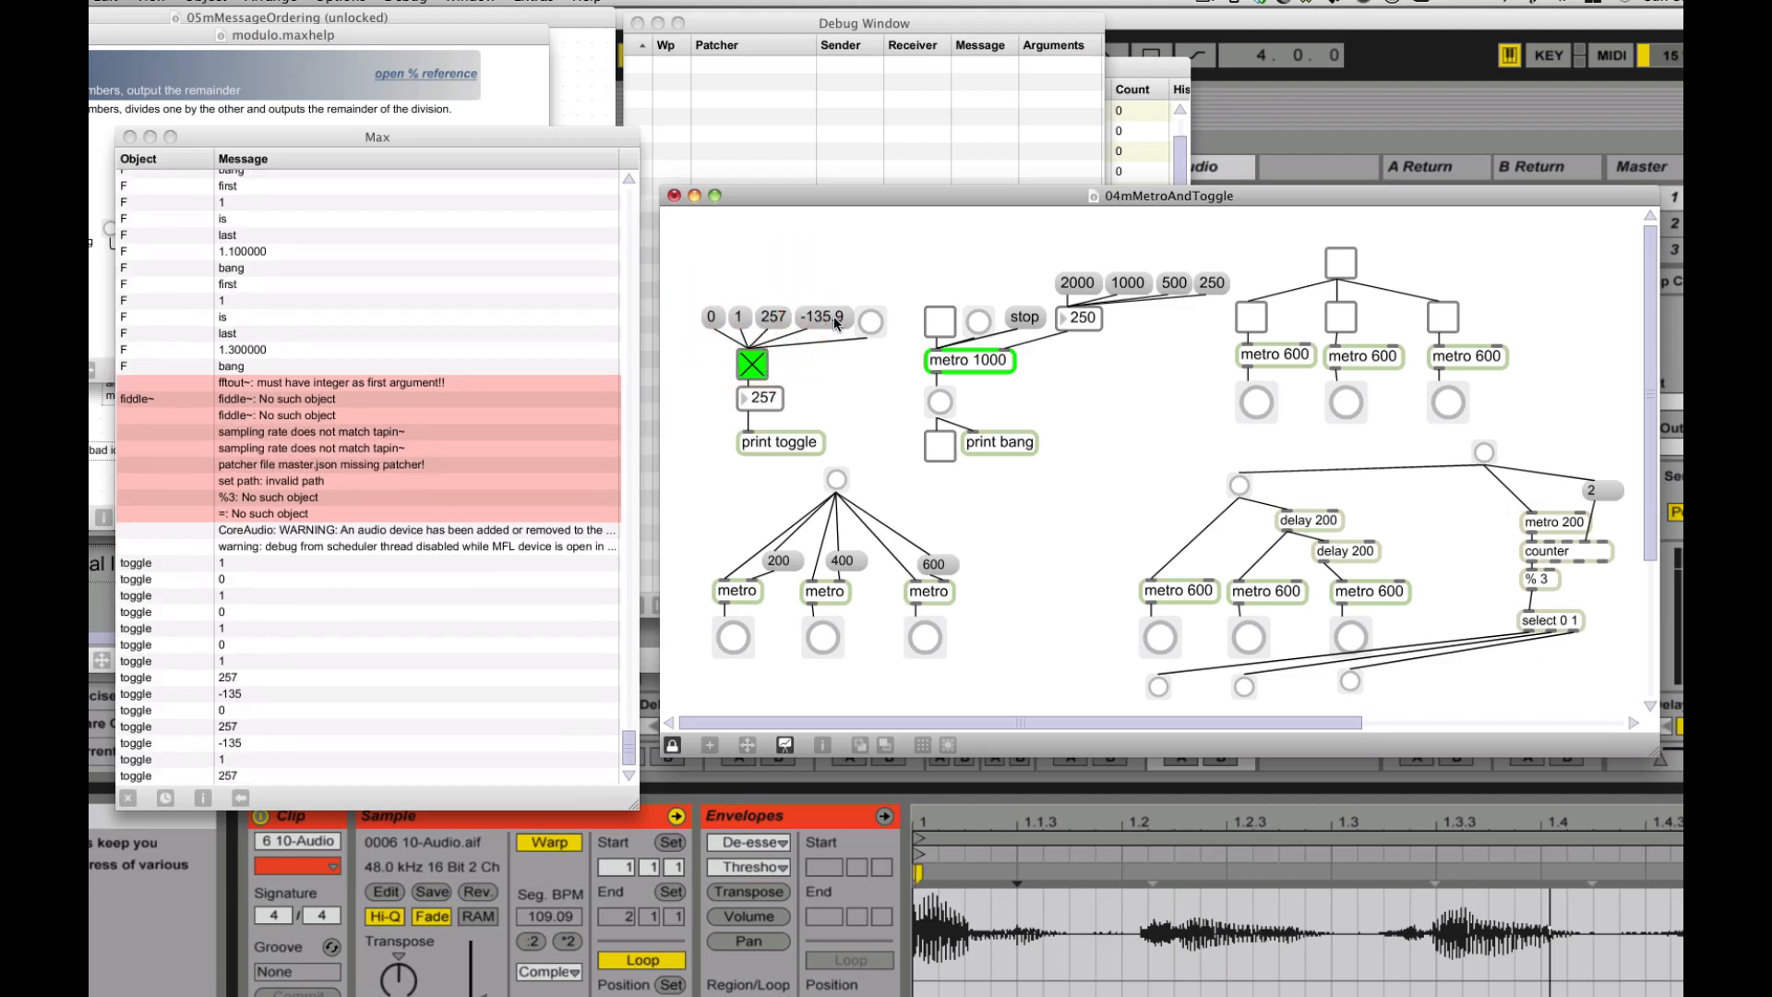
Step: Flip the toggle with a bang, then switch it on and off, logging each state
{"action": "left_click", "coordinate": [870, 323]}
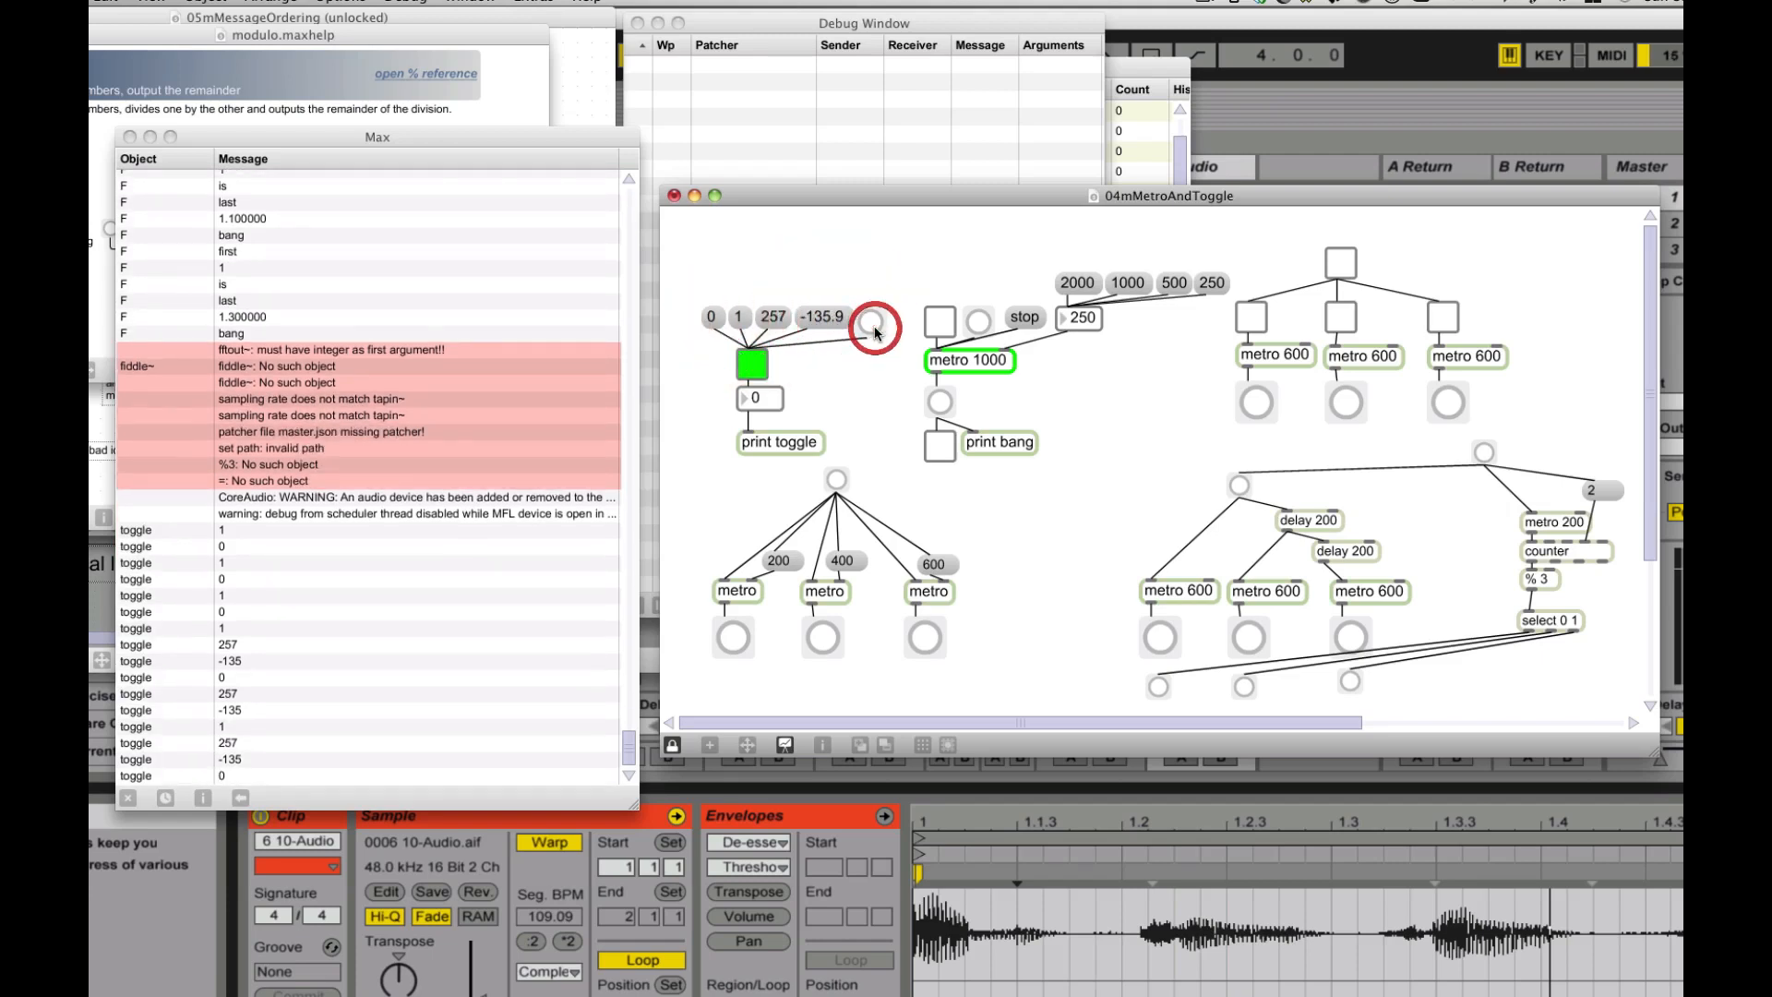
{"action": "left_click", "coordinate": [751, 363]}
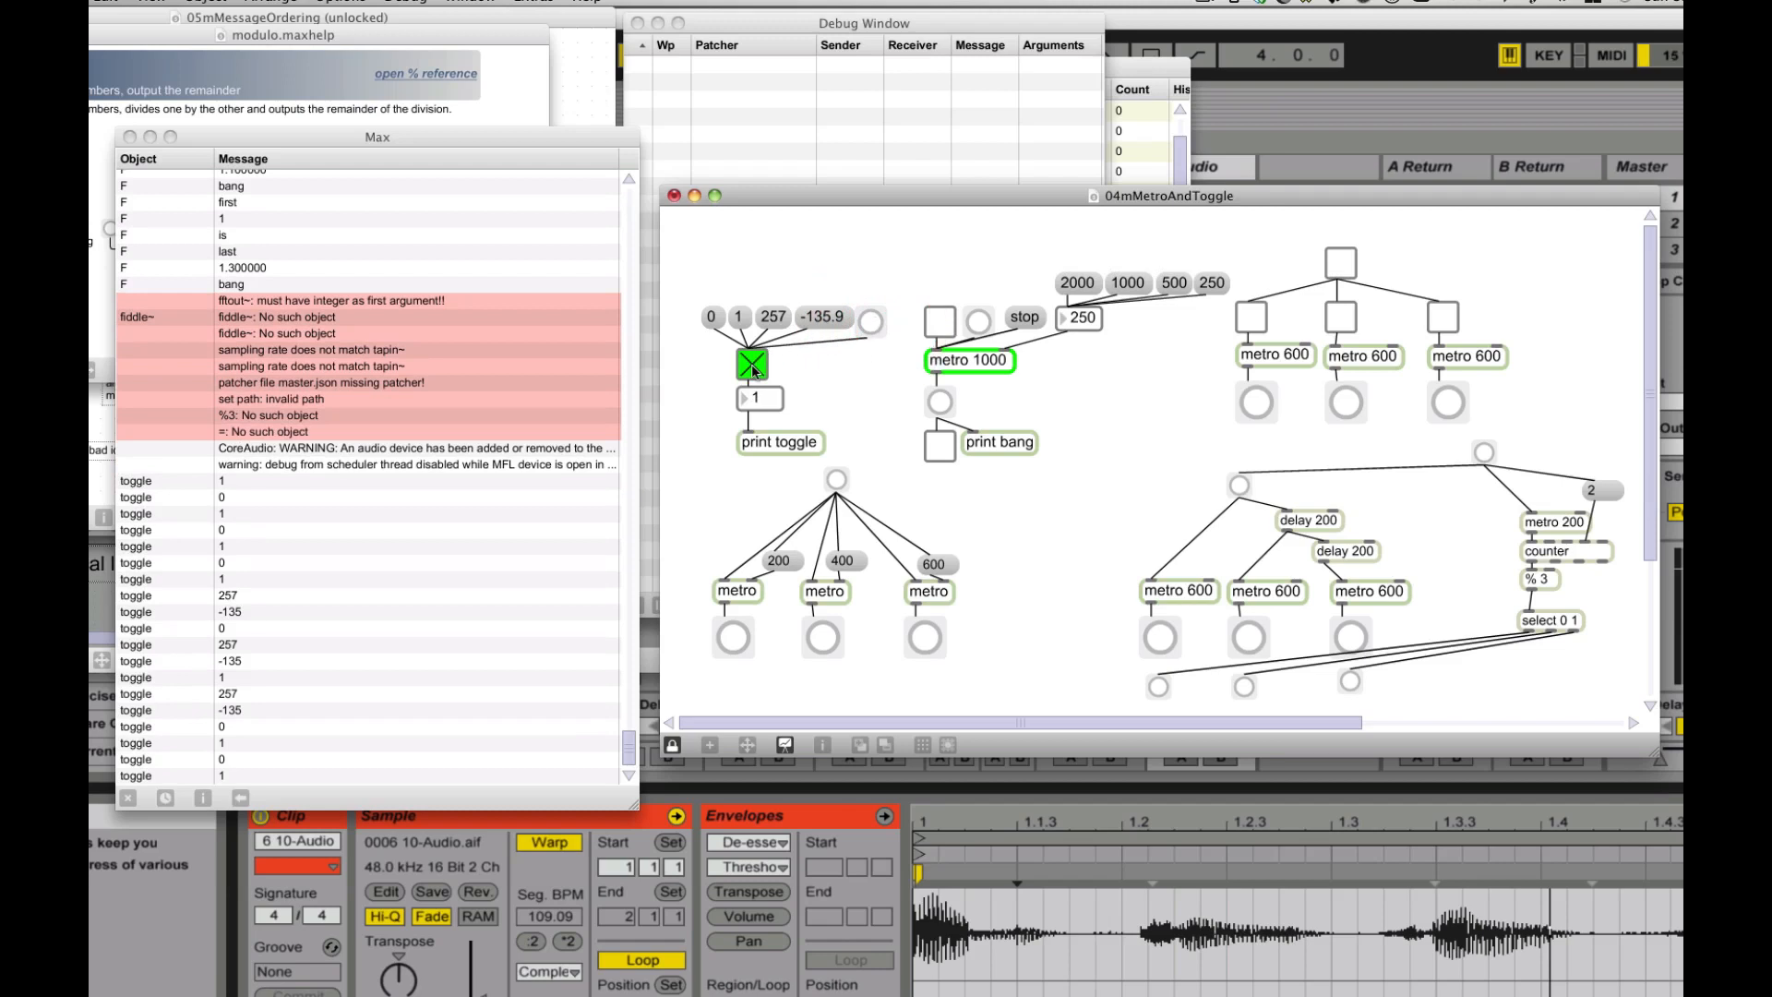
{"action": "left_click", "coordinate": [751, 364]}
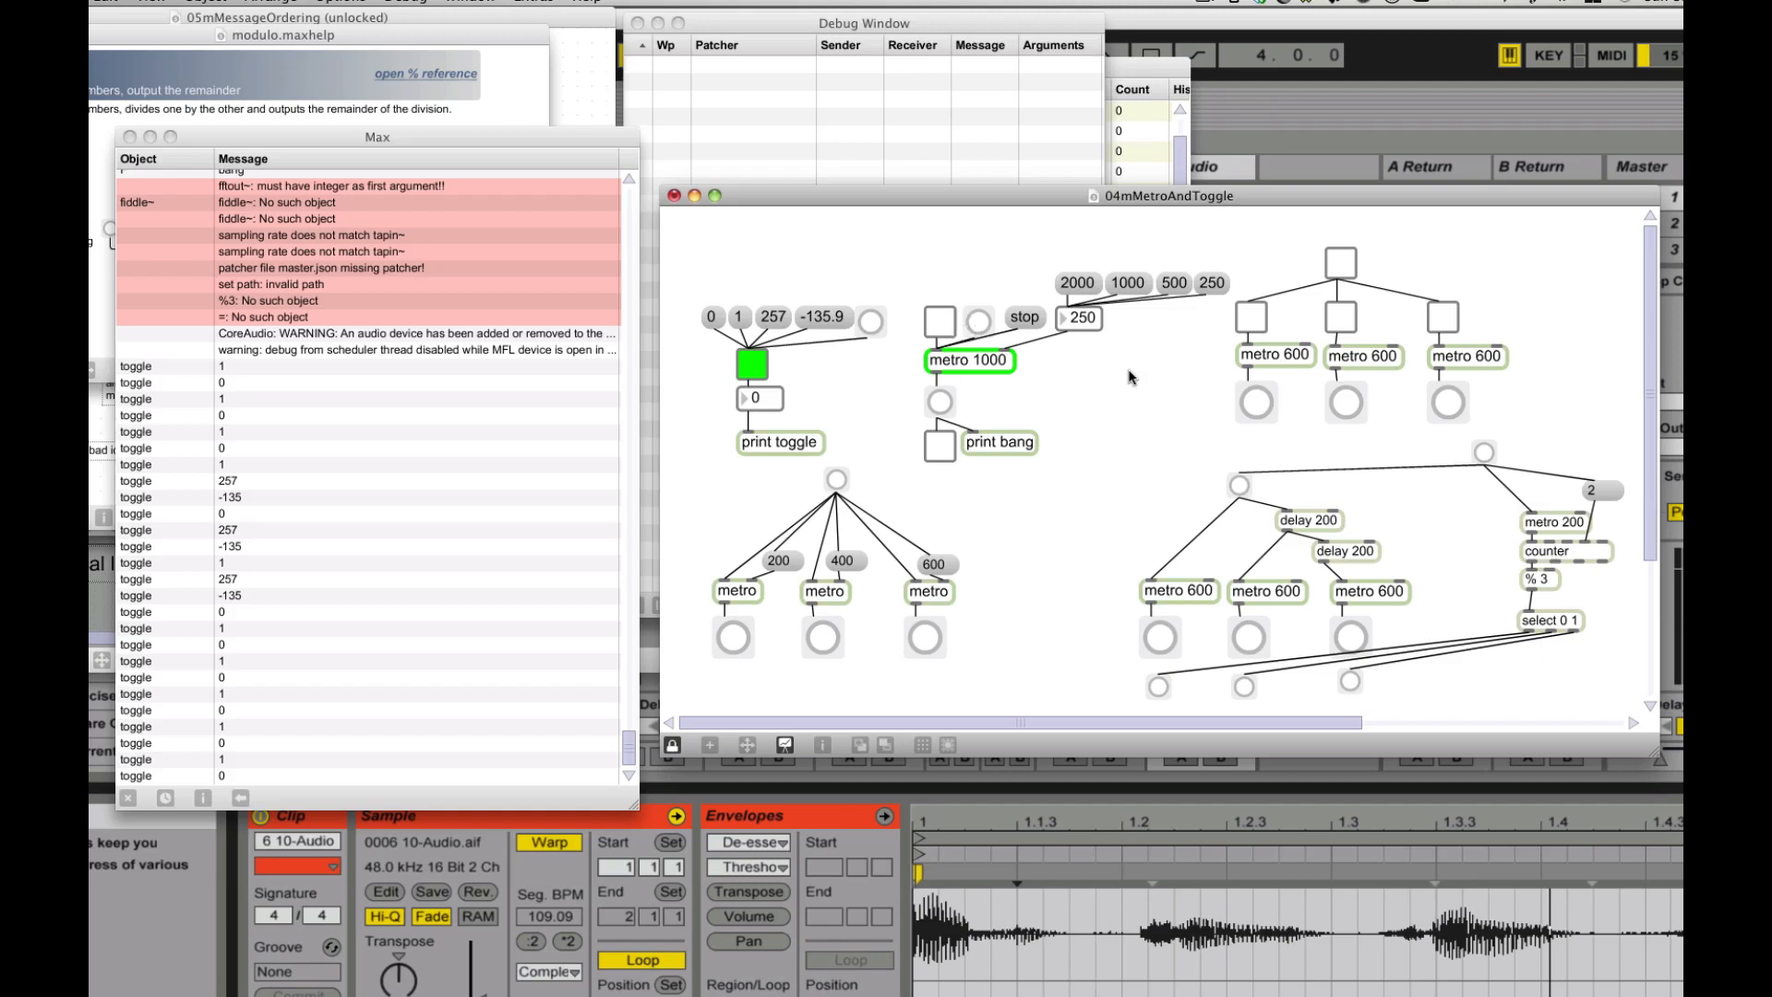
{"action": "mouse_move", "coordinate": [932, 328]}
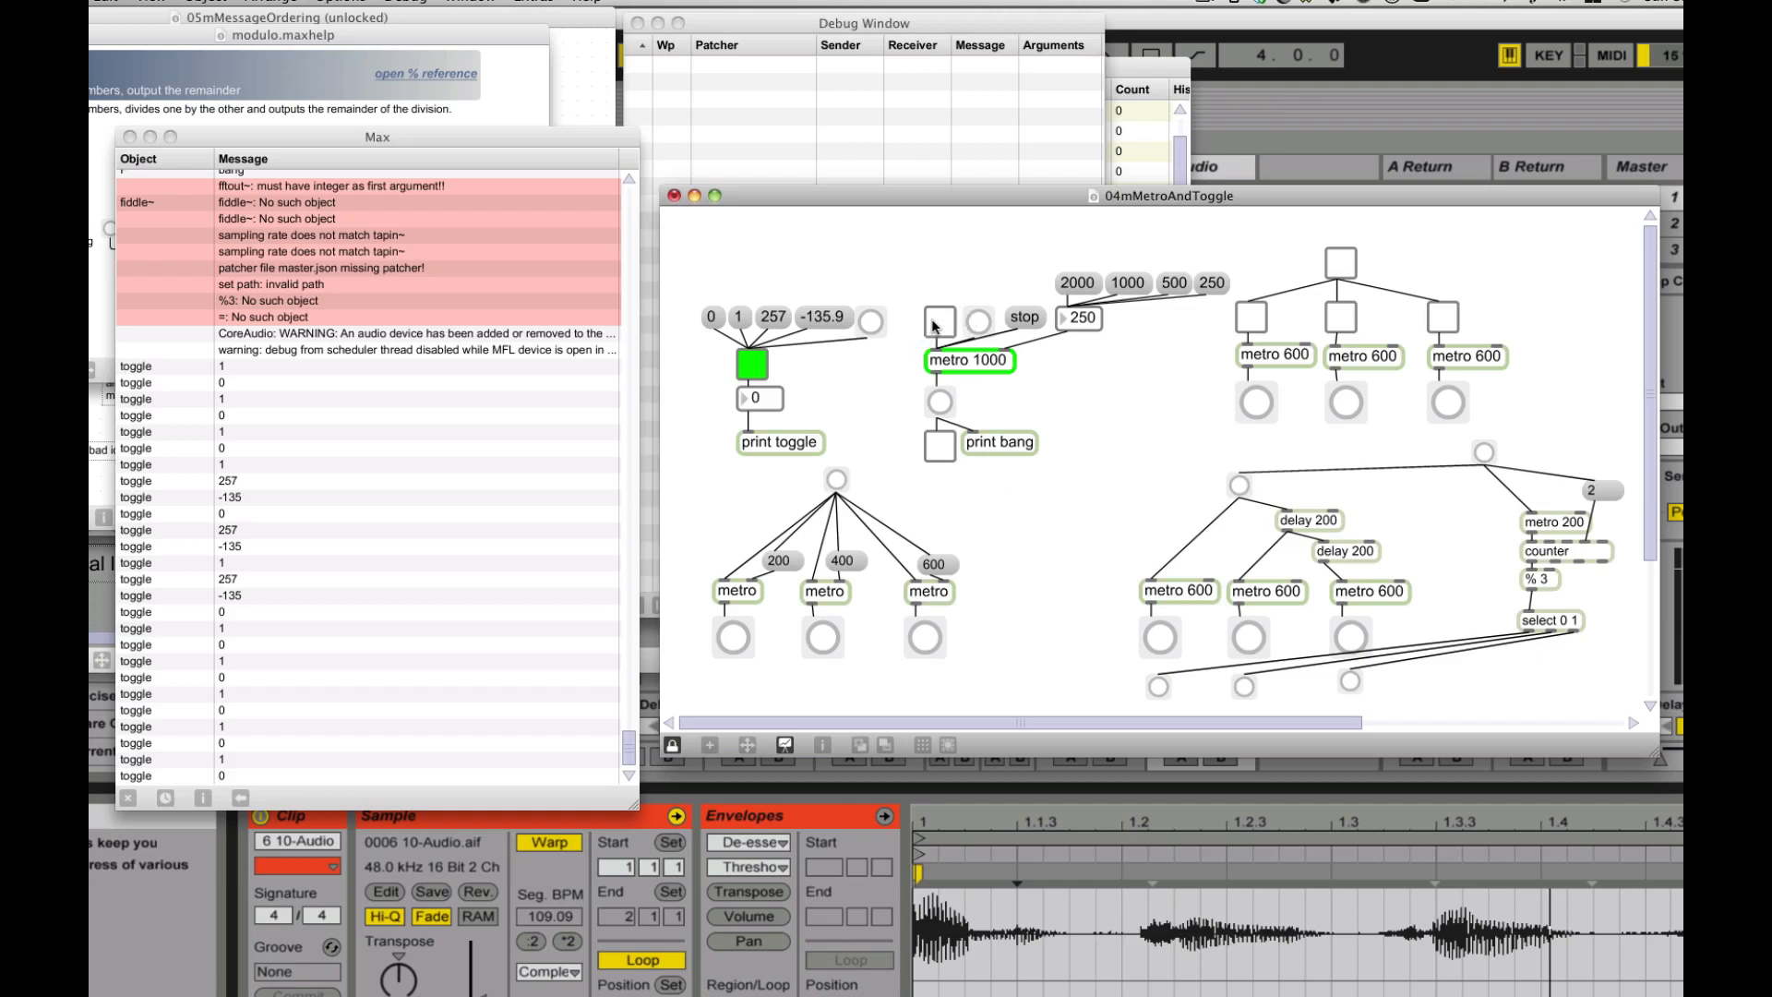
Step: Start, stop and restart the metro 1000 metronome so it logs repeated bangs
{"action": "left_click", "coordinate": [939, 321]}
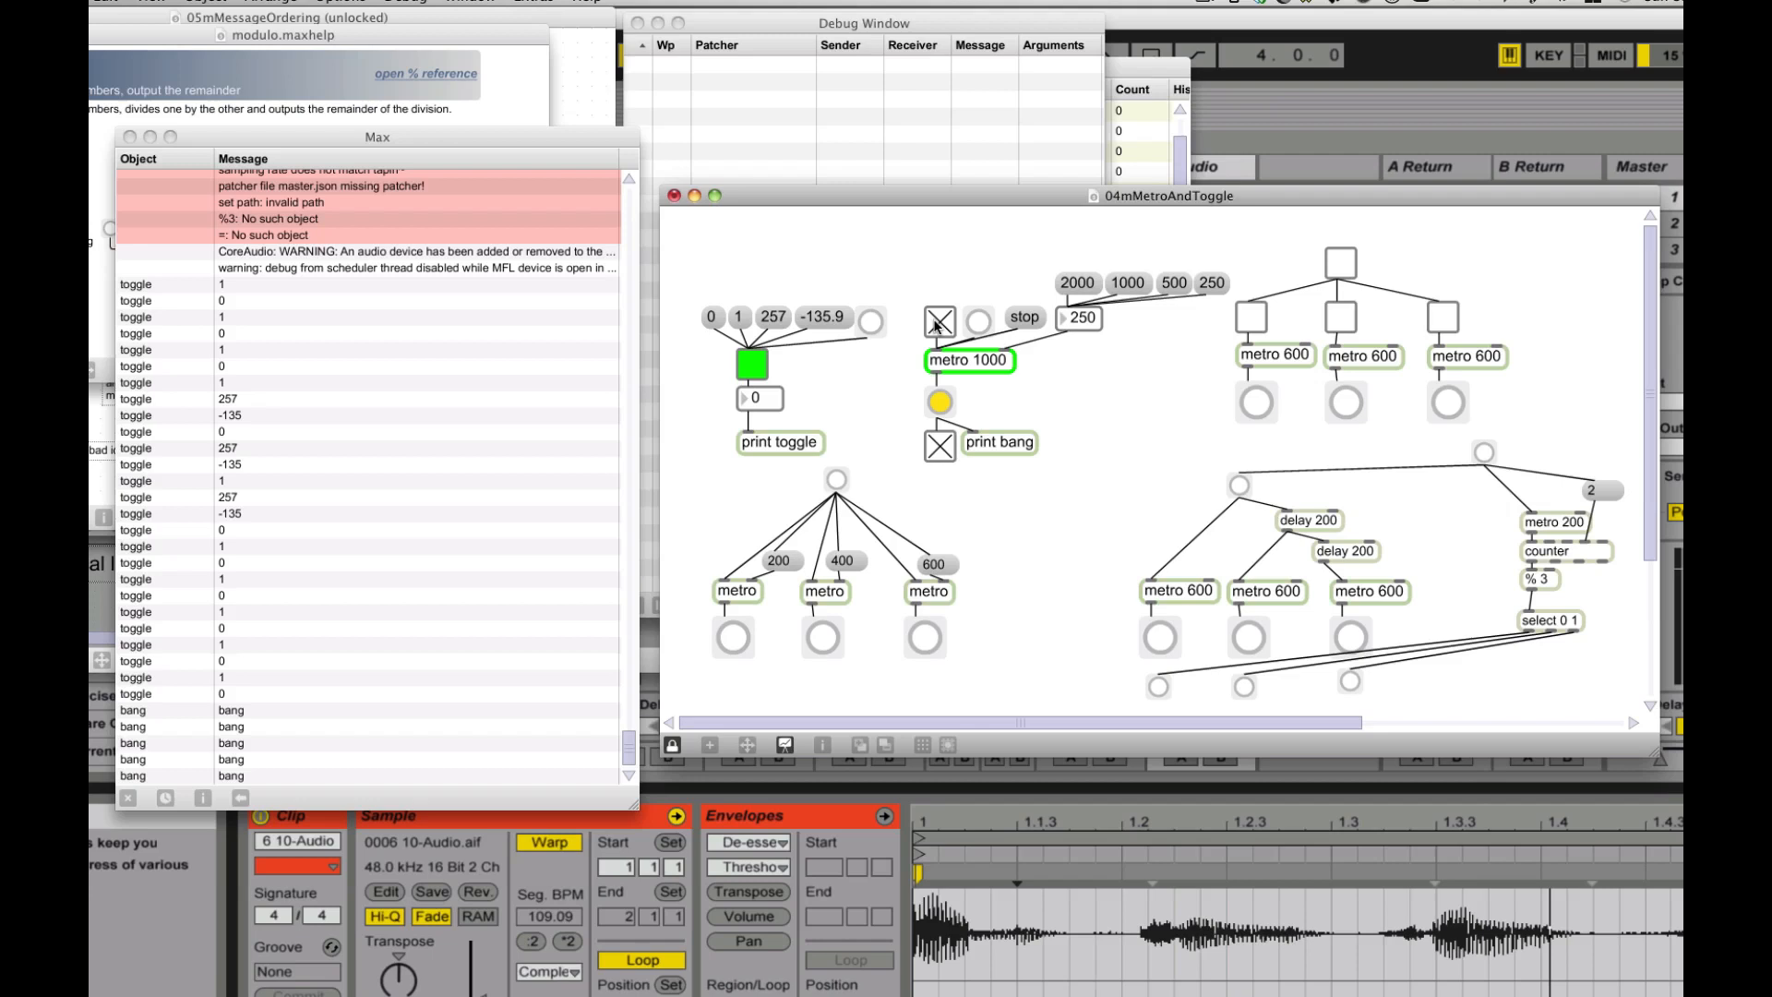
{"action": "left_click", "coordinate": [940, 322]}
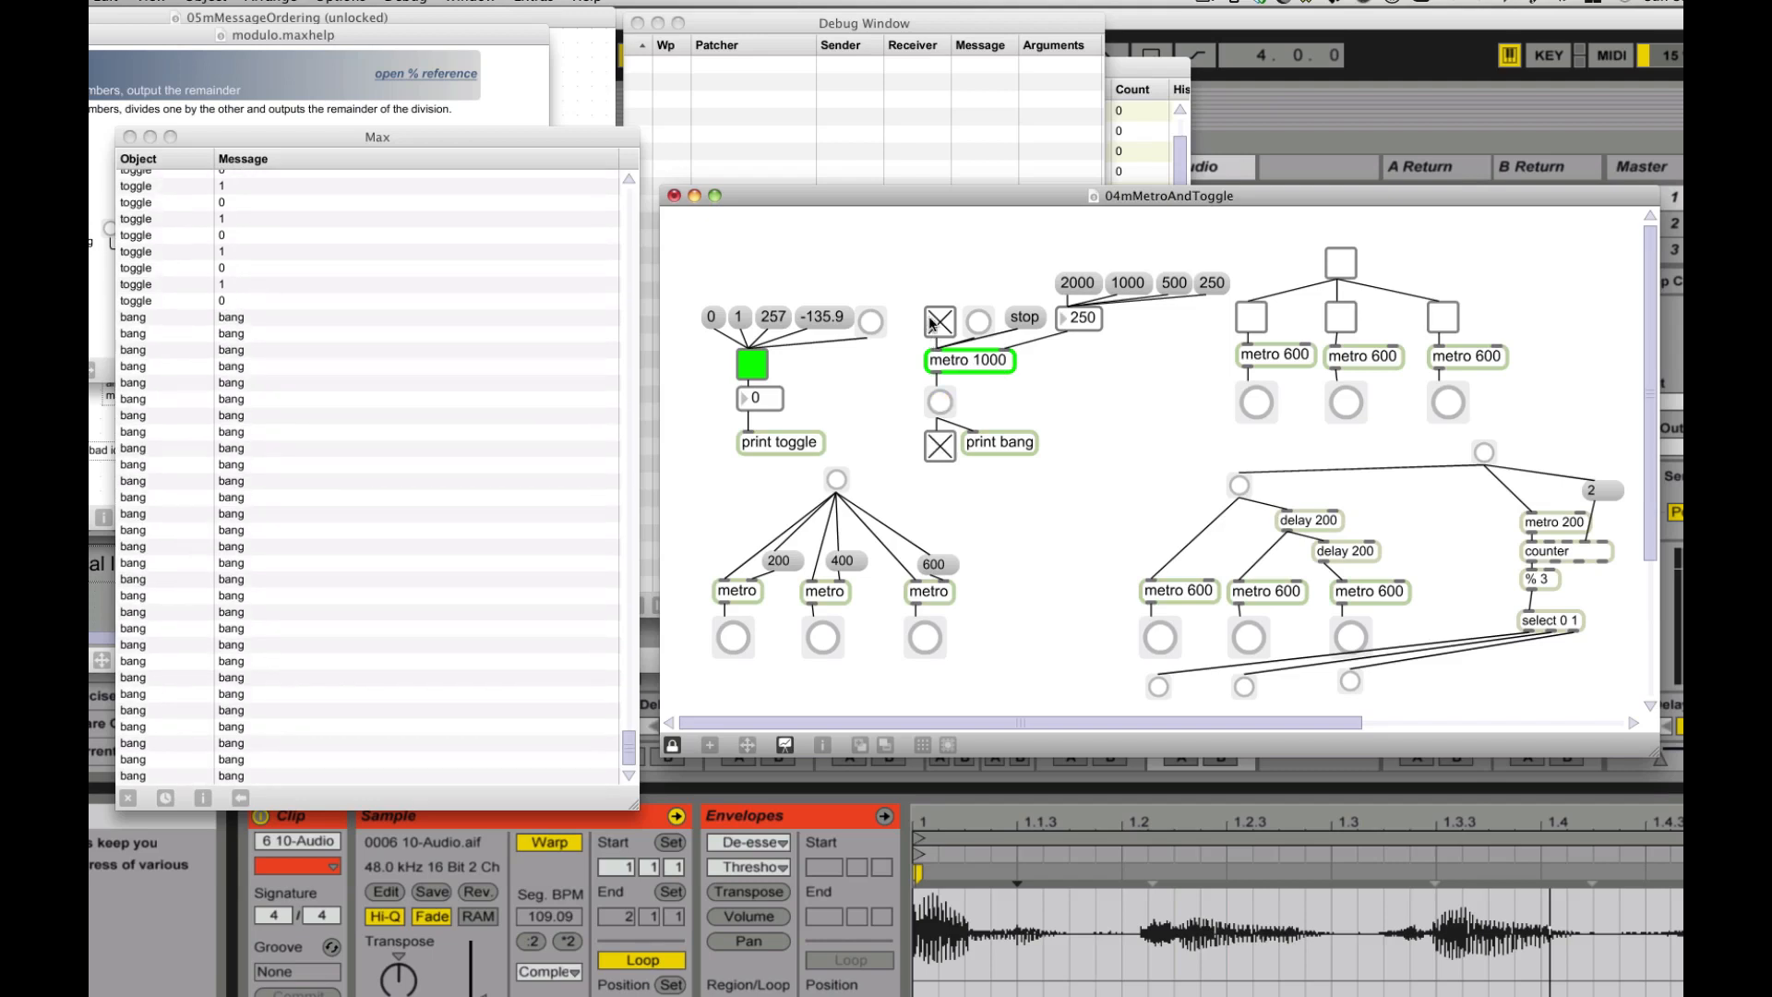
{"action": "left_click", "coordinate": [941, 322]}
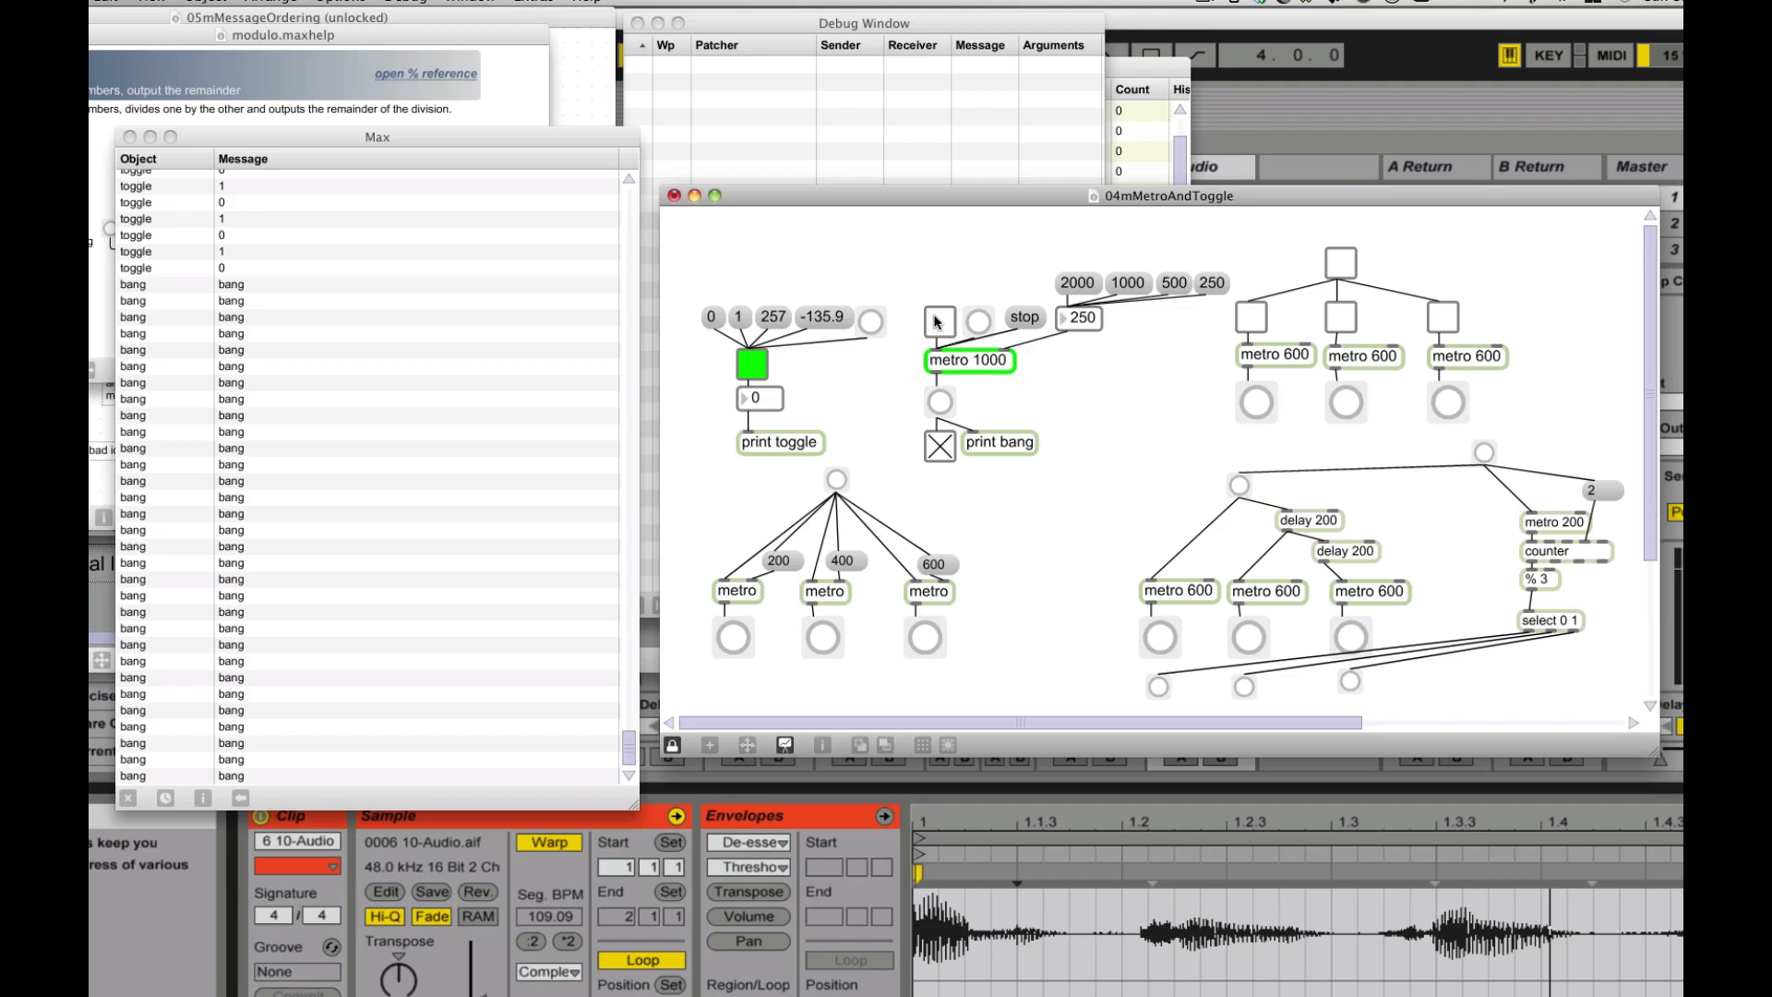
{"action": "left_click", "coordinate": [940, 322]}
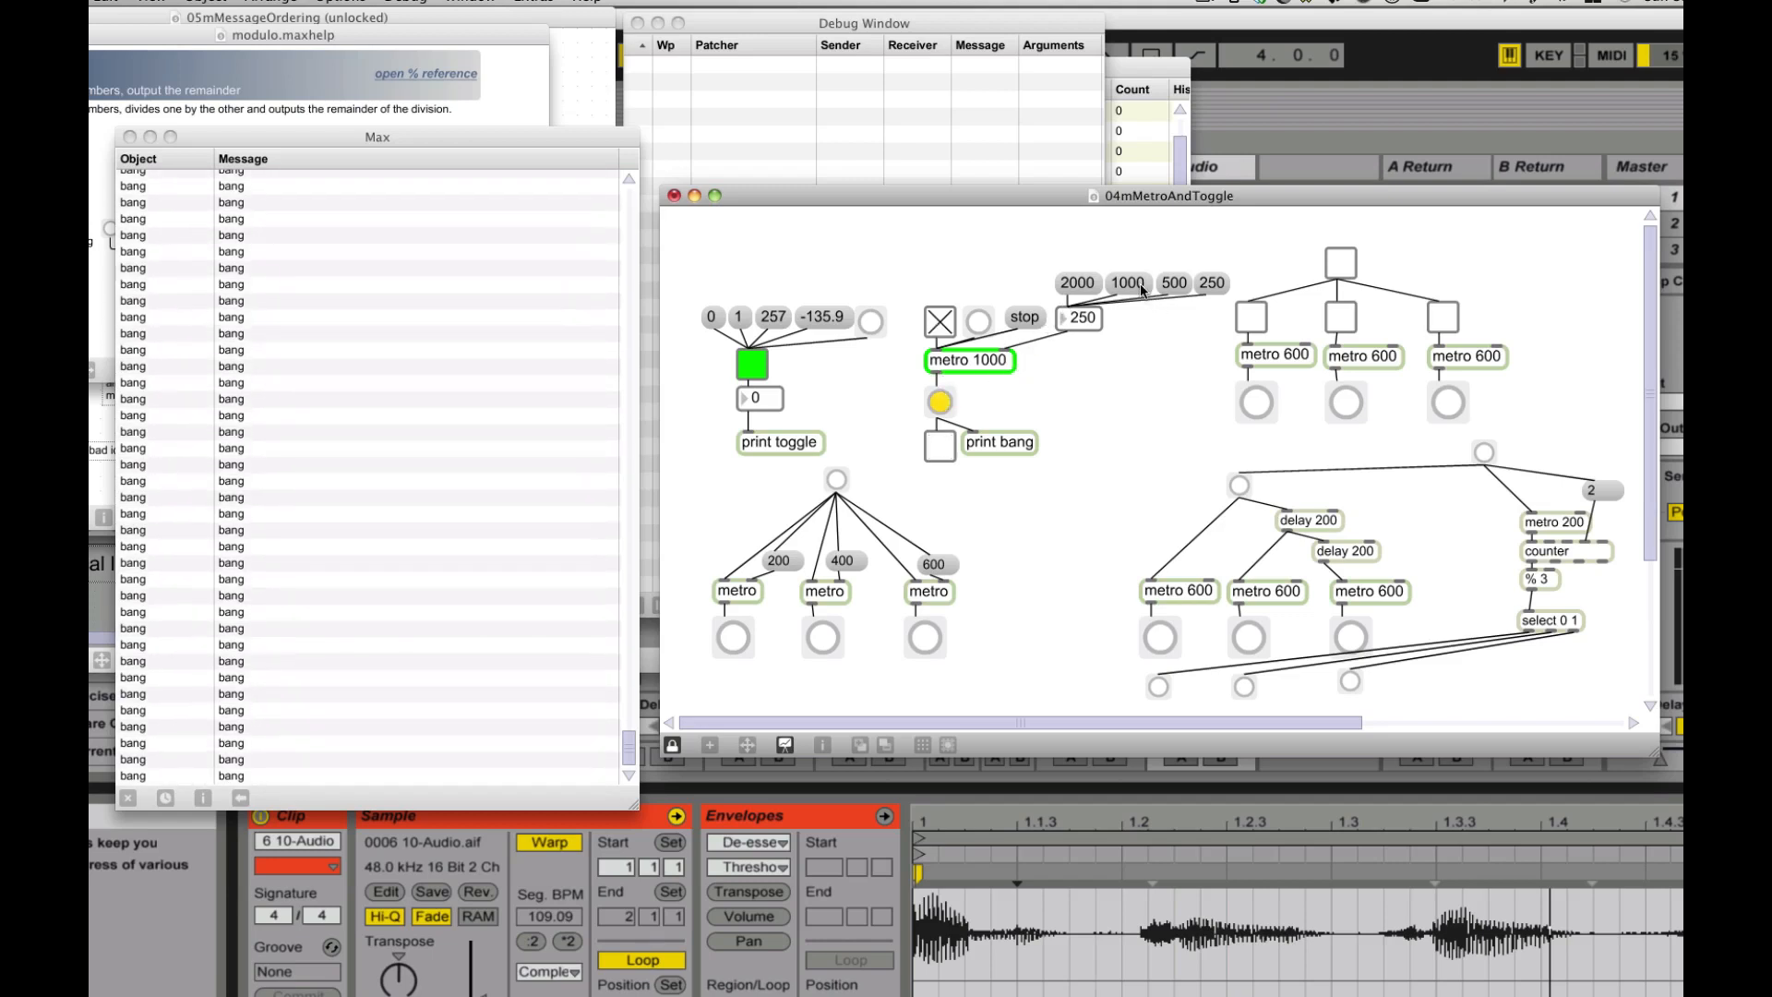
Step: Set the interval to 1000, restart, change the rate to 250, then stop it
{"action": "left_click", "coordinate": [940, 402]}
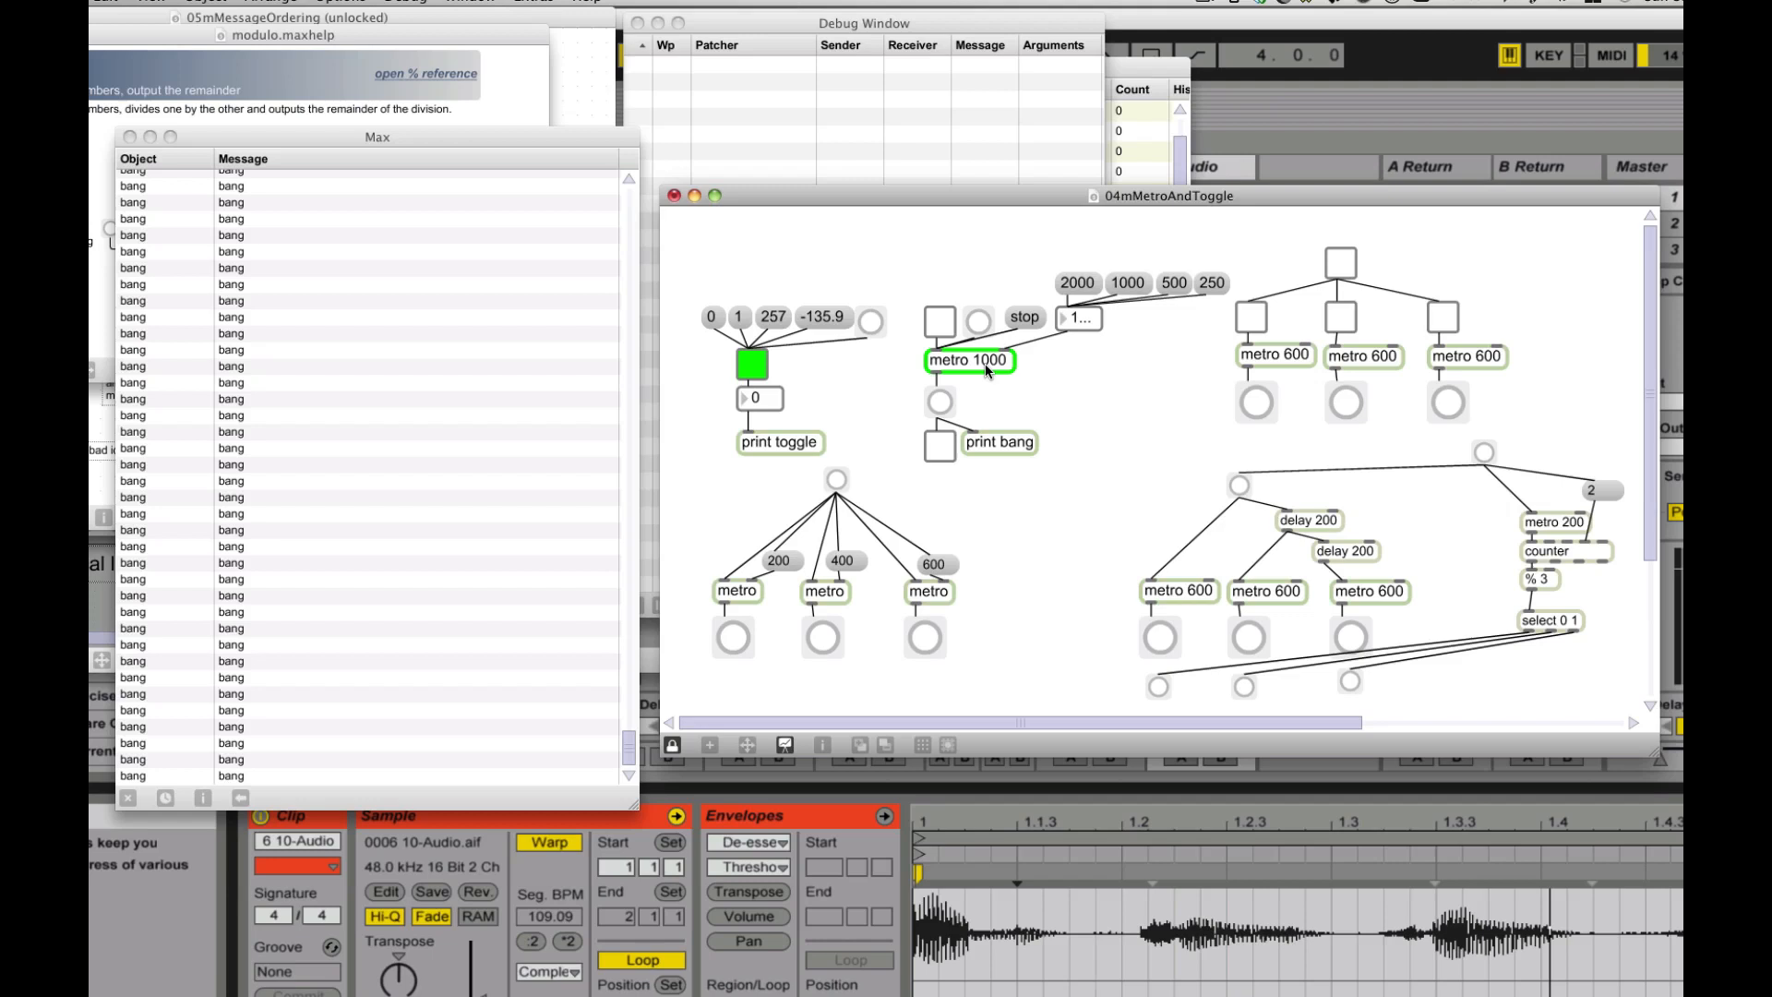
{"action": "mouse_move", "coordinate": [1219, 285]}
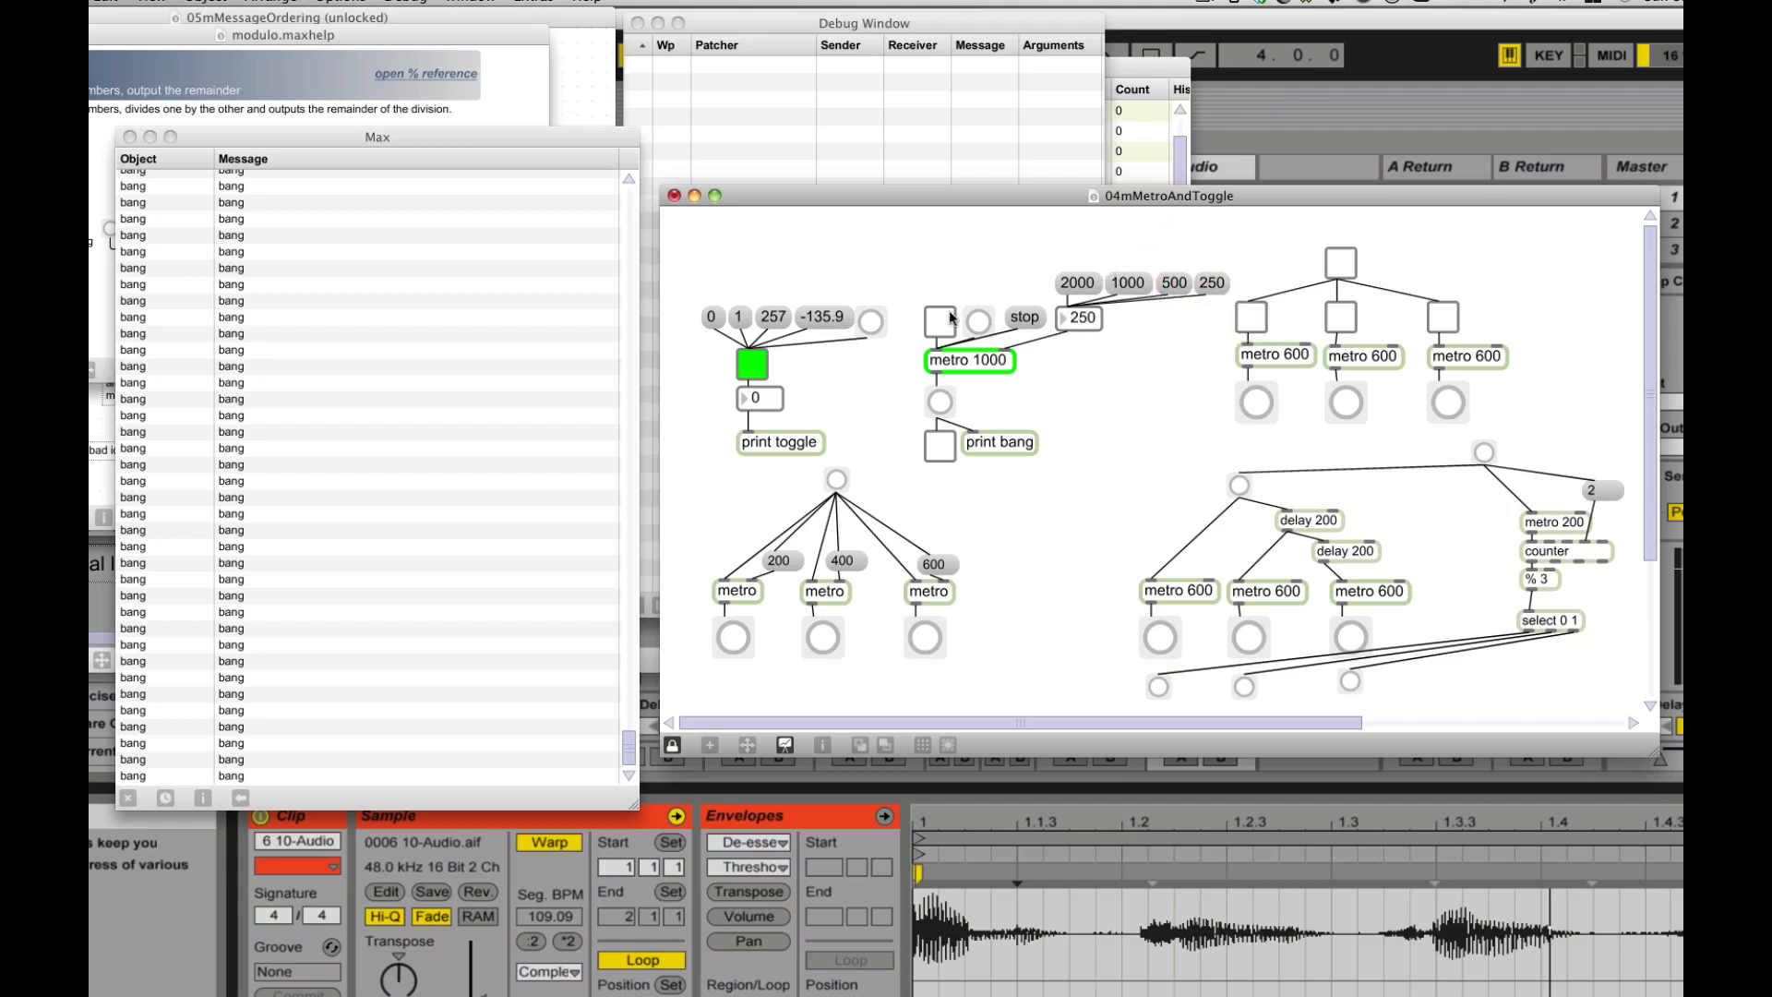
{"action": "left_click", "coordinate": [940, 320]}
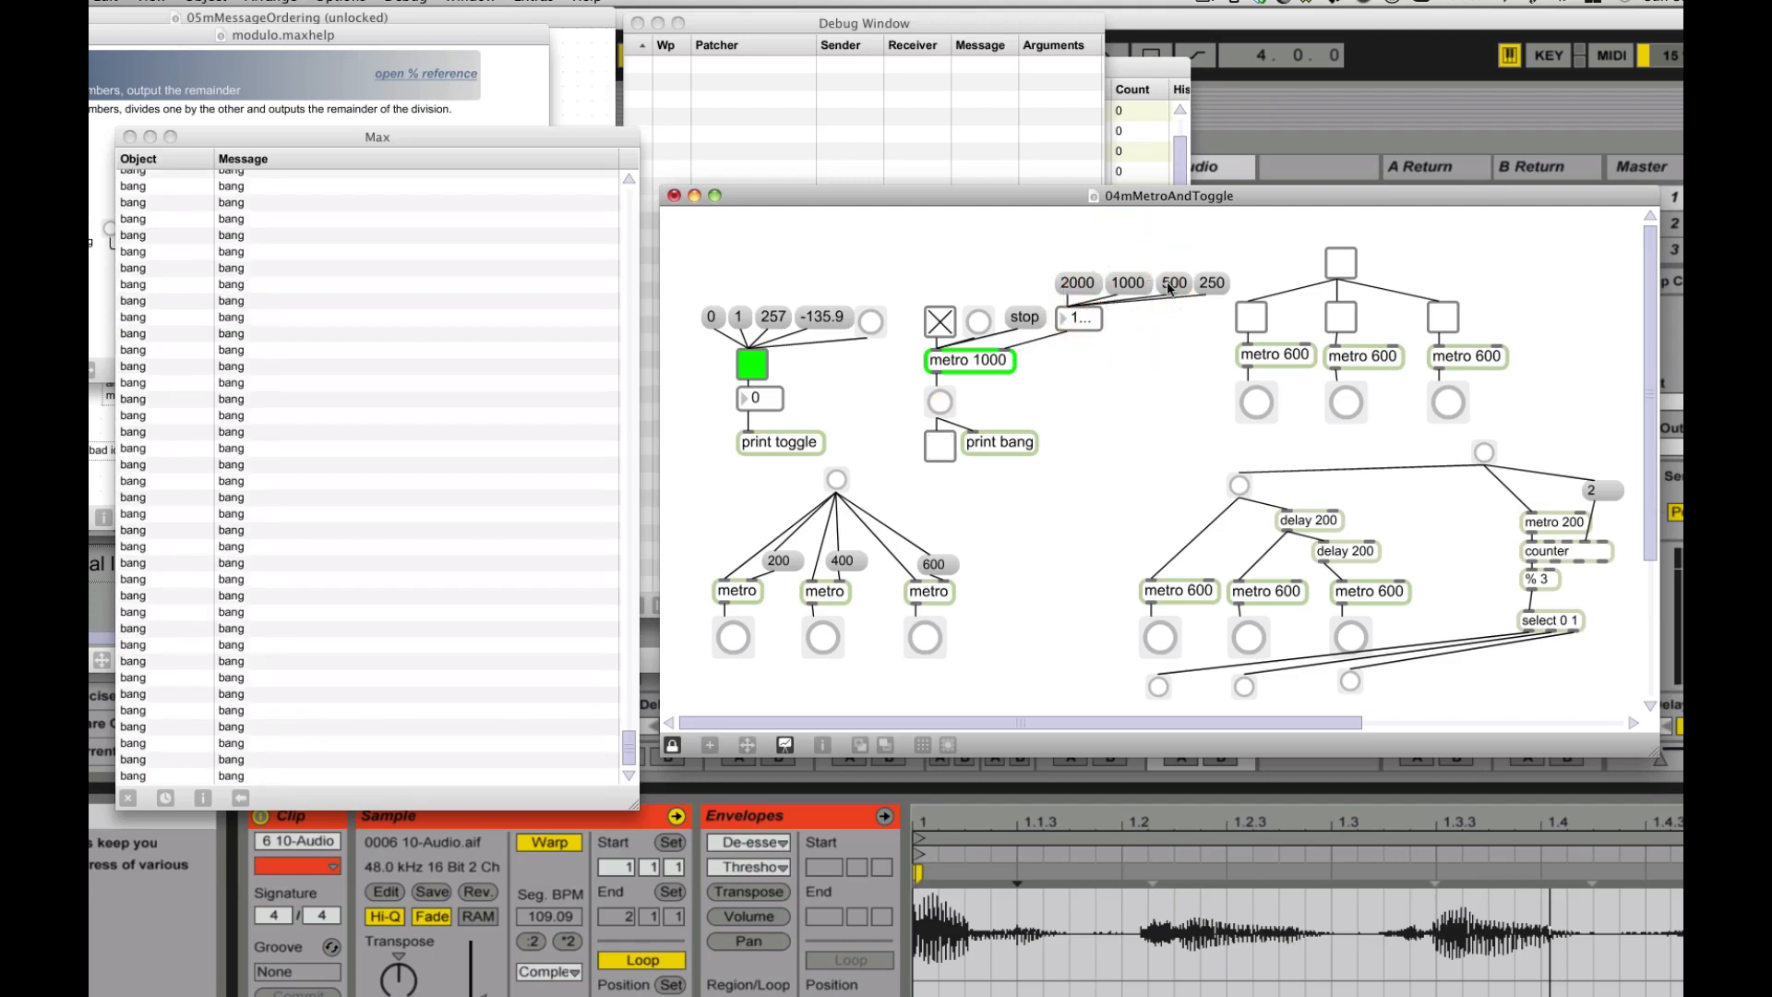
{"action": "left_click", "coordinate": [1213, 283]}
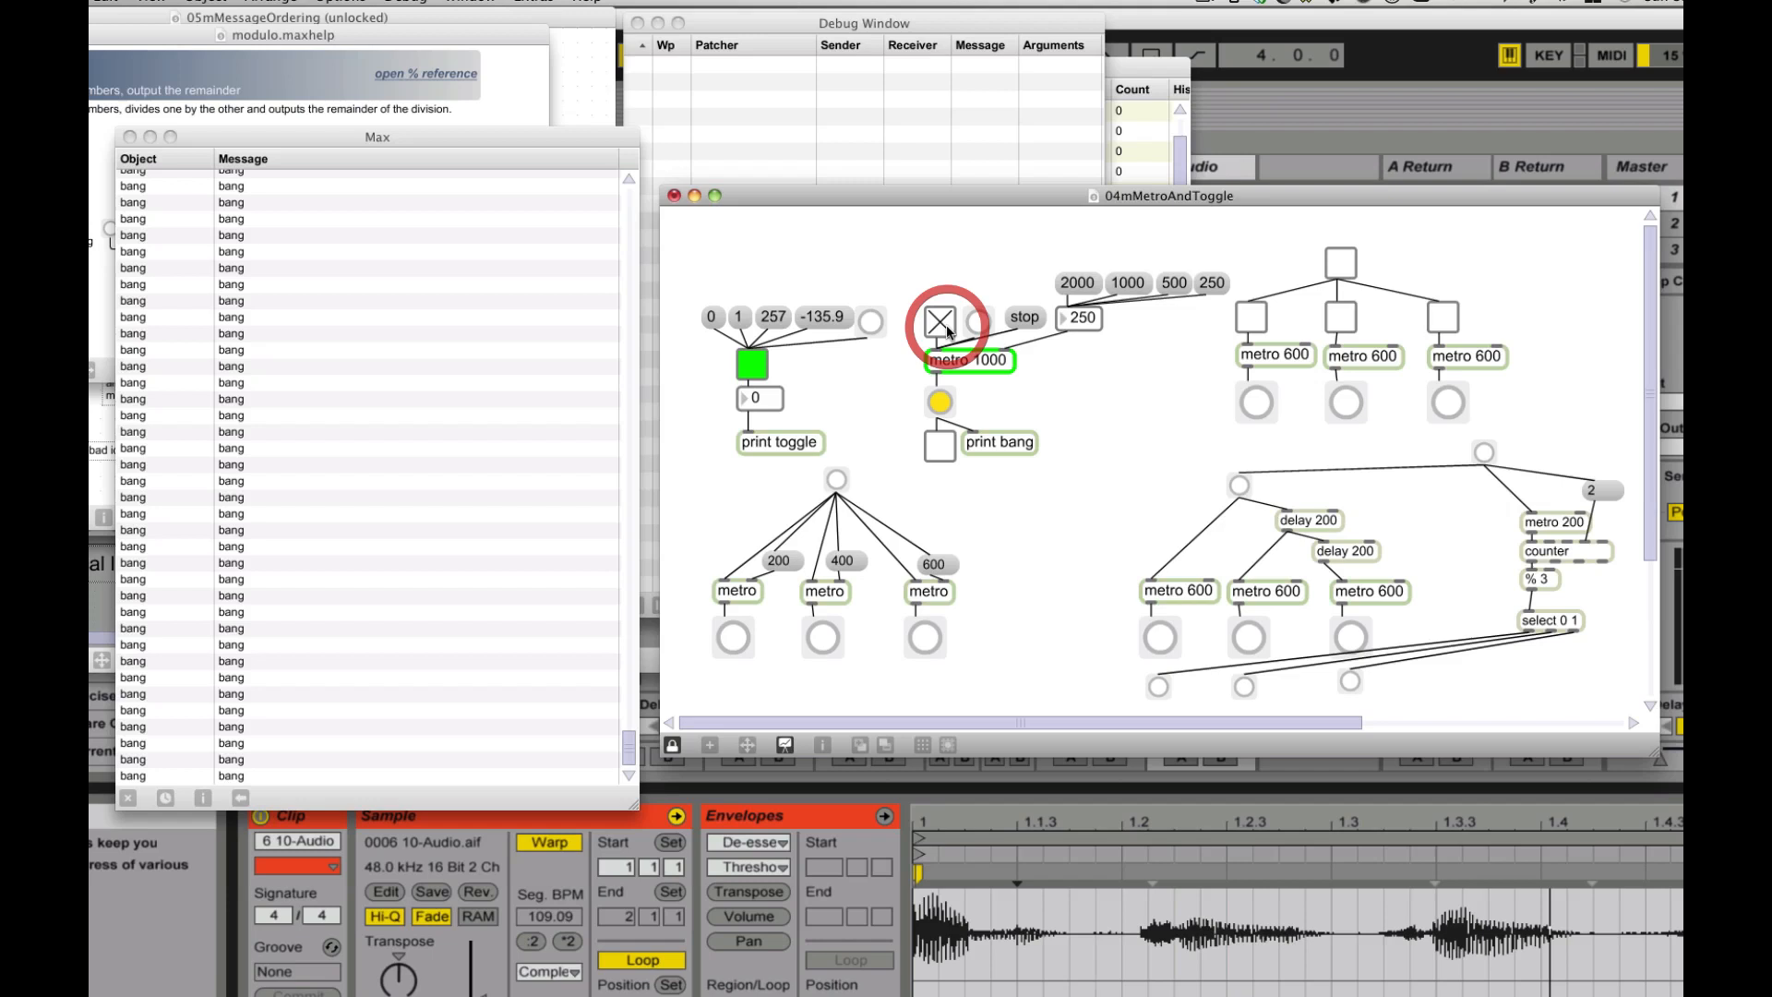
{"action": "left_click", "coordinate": [940, 322]}
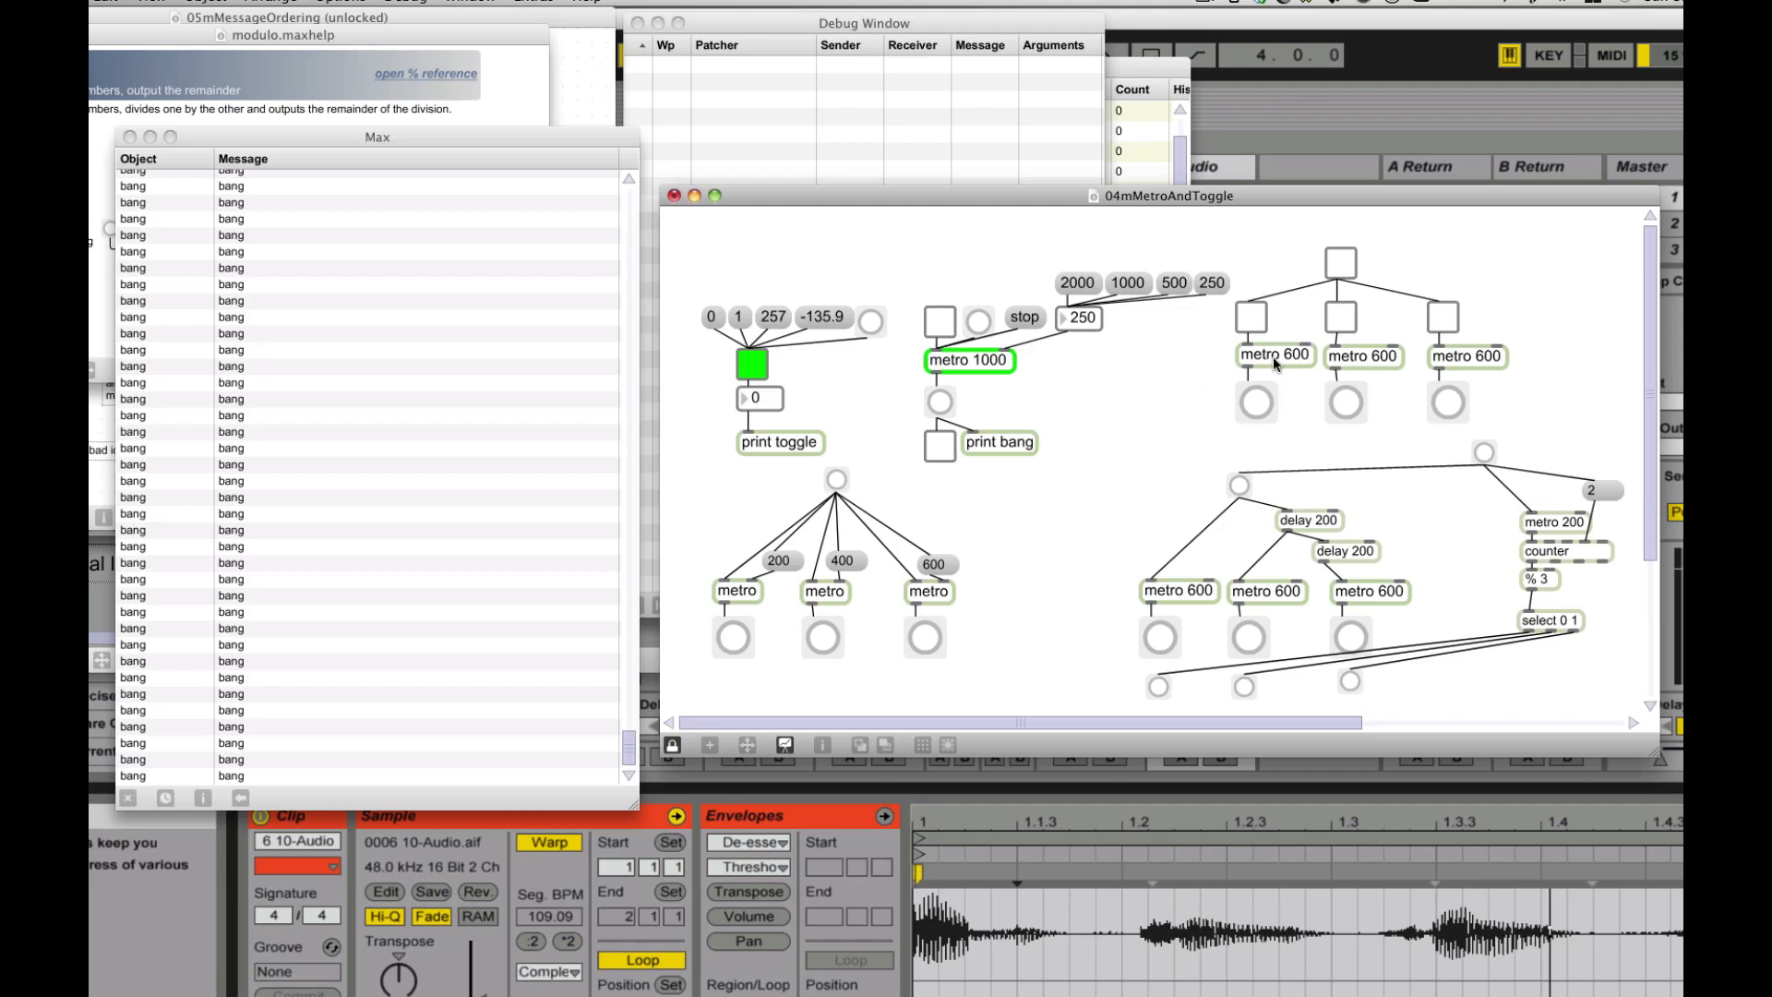
{"action": "mouse_move", "coordinate": [1300, 359]}
{"action": "type", "text": "2"}
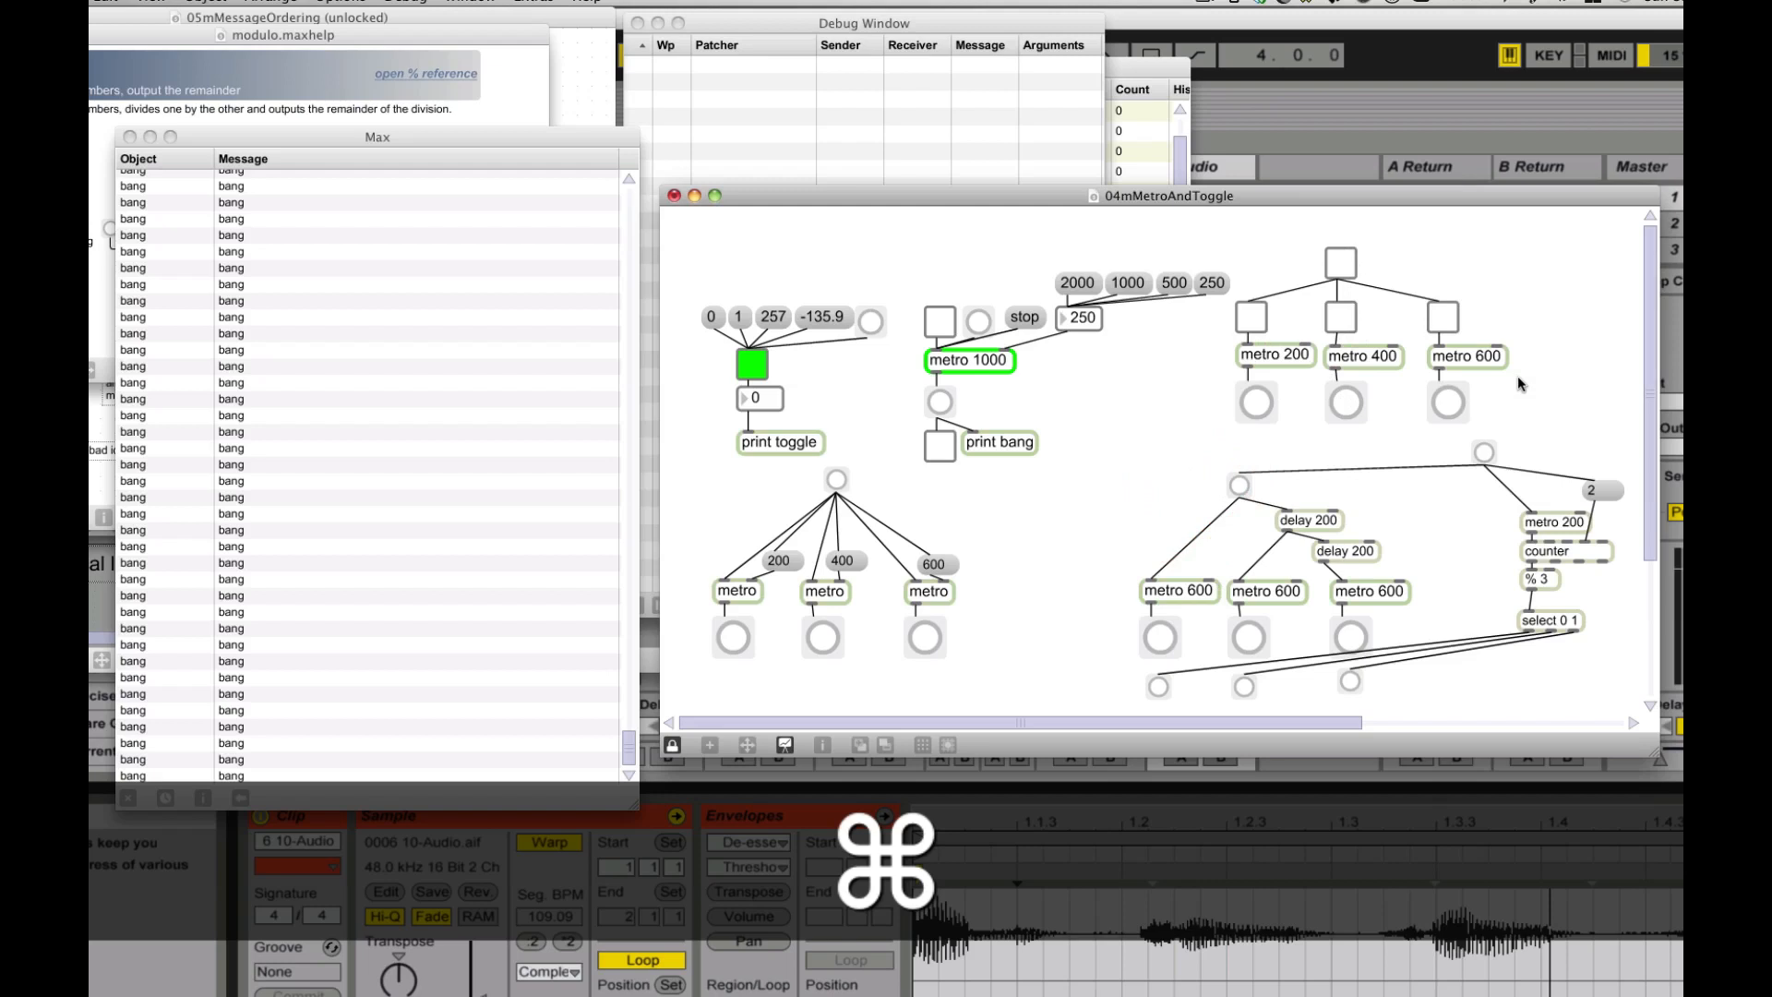
Step: Confirm metro 200 and metro 400, run all three metronomes together, then stop them
{"action": "left_click", "coordinate": [1252, 317]}
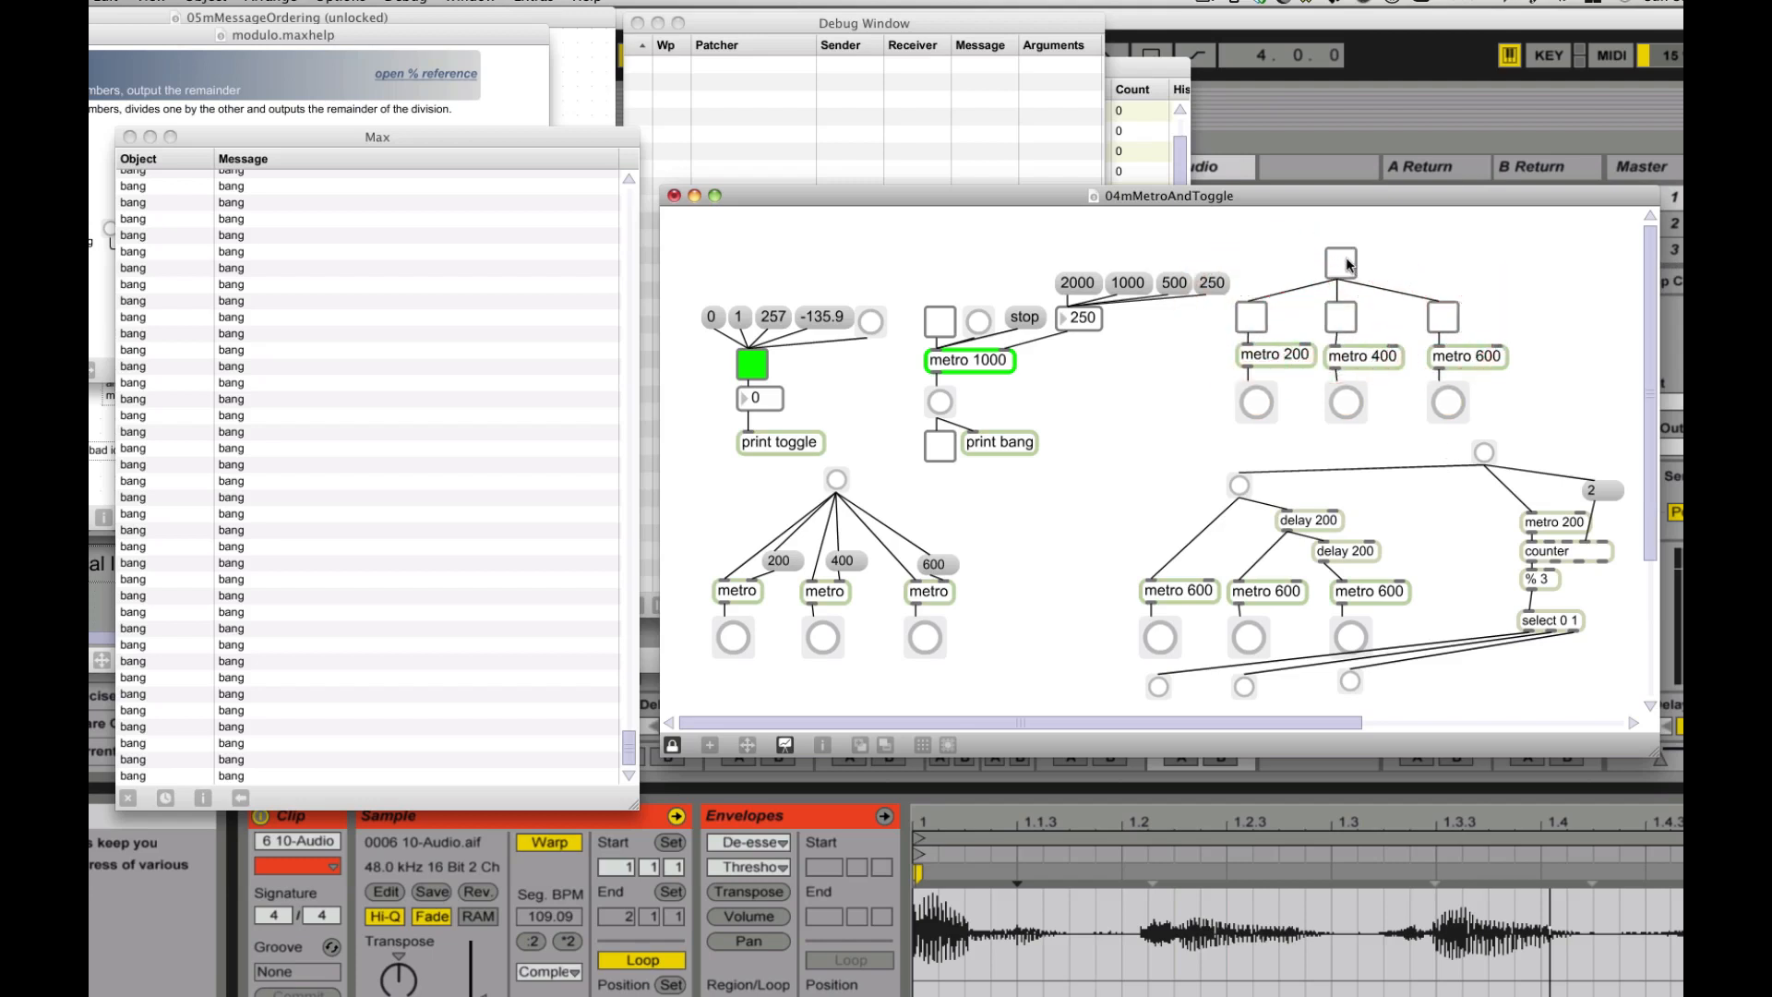
{"action": "left_click", "coordinate": [1341, 263]}
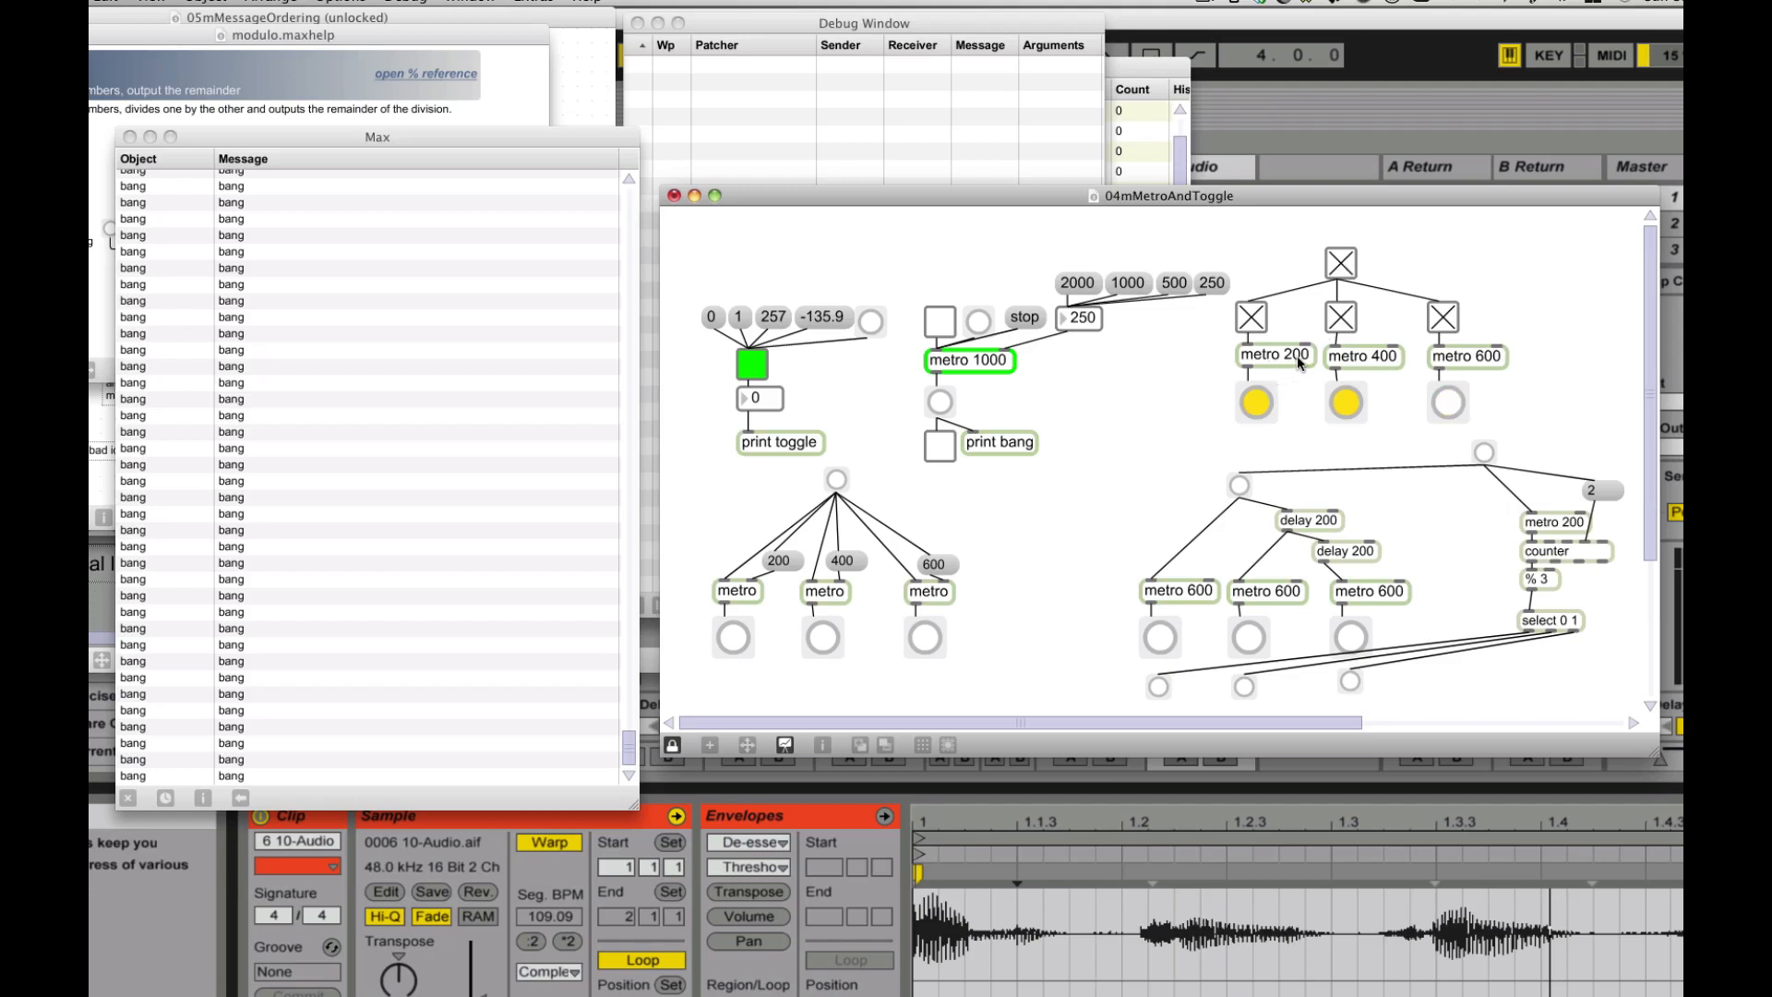
{"action": "left_click", "coordinate": [1448, 403]}
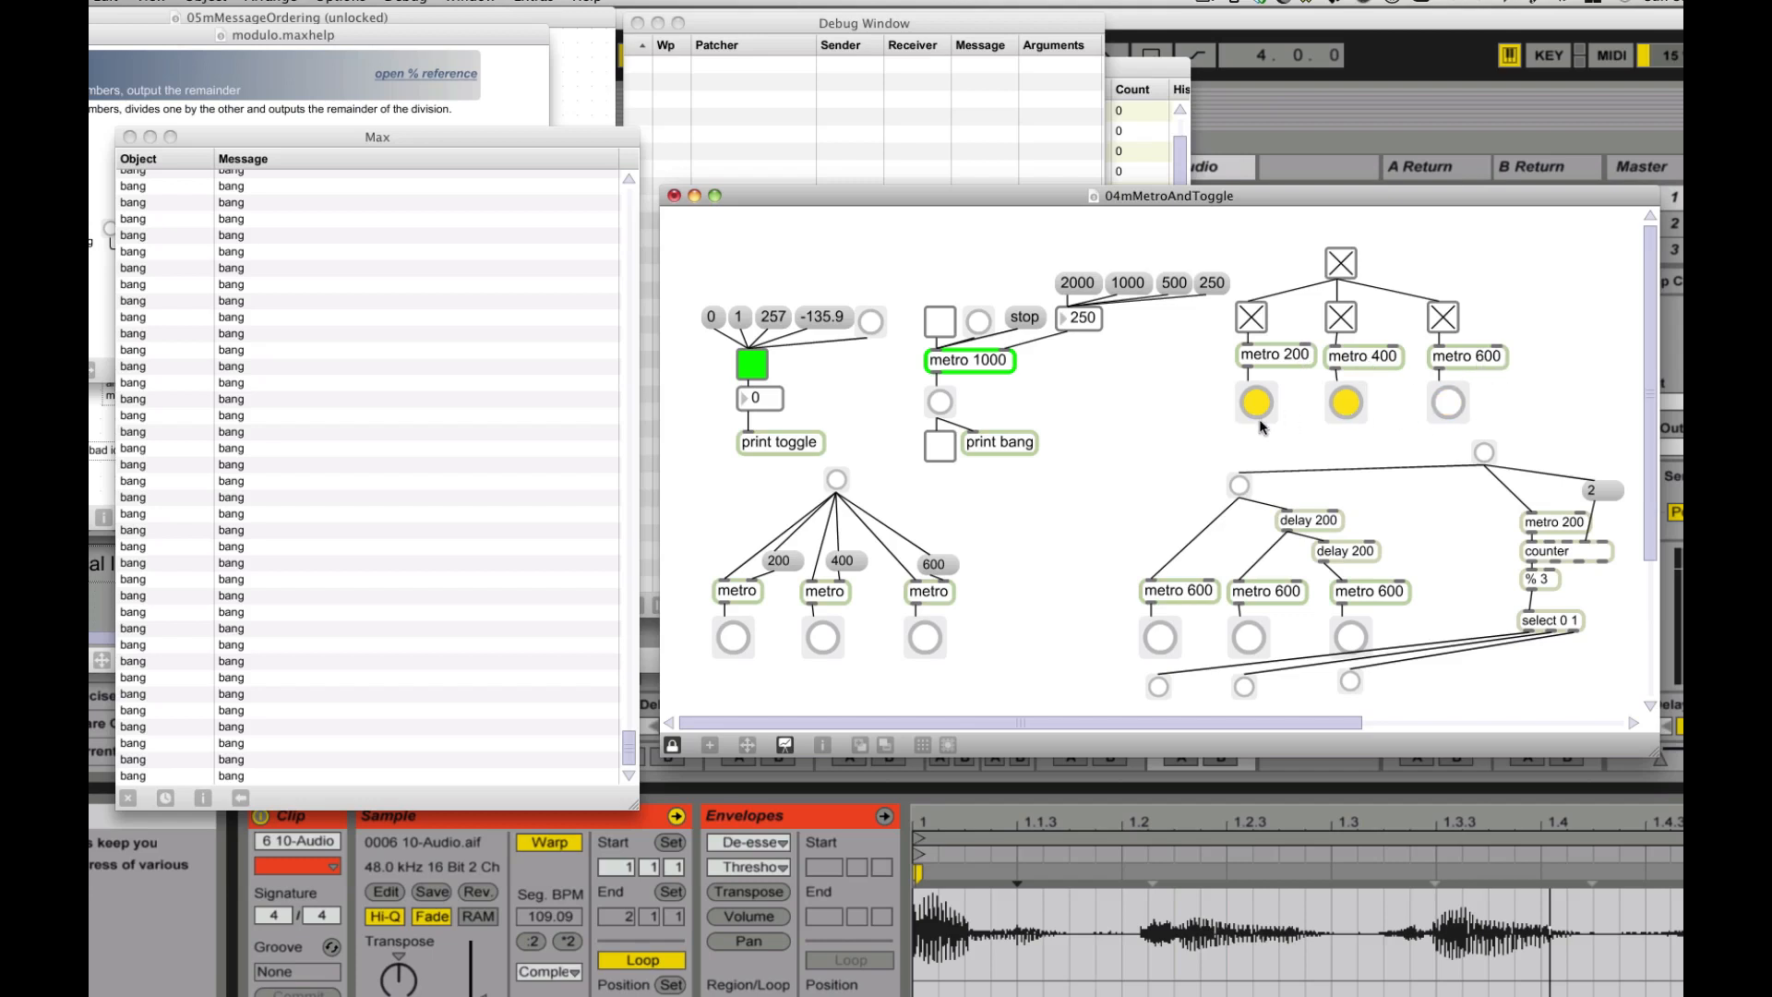
{"action": "mouse_move", "coordinate": [1265, 427]}
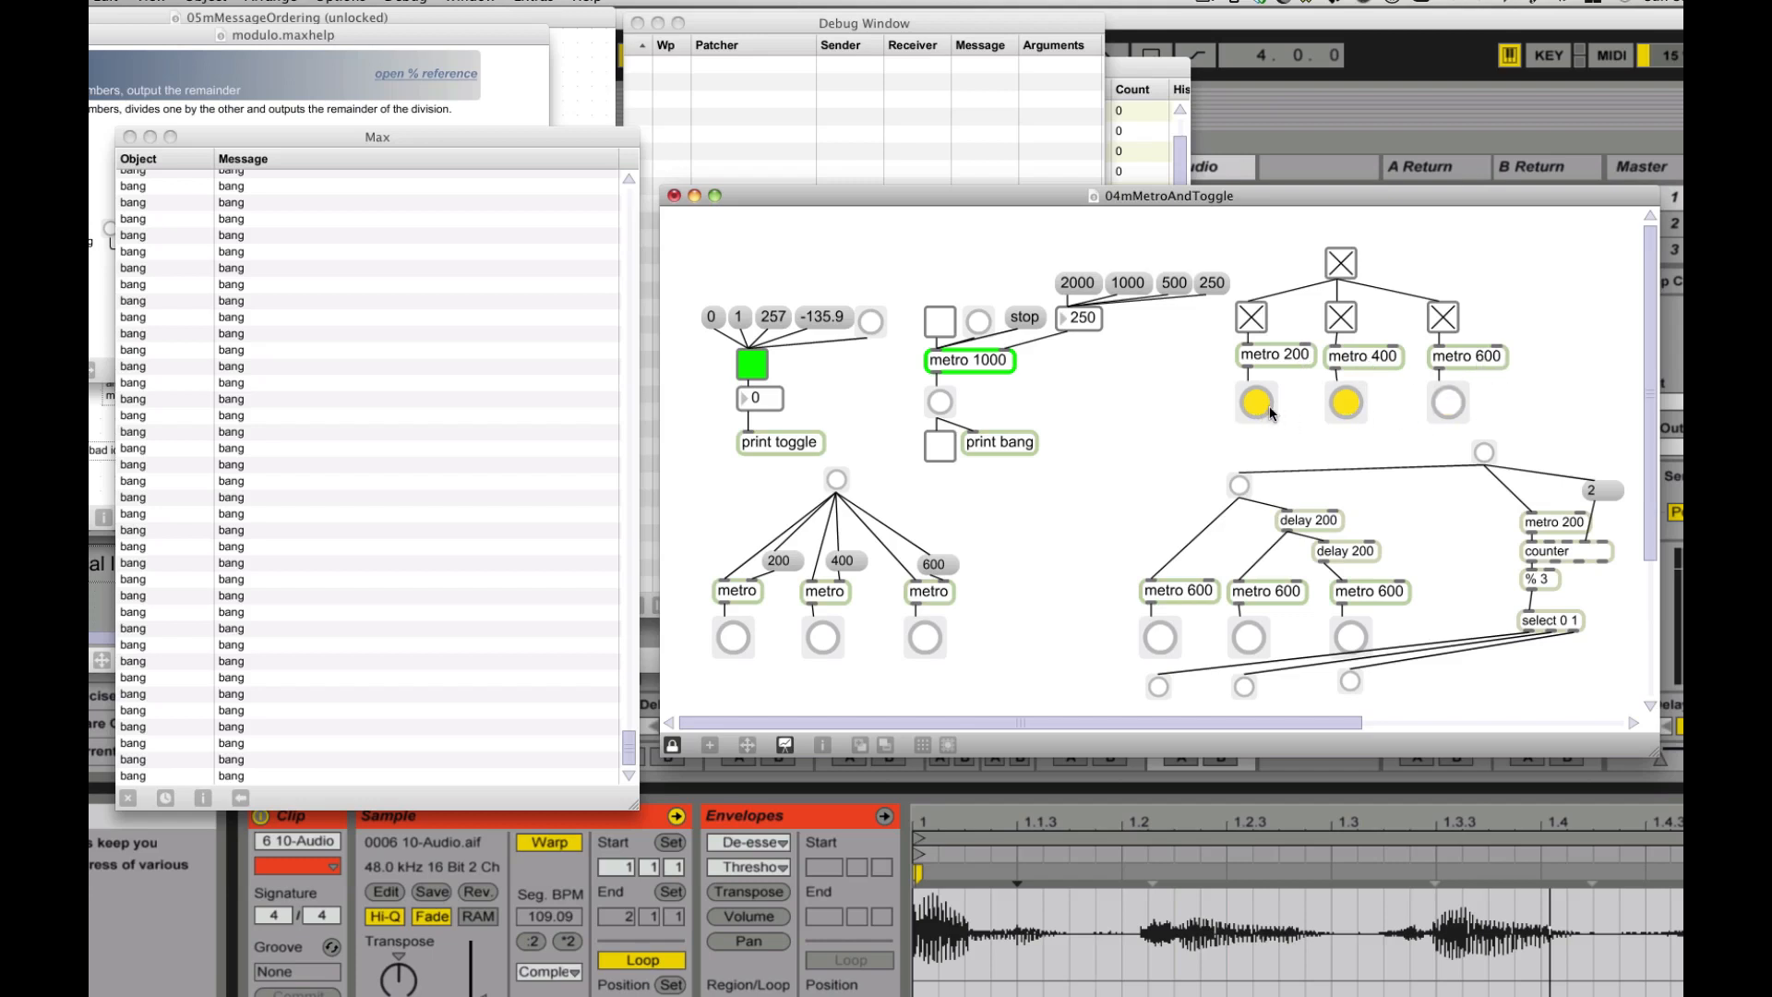
{"action": "left_click", "coordinate": [1446, 403]}
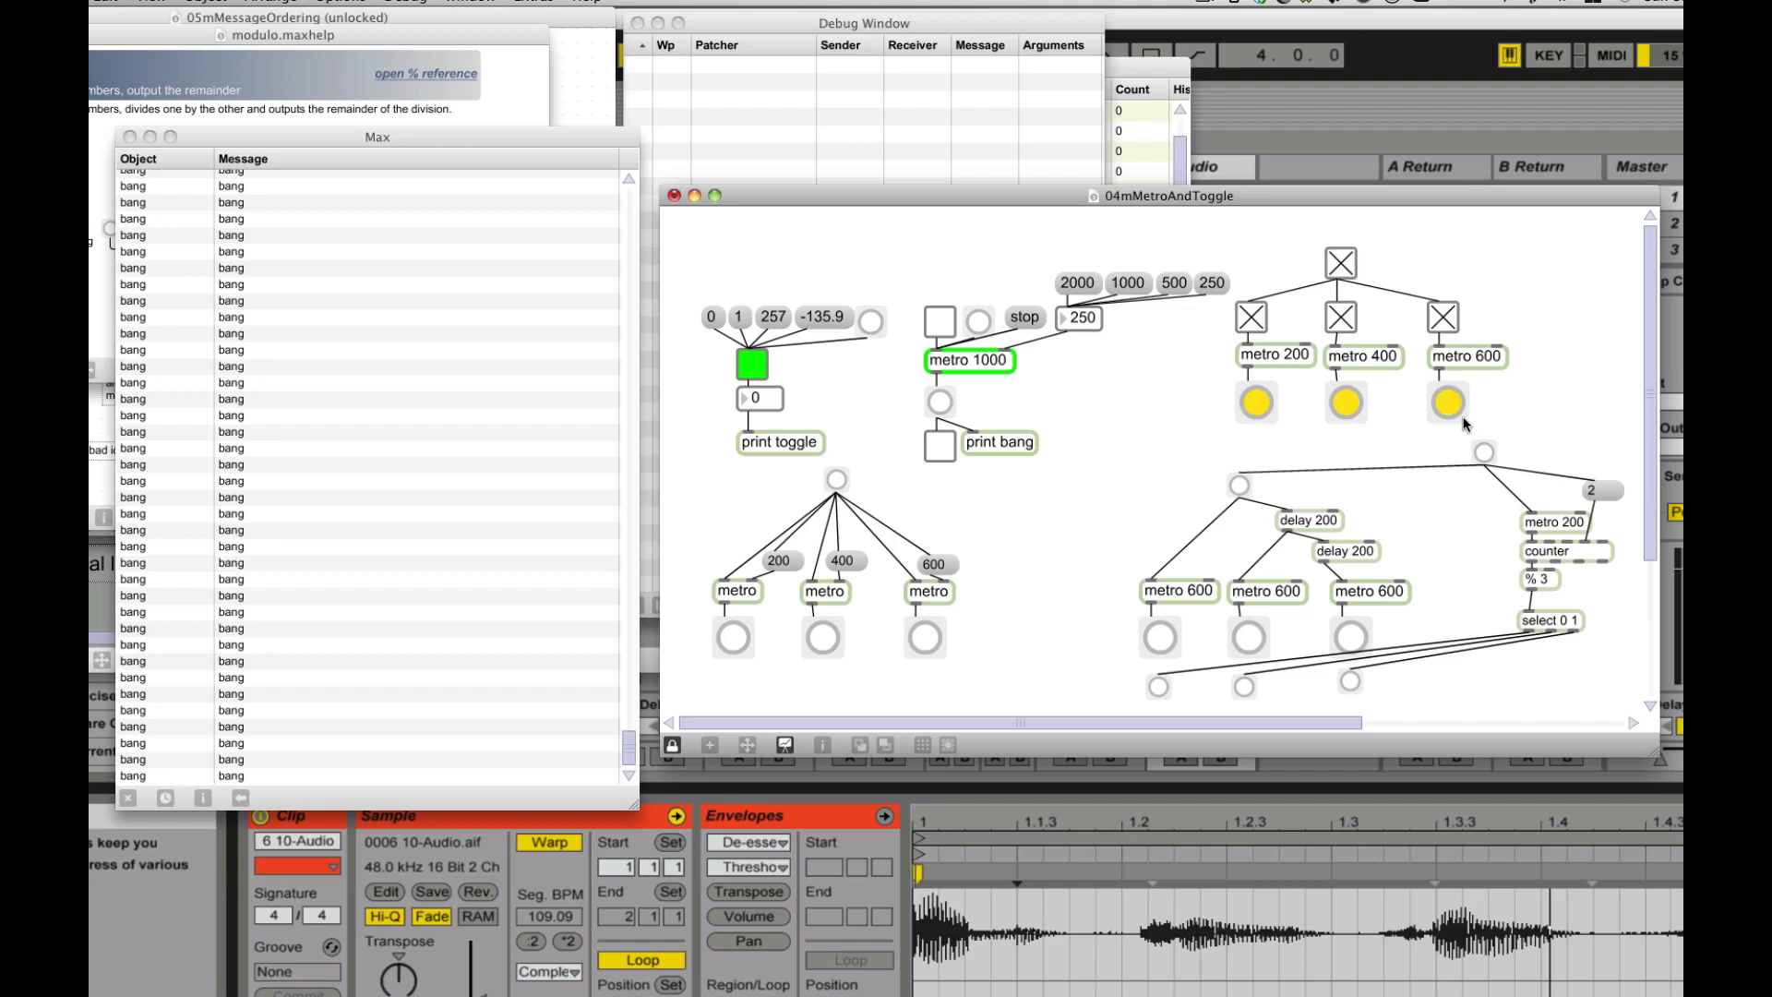
{"action": "left_click", "coordinate": [1448, 402]}
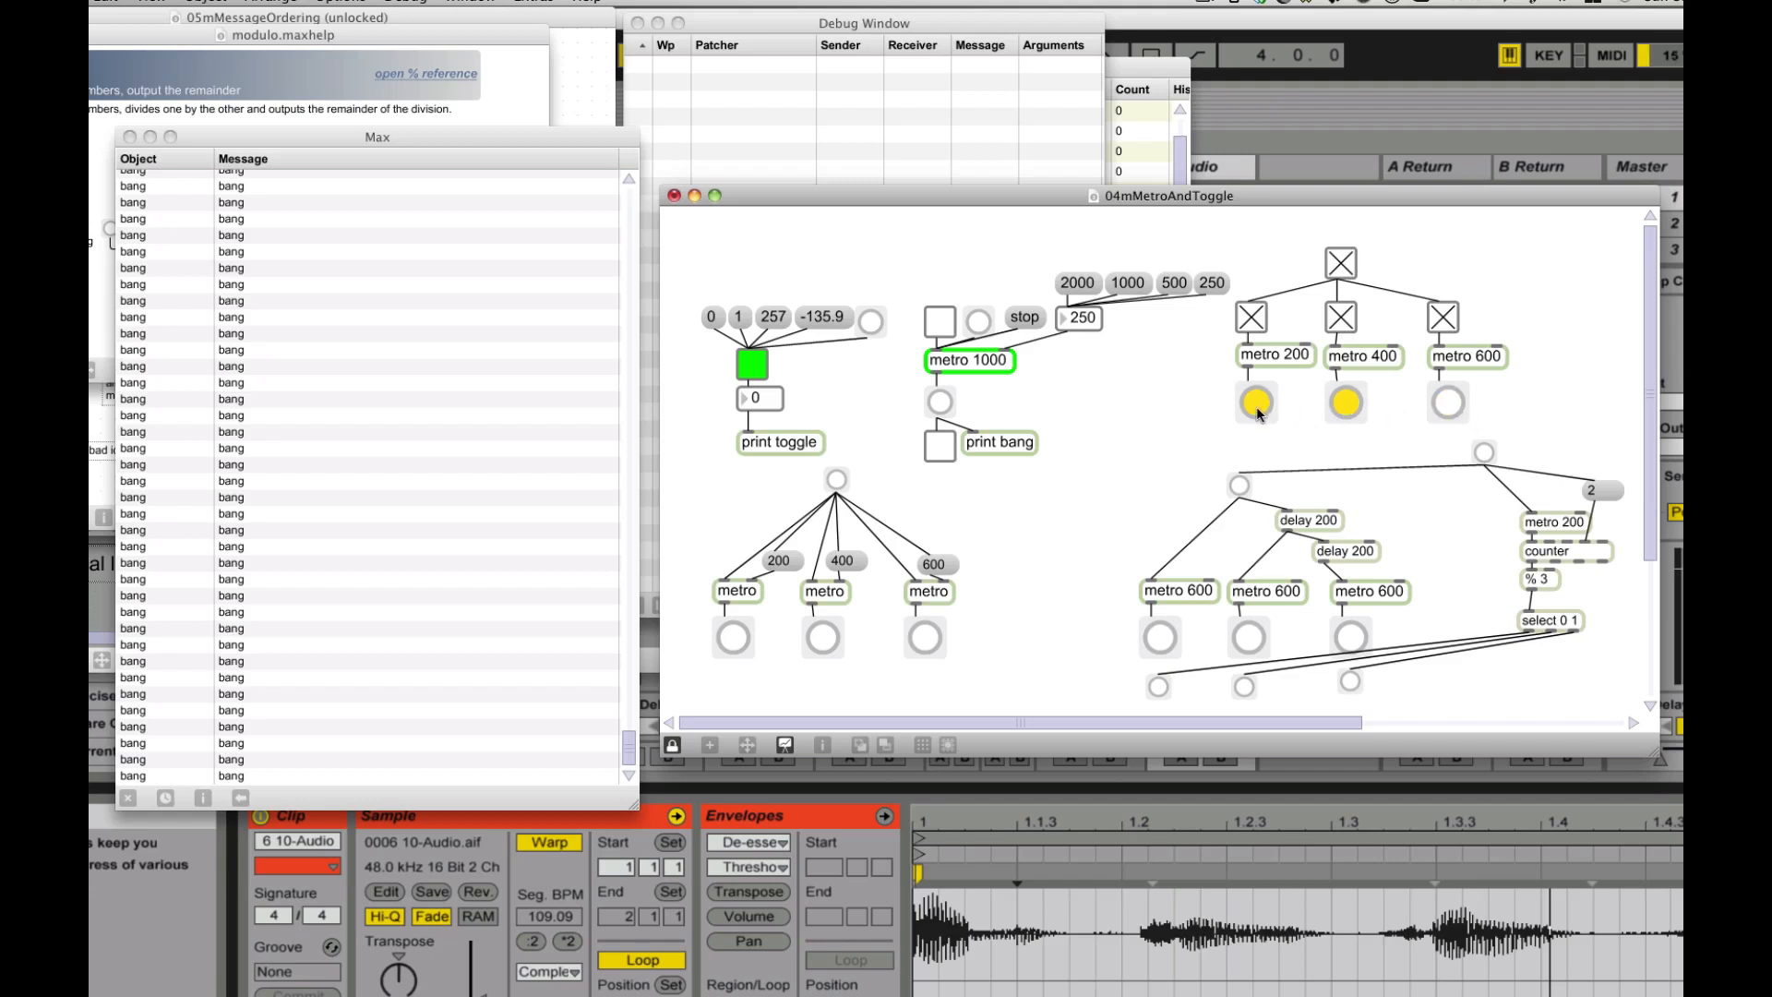
{"action": "mouse_move", "coordinate": [1258, 433]}
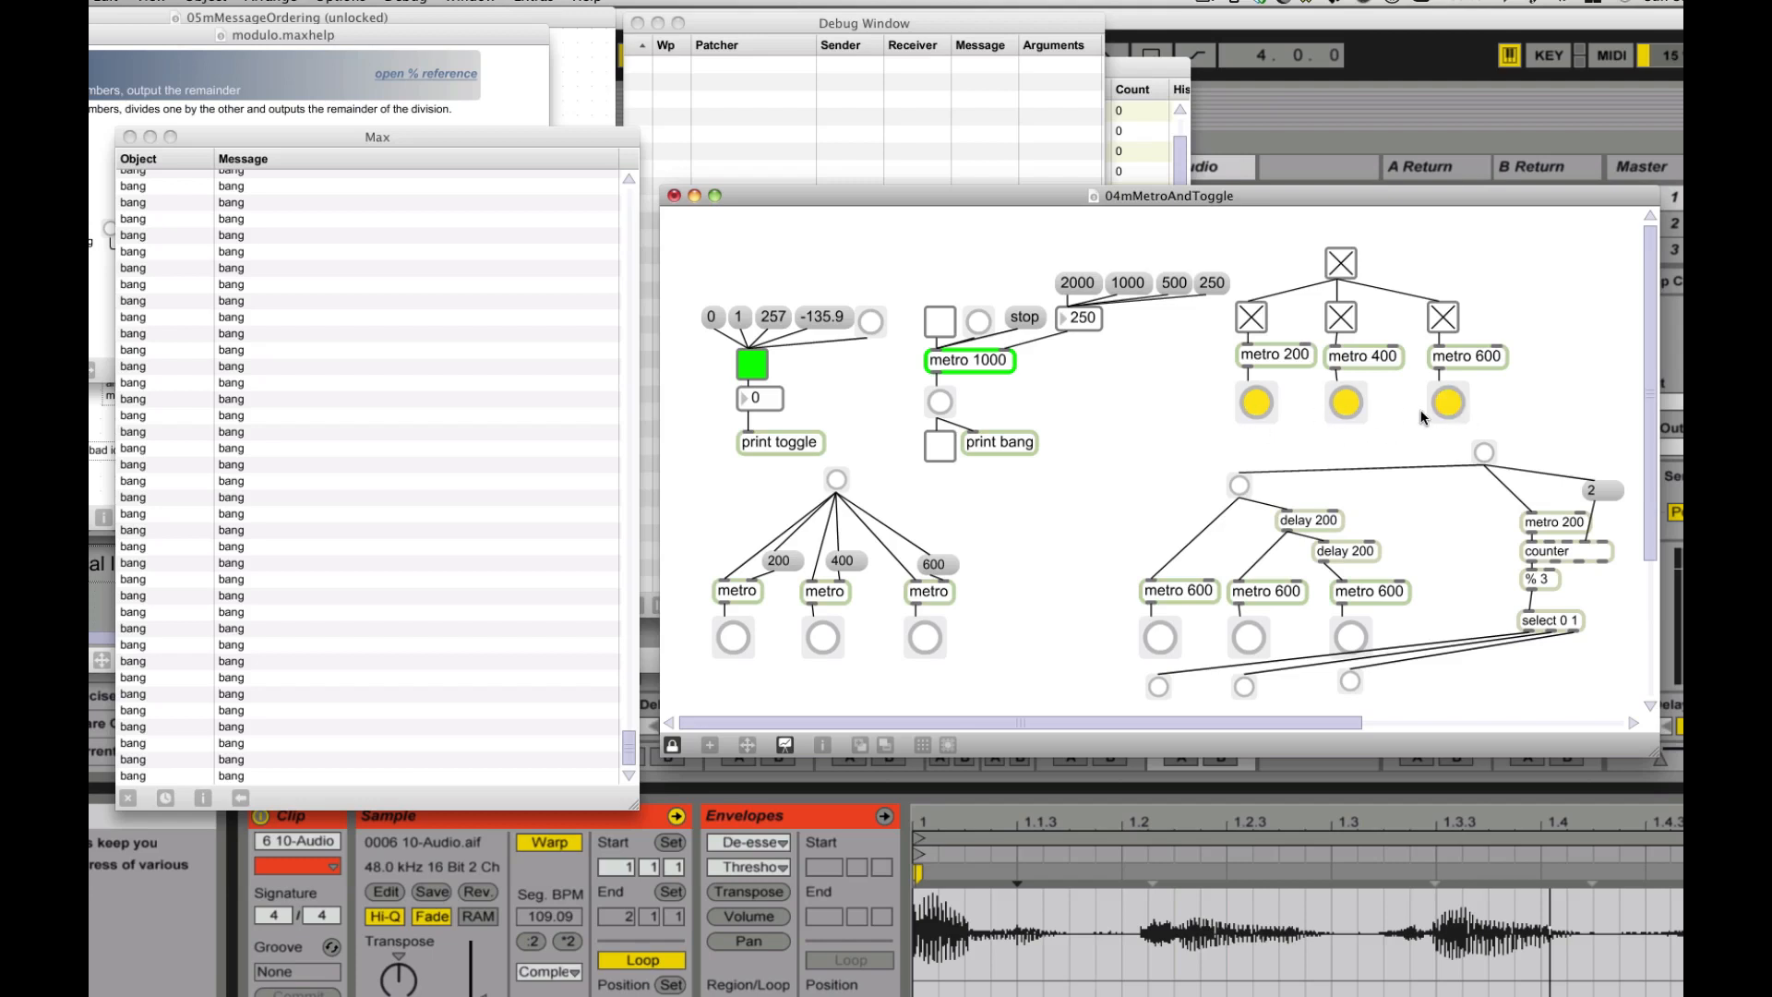
{"action": "left_click", "coordinate": [1448, 404]}
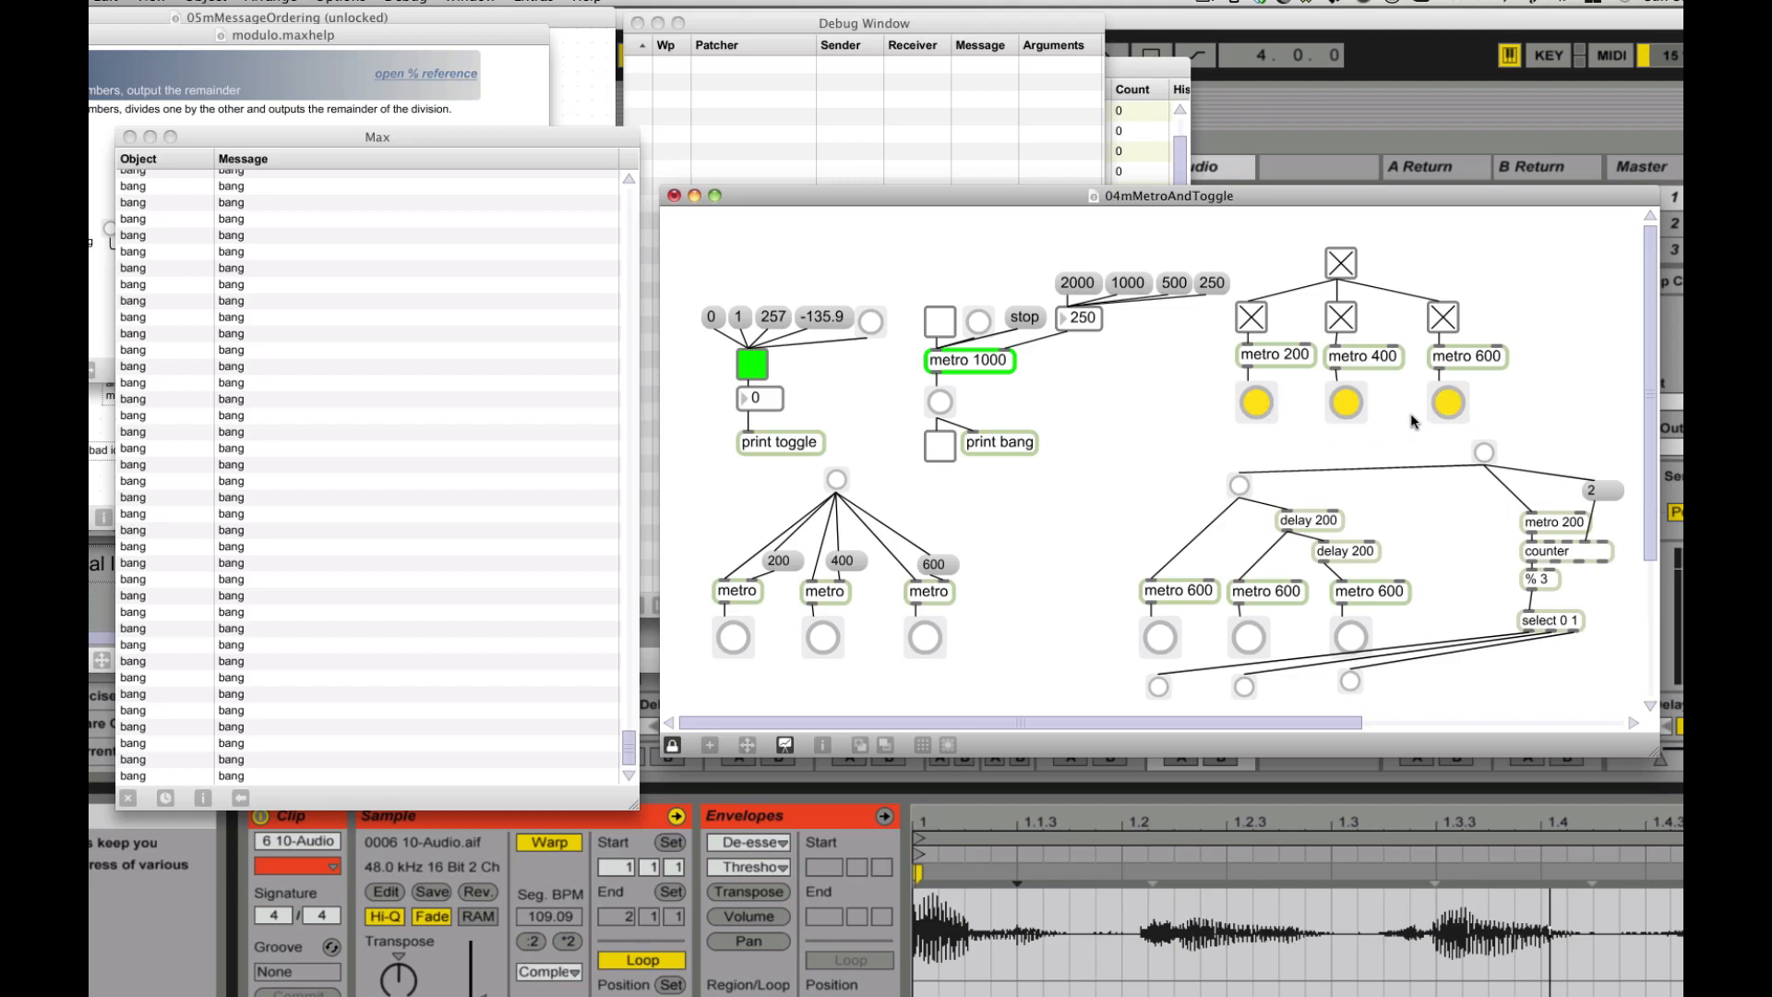
{"action": "left_click", "coordinate": [1341, 262]}
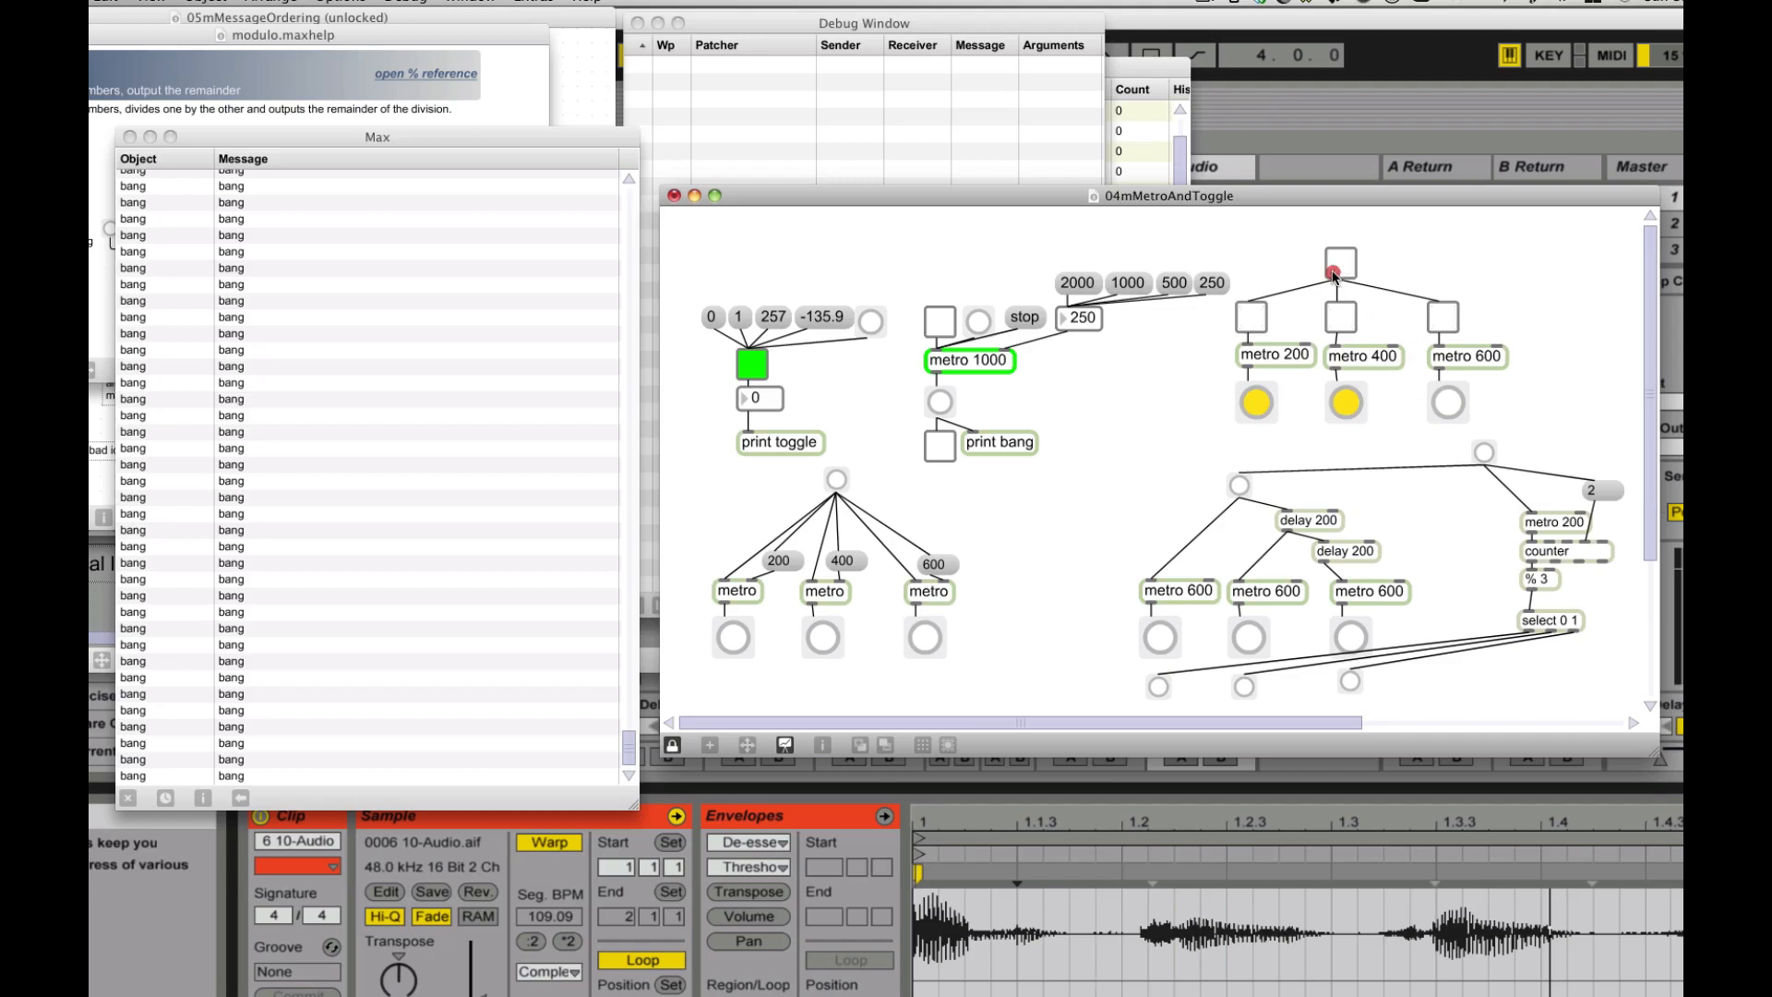
Step: Trigger the bang driving the three metros at 200, 400 and 600 ms
{"action": "left_click", "coordinate": [1340, 261]}
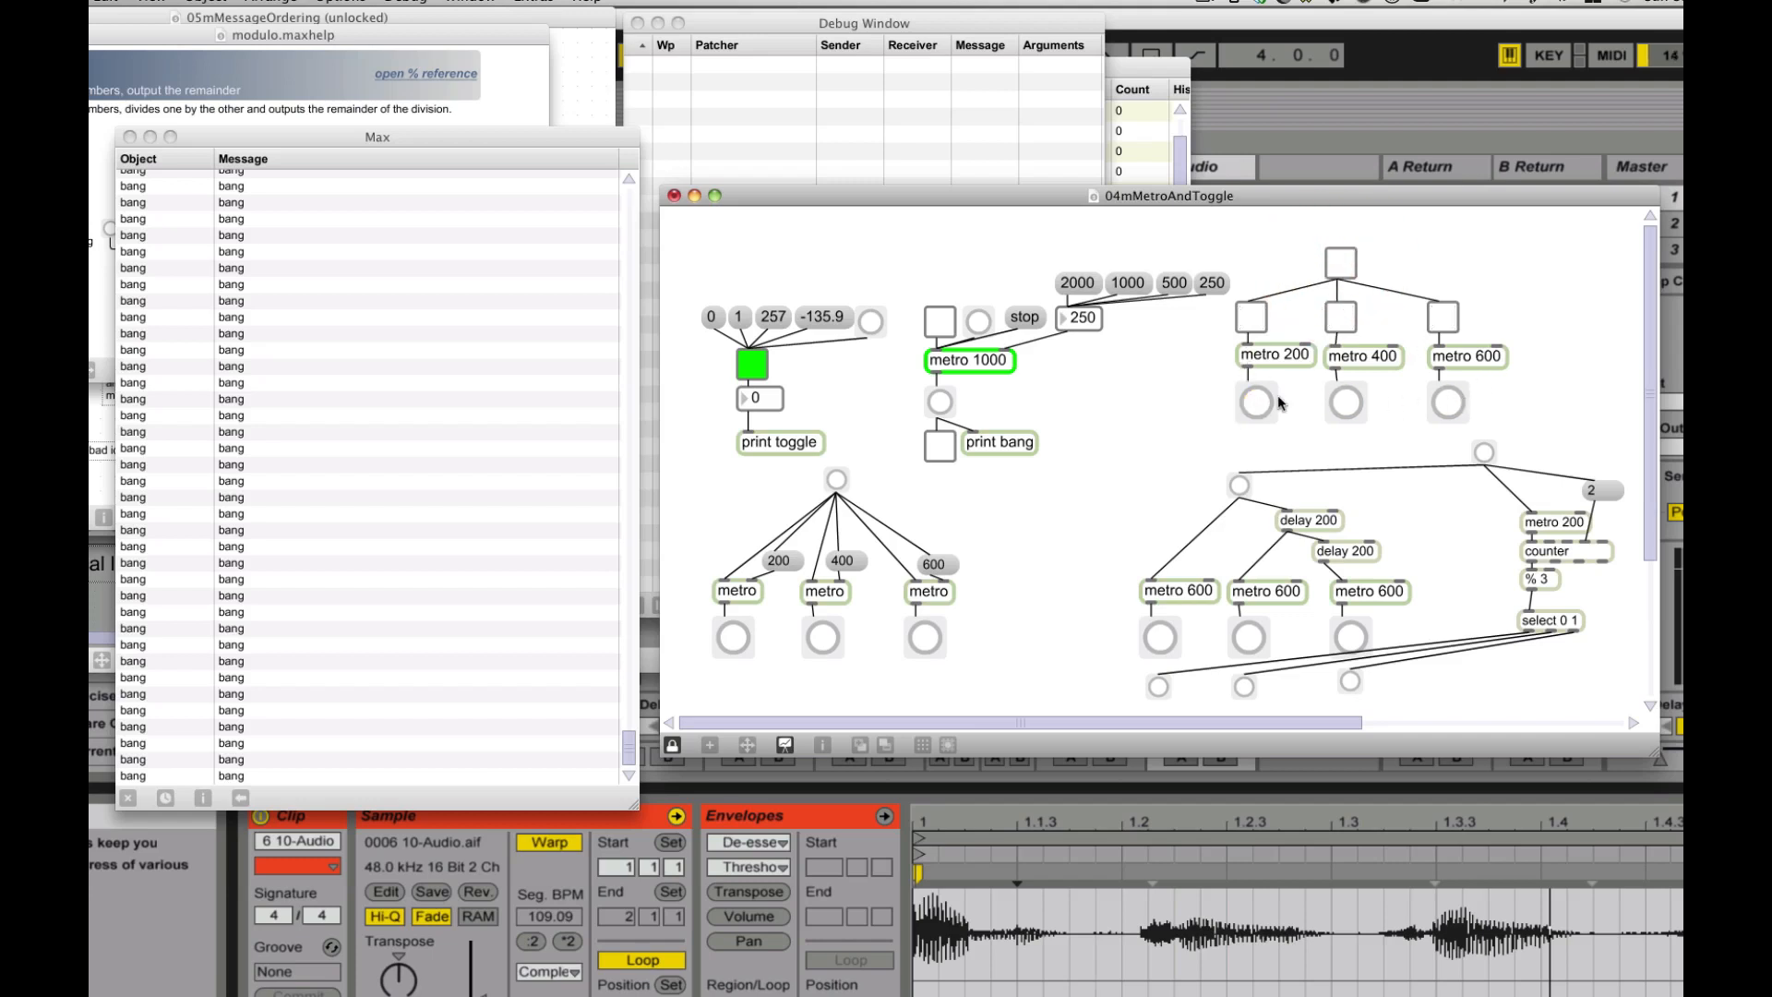
{"action": "mouse_move", "coordinate": [1154, 444]}
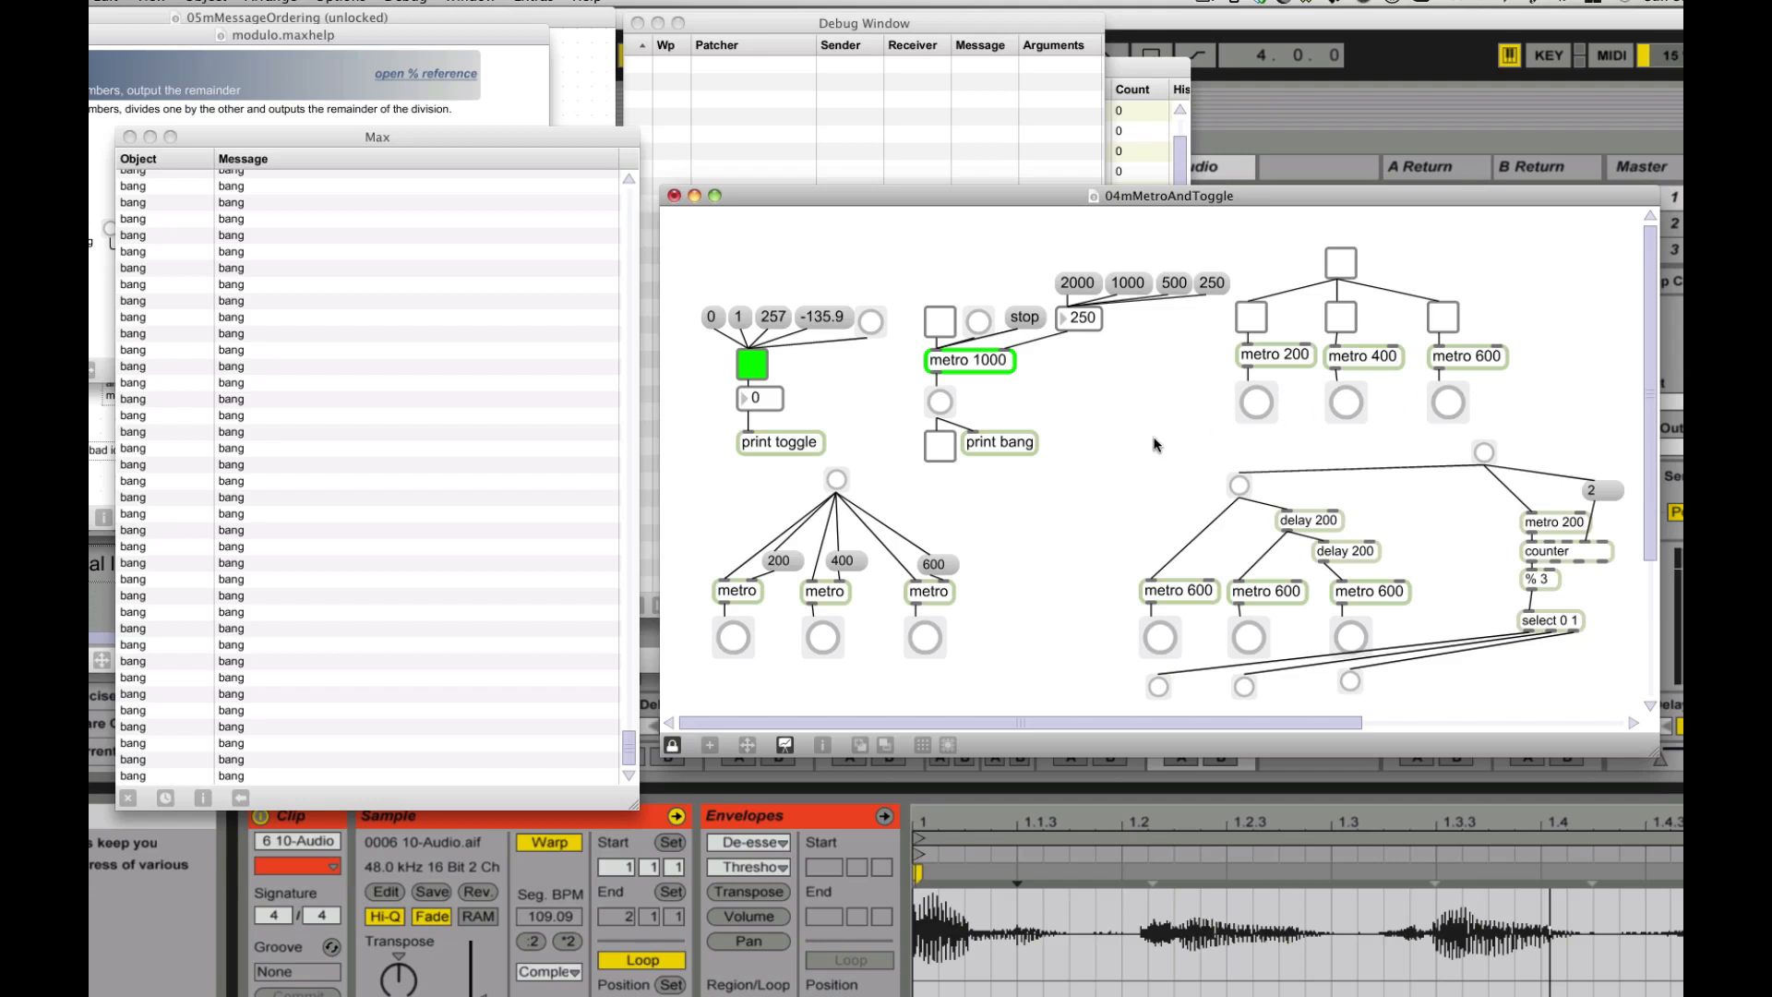
{"action": "mouse_move", "coordinate": [1294, 644]}
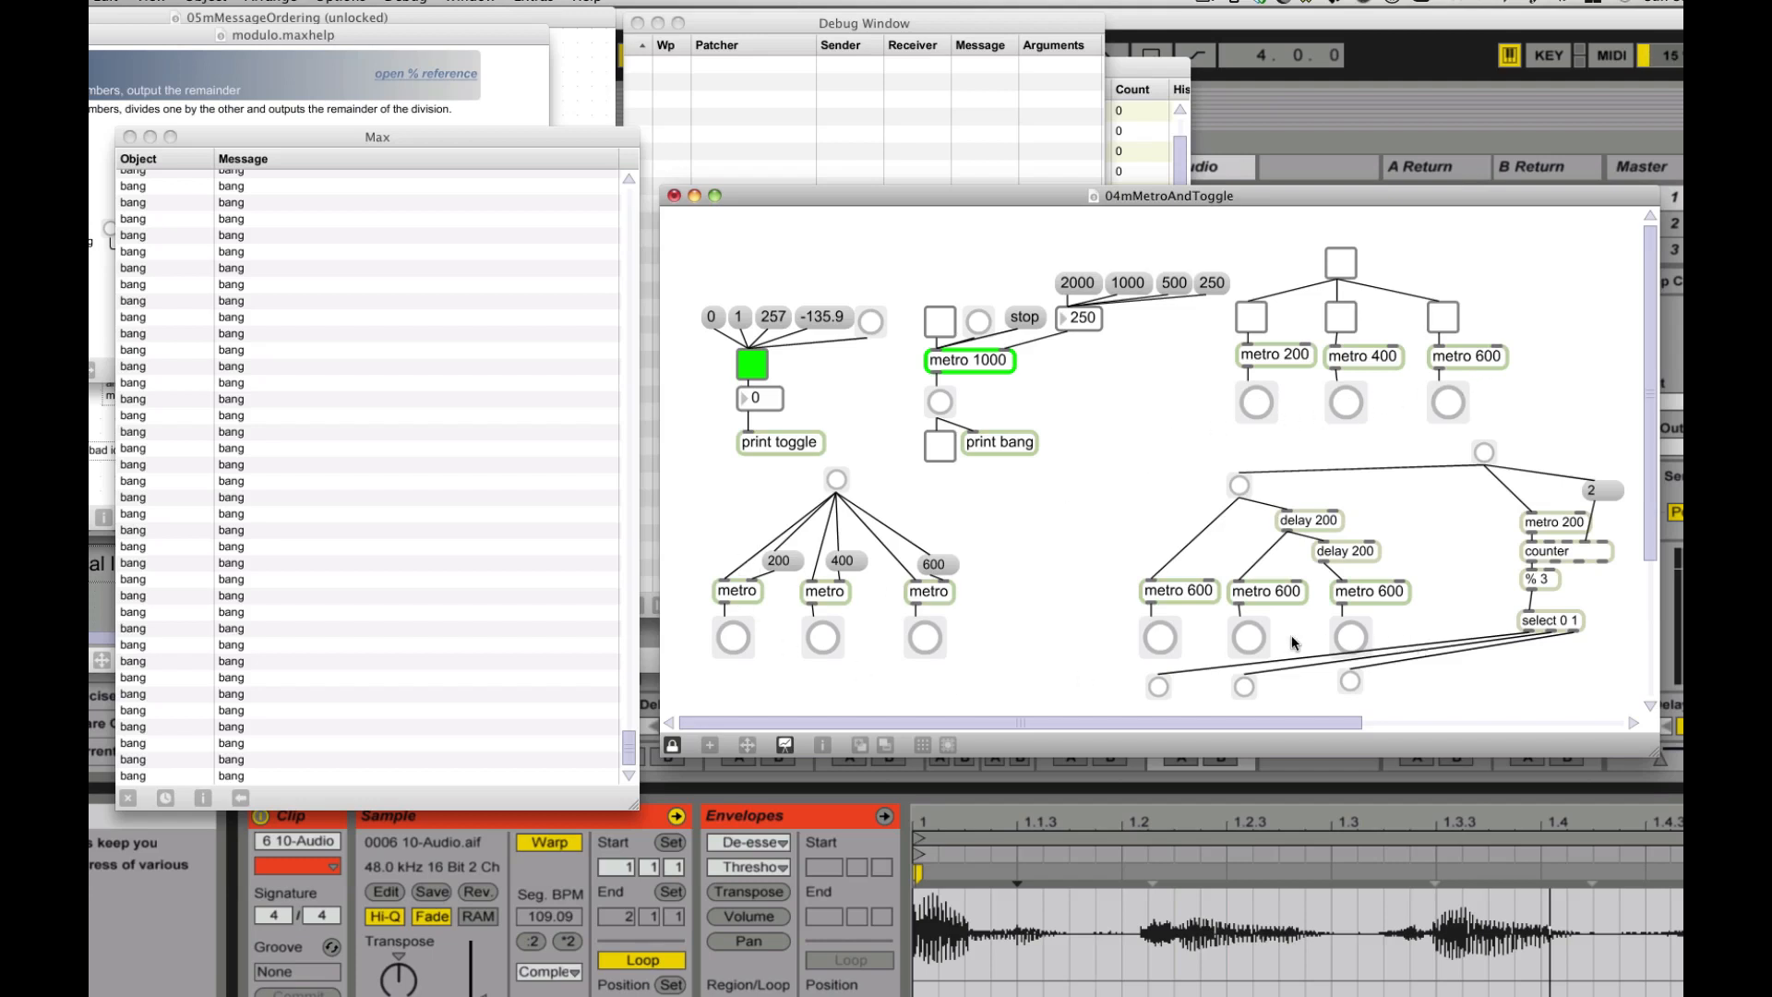
{"action": "mouse_move", "coordinate": [1046, 608]}
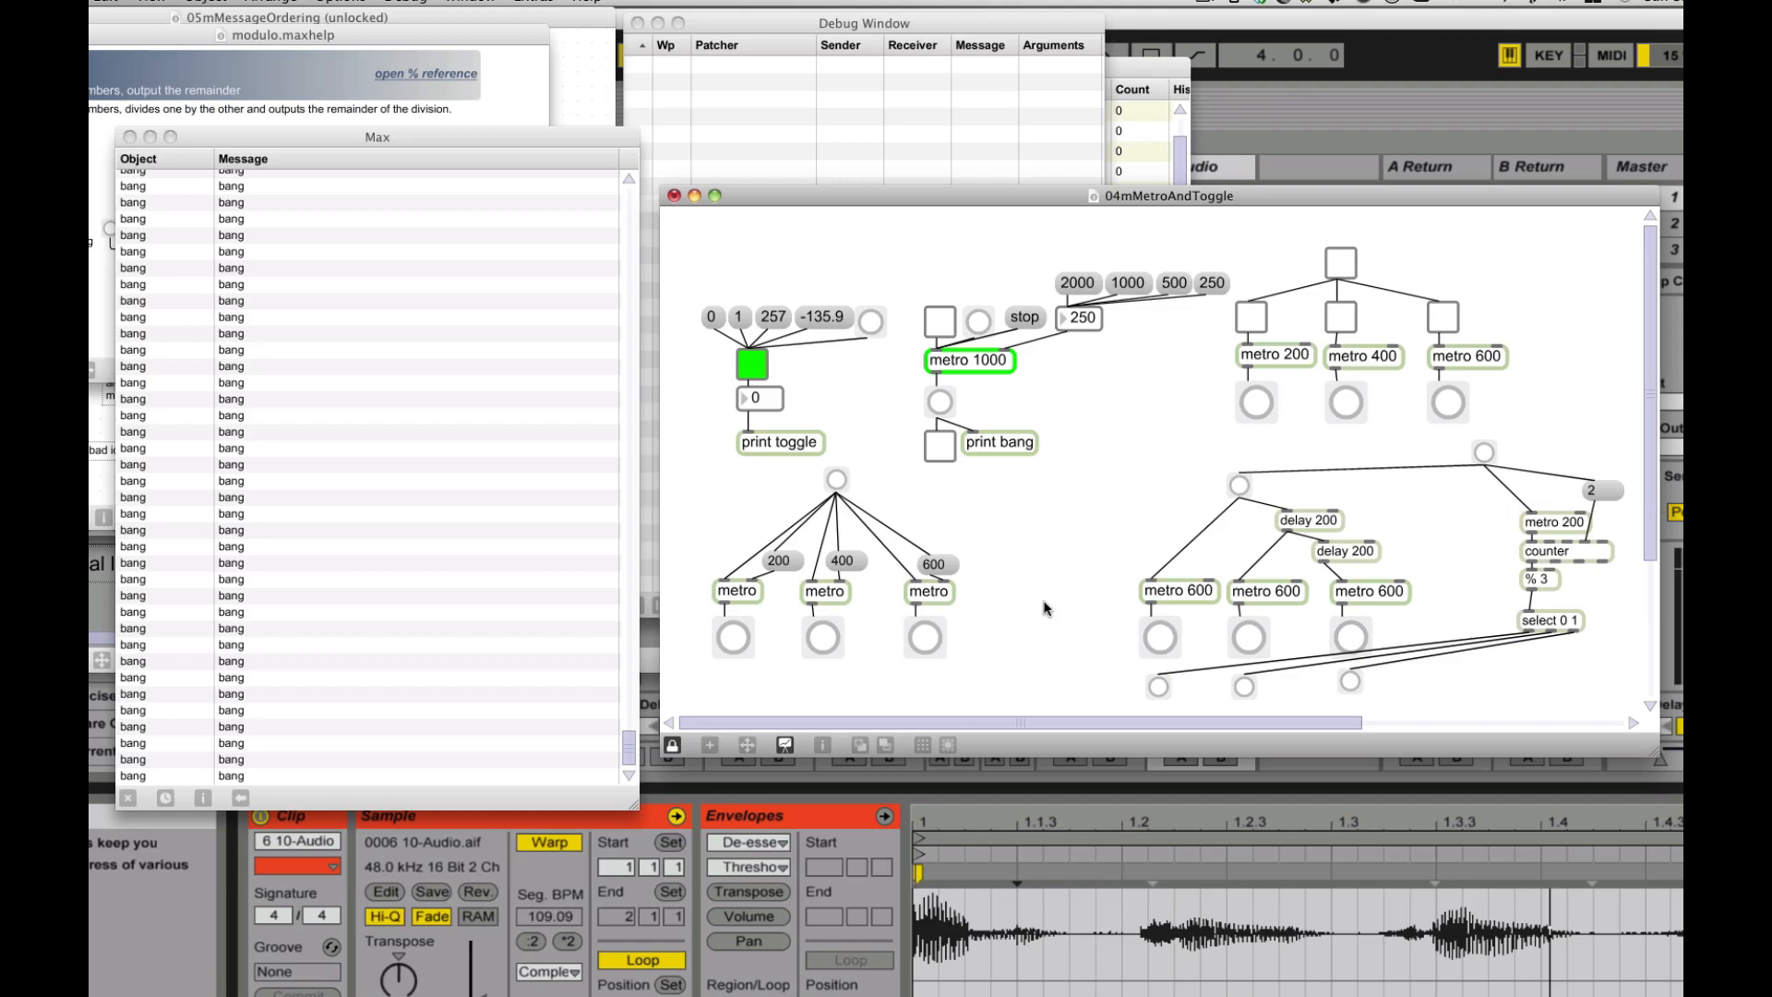
{"action": "mouse_move", "coordinate": [902, 636]}
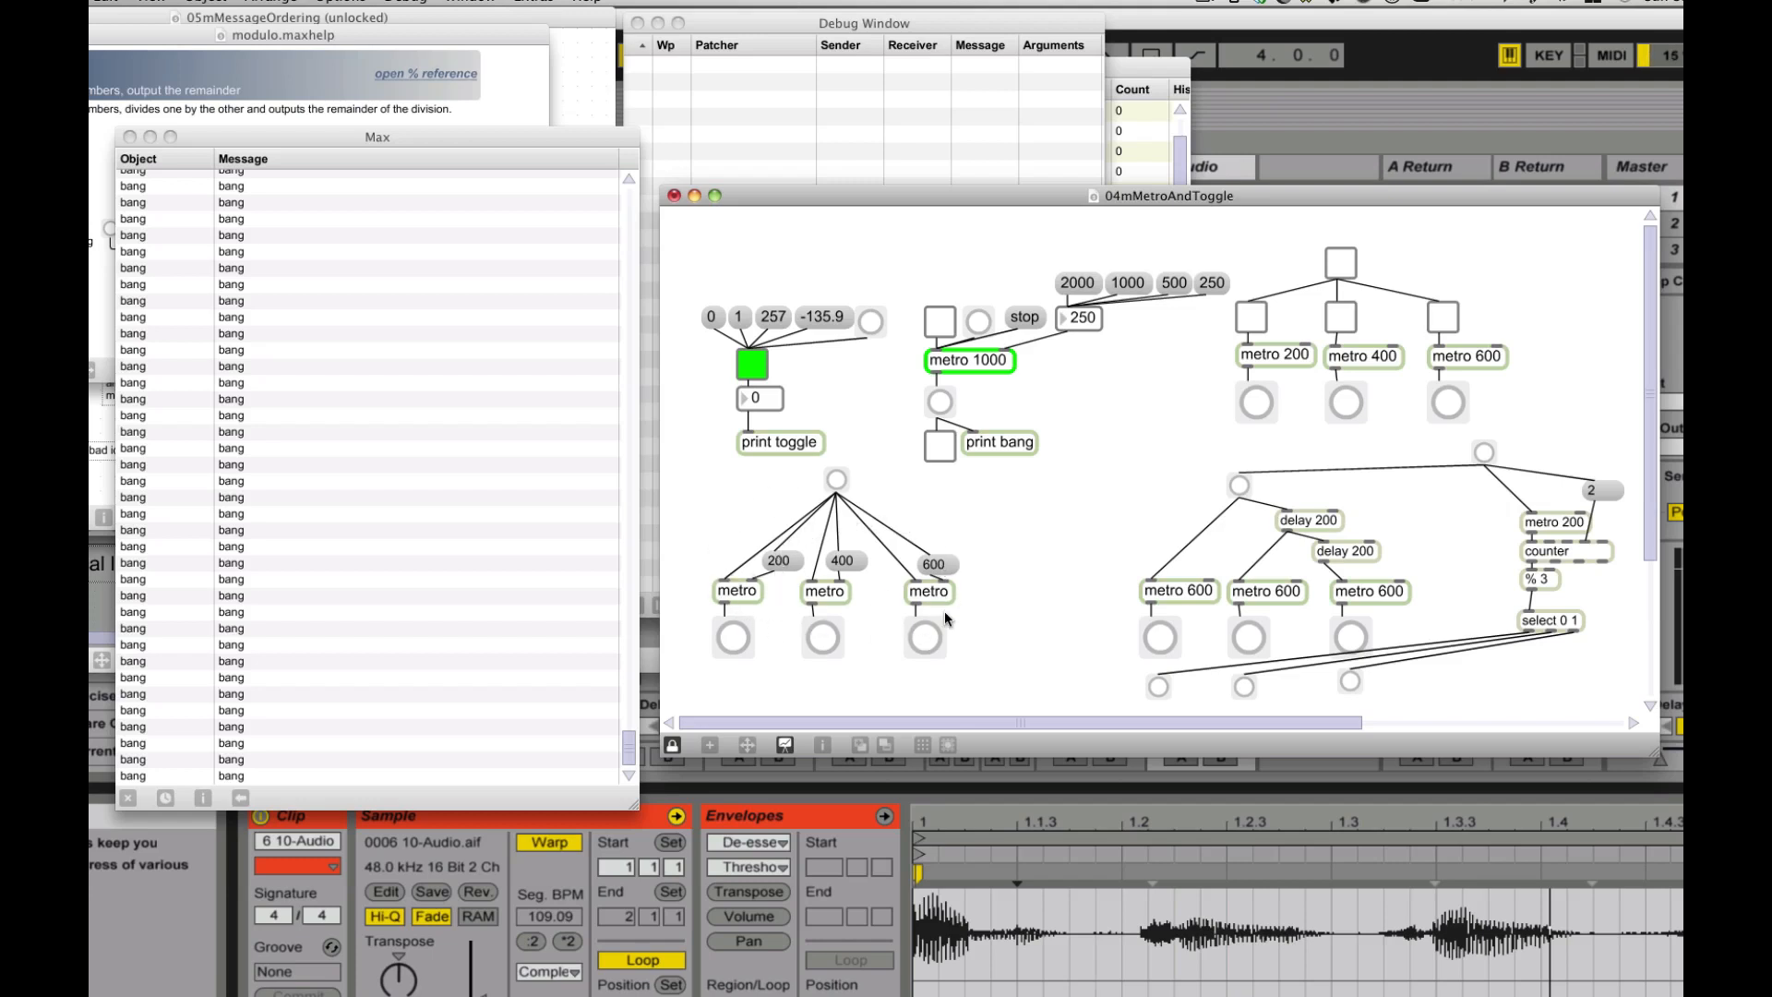
{"action": "mouse_move", "coordinate": [779, 518]}
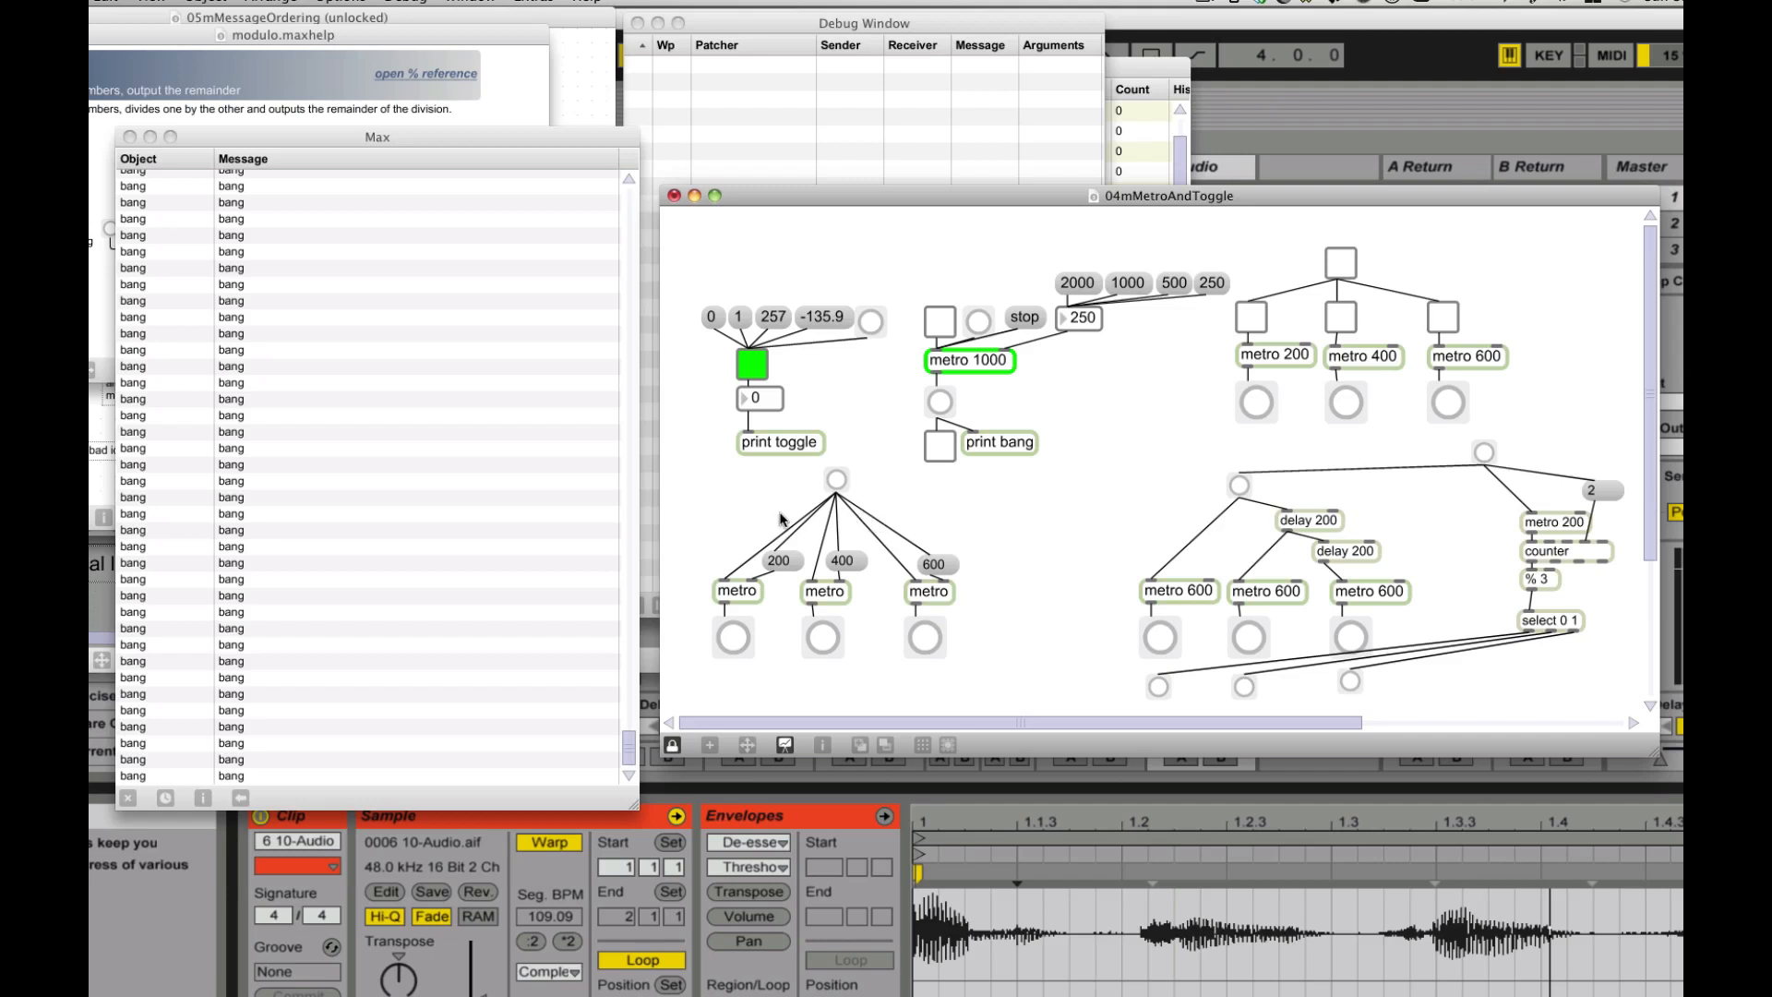
{"action": "mouse_move", "coordinate": [839, 480]}
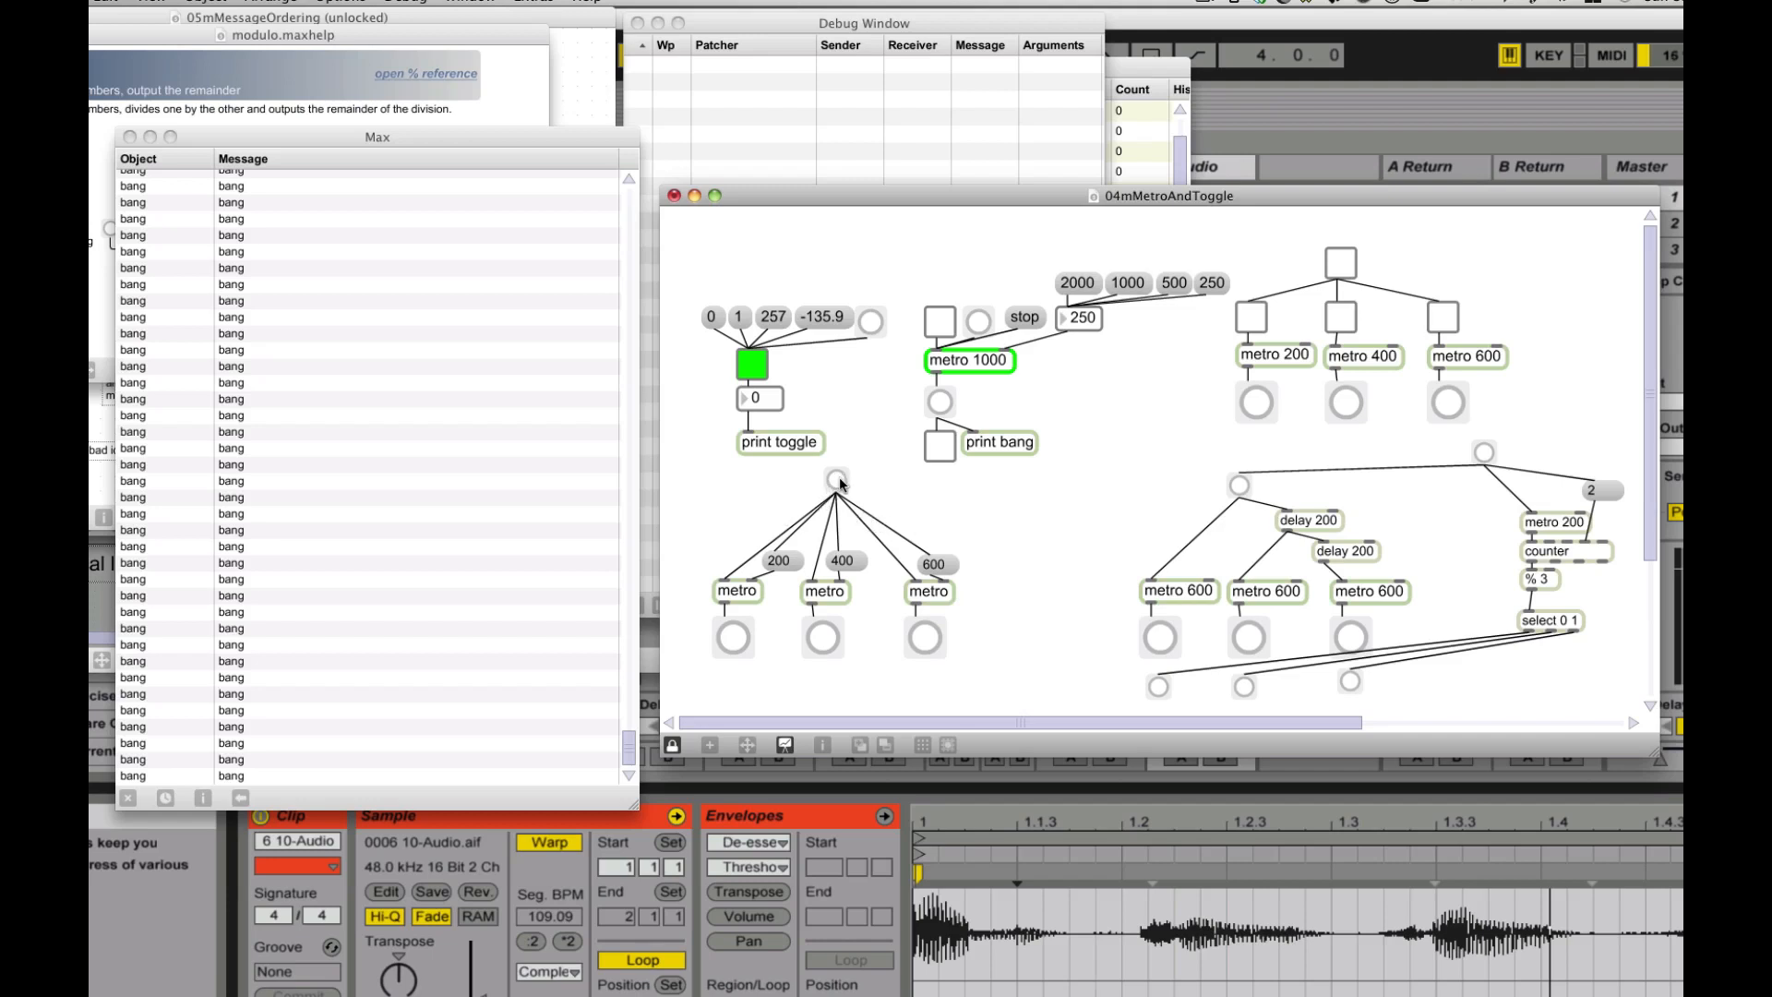
{"action": "mouse_move", "coordinate": [950, 563]}
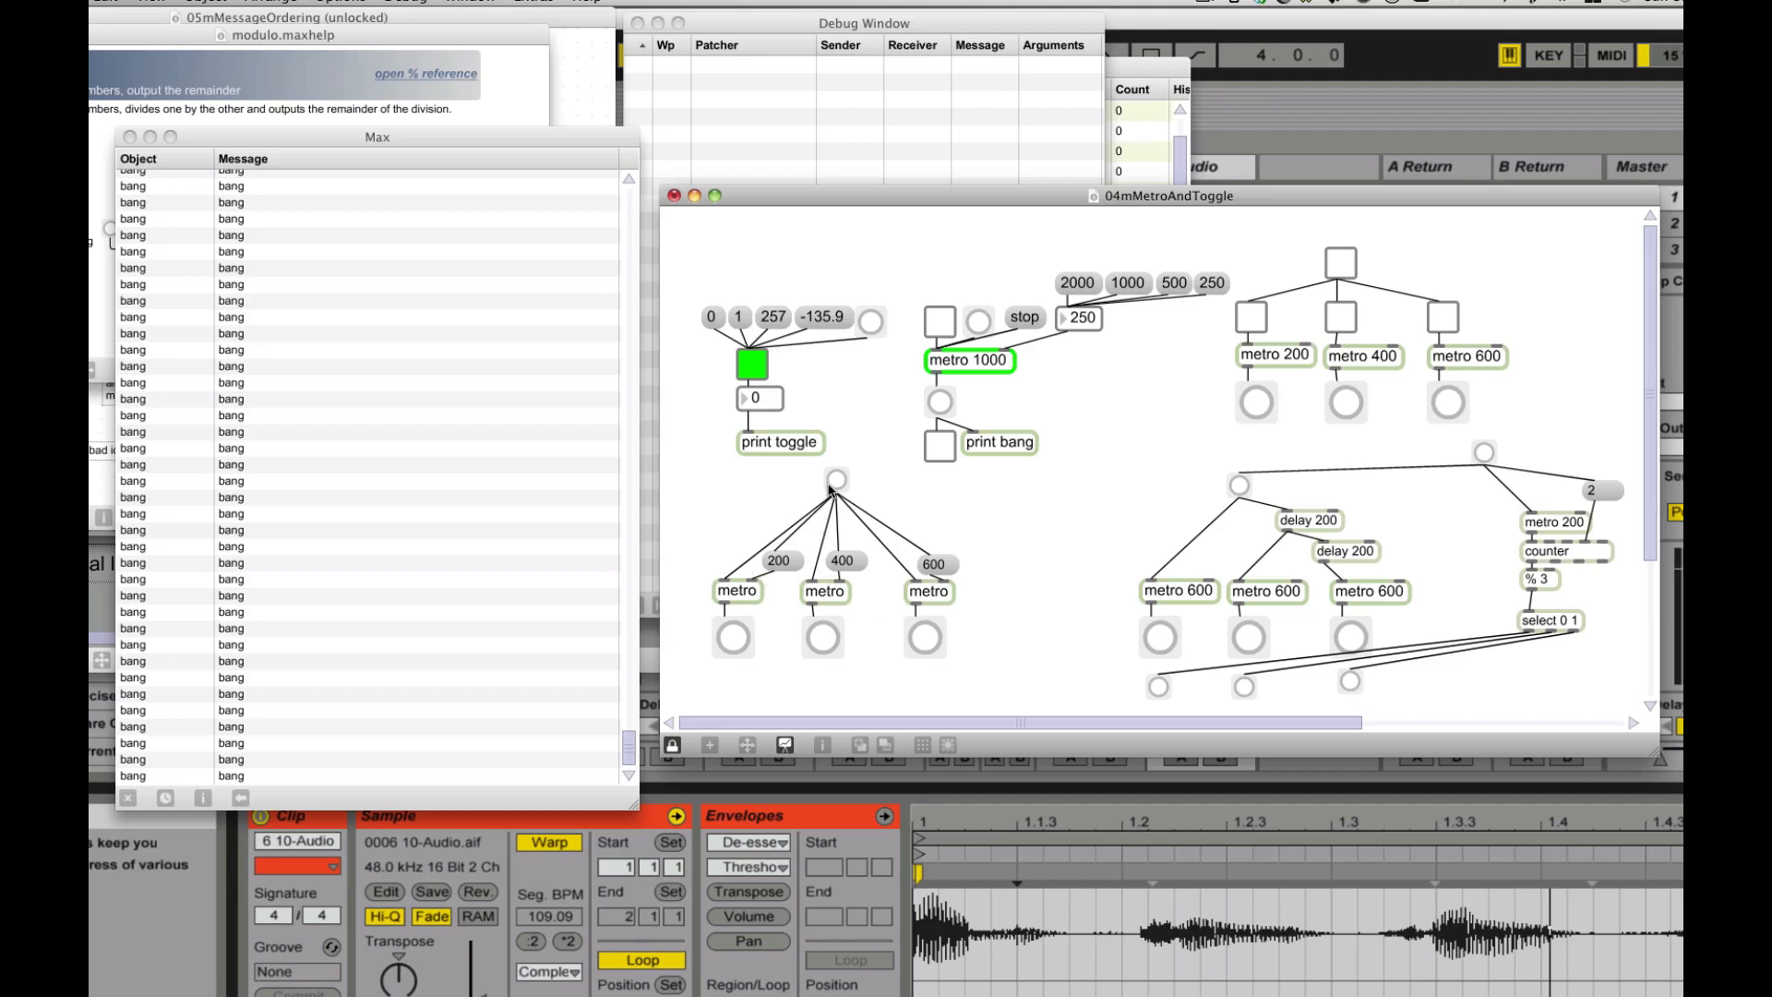
{"action": "left_click", "coordinate": [1341, 262]}
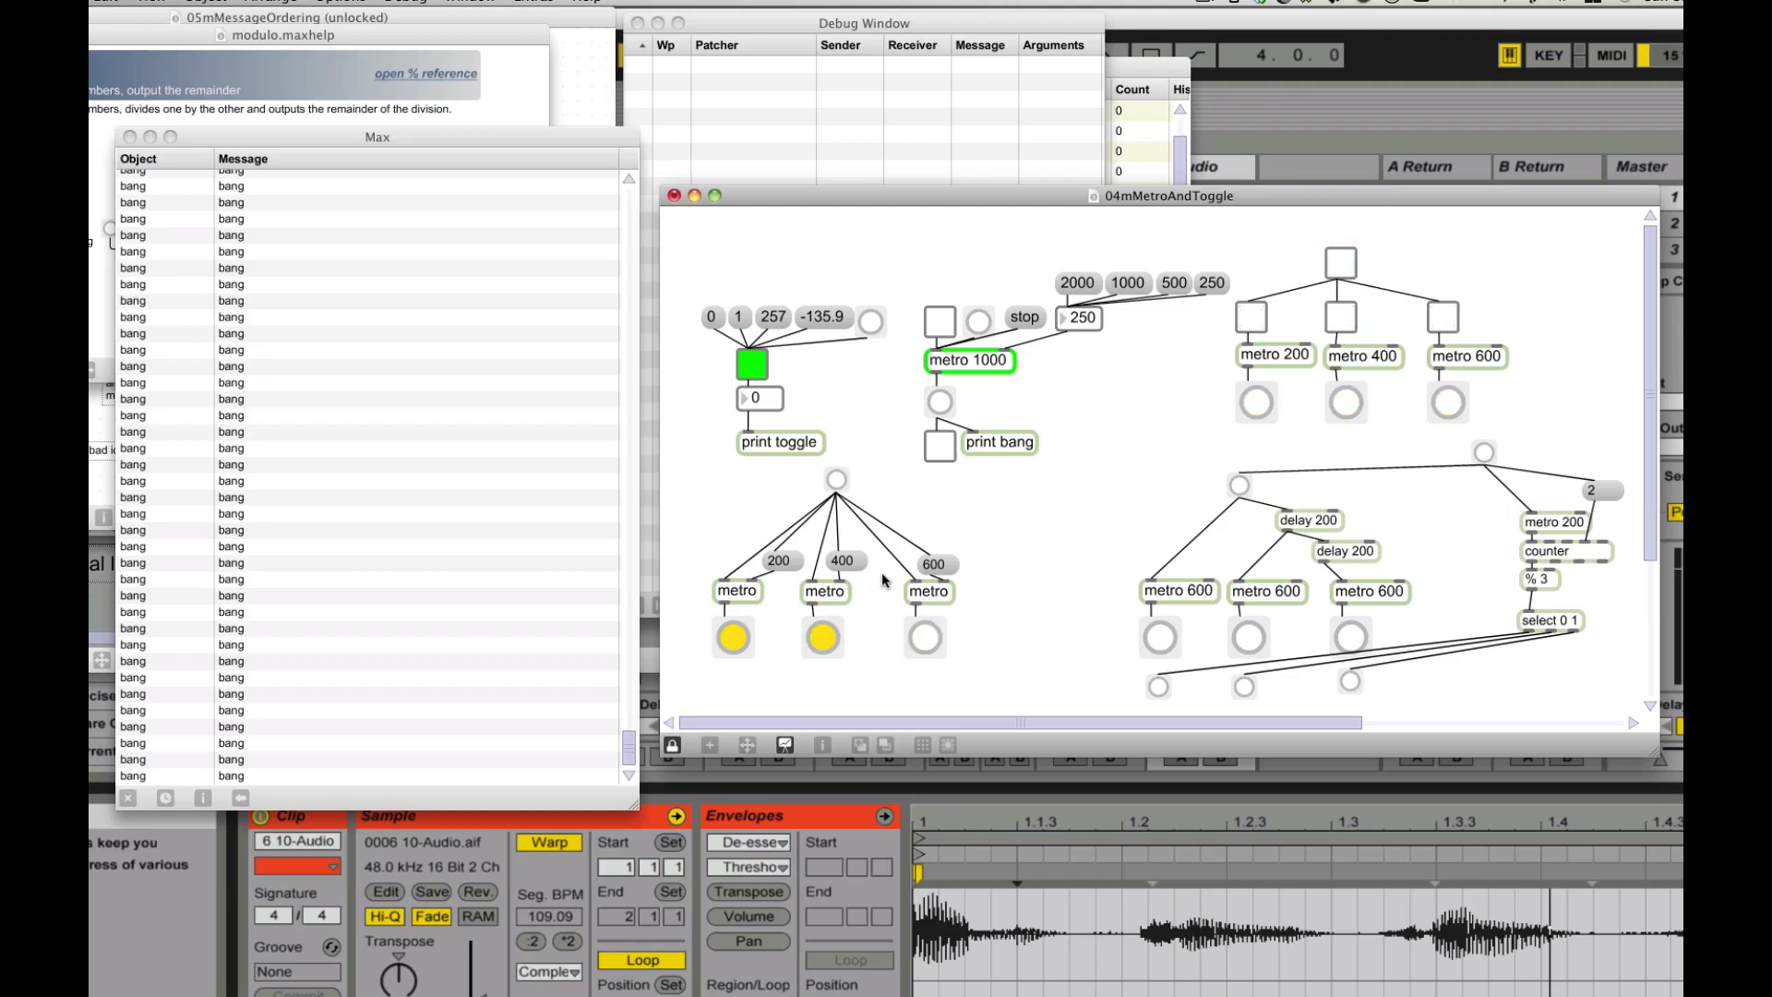
{"action": "mouse_move", "coordinate": [724, 531]}
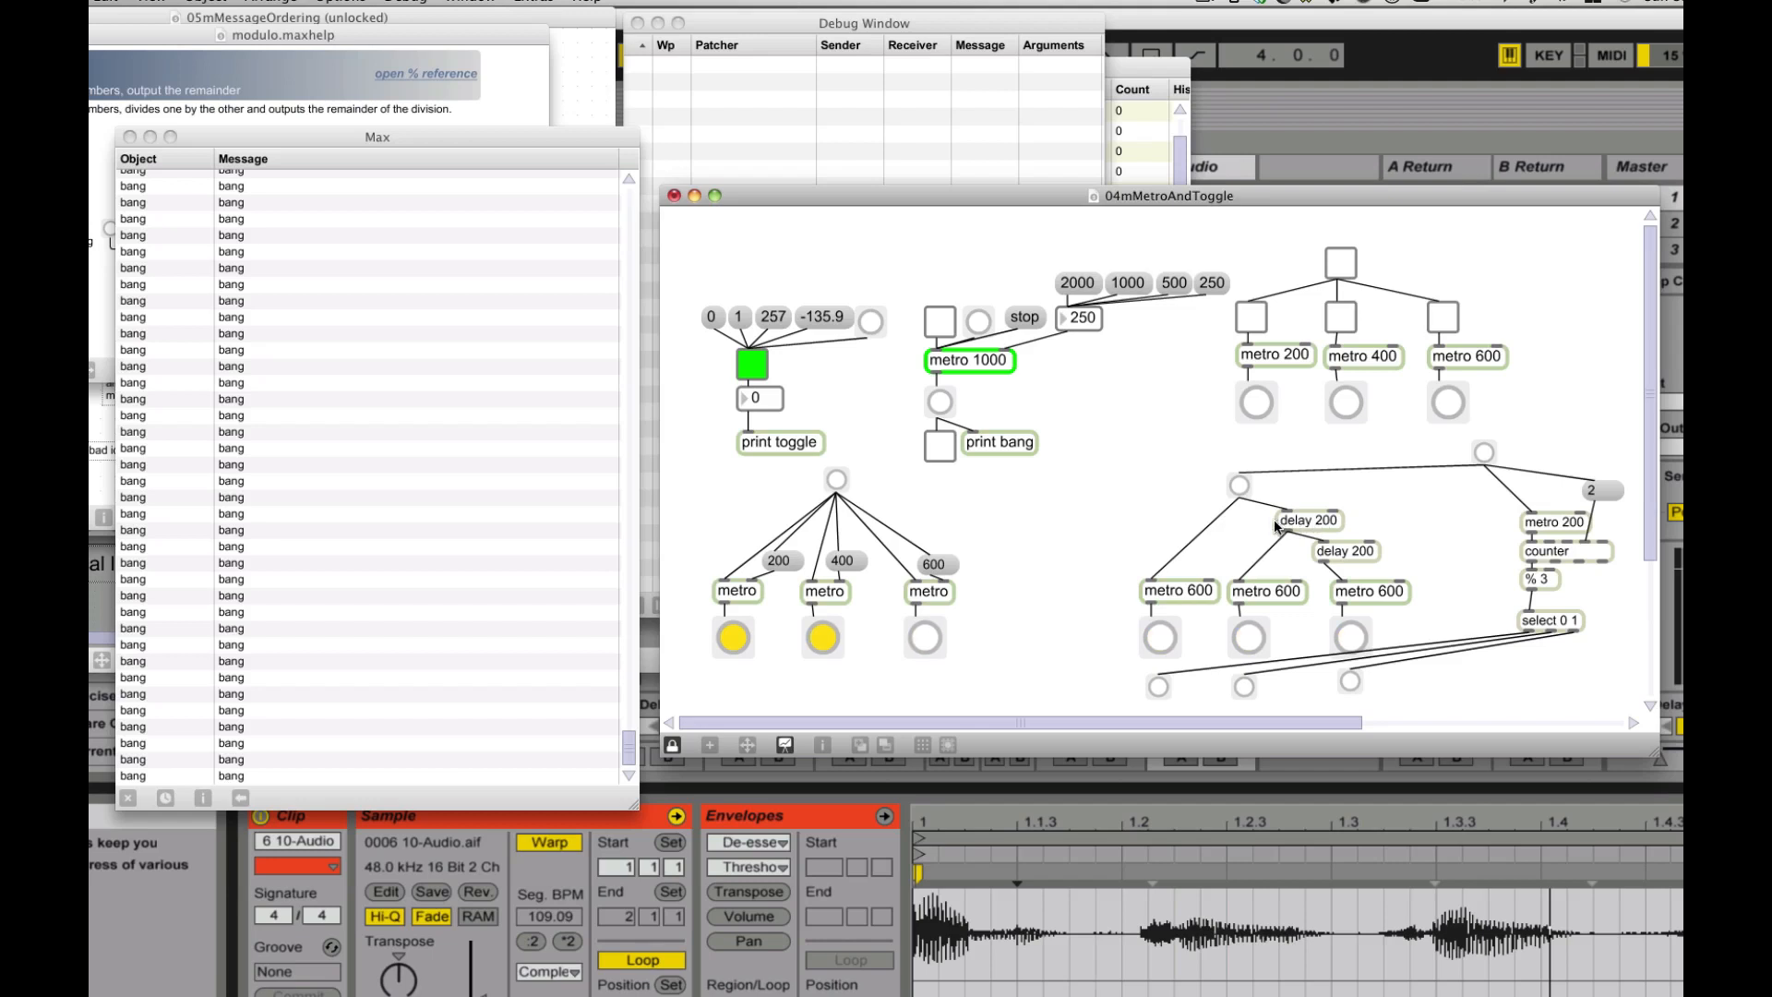
{"action": "mouse_move", "coordinate": [1280, 523]}
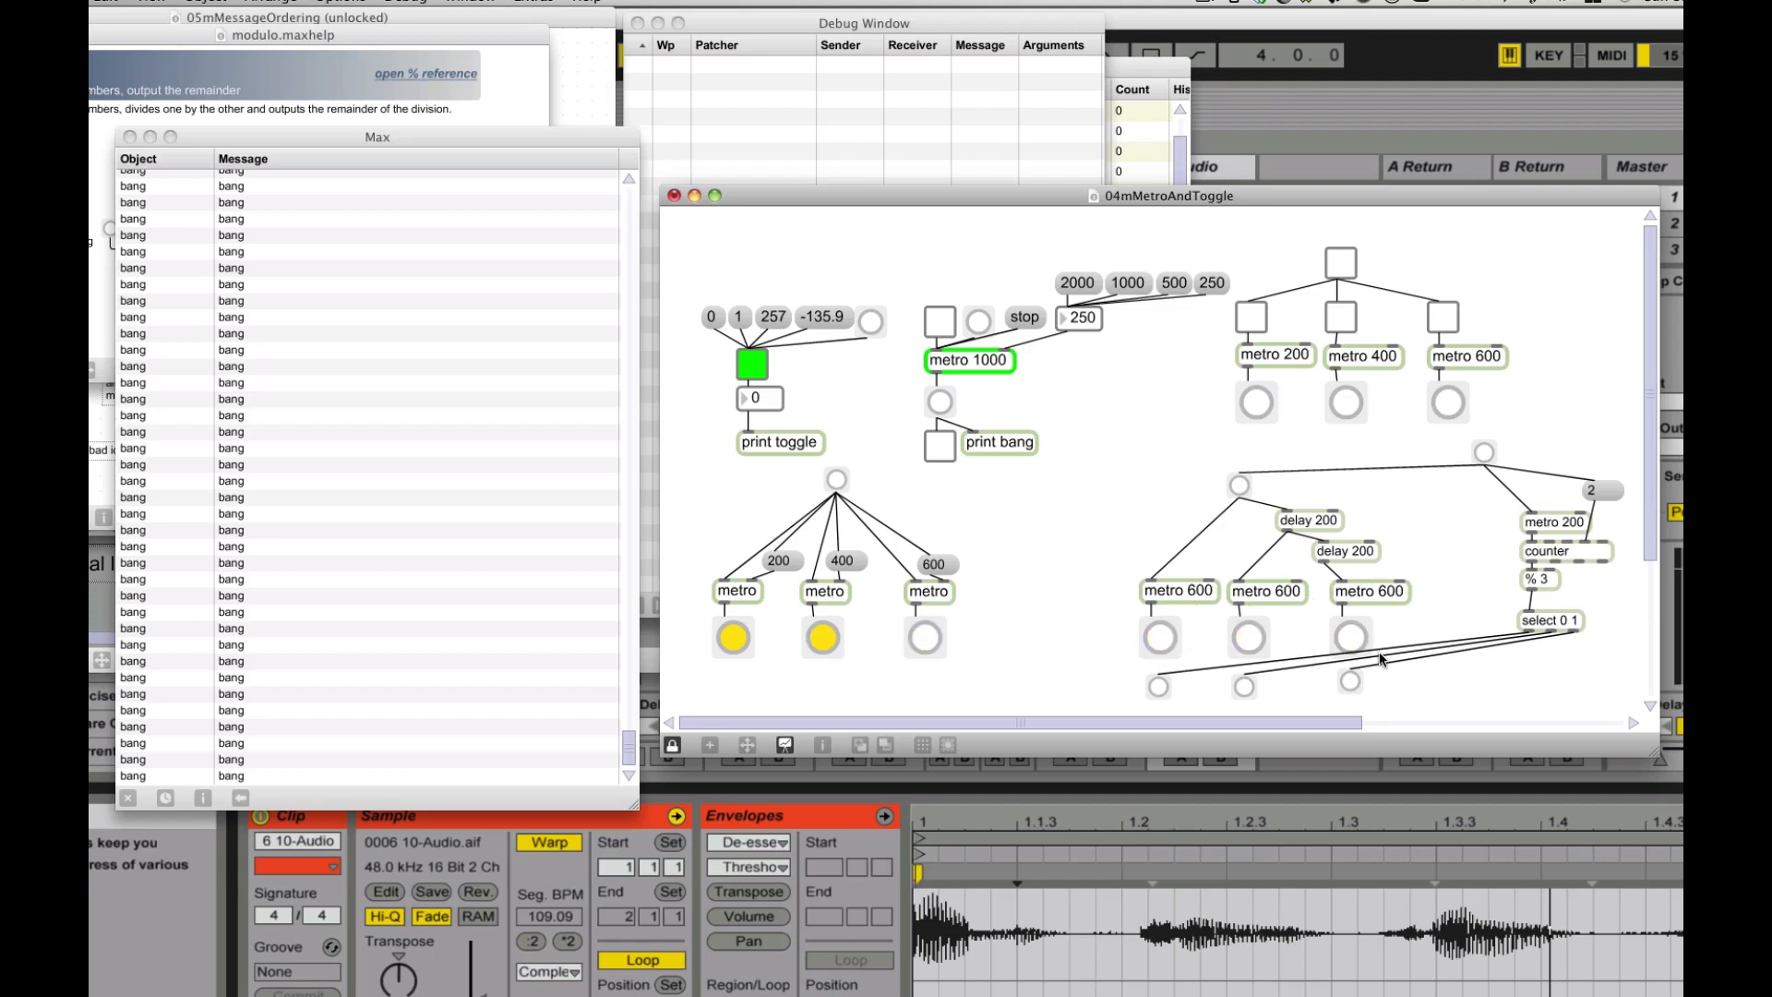
{"action": "mouse_move", "coordinate": [1157, 650]}
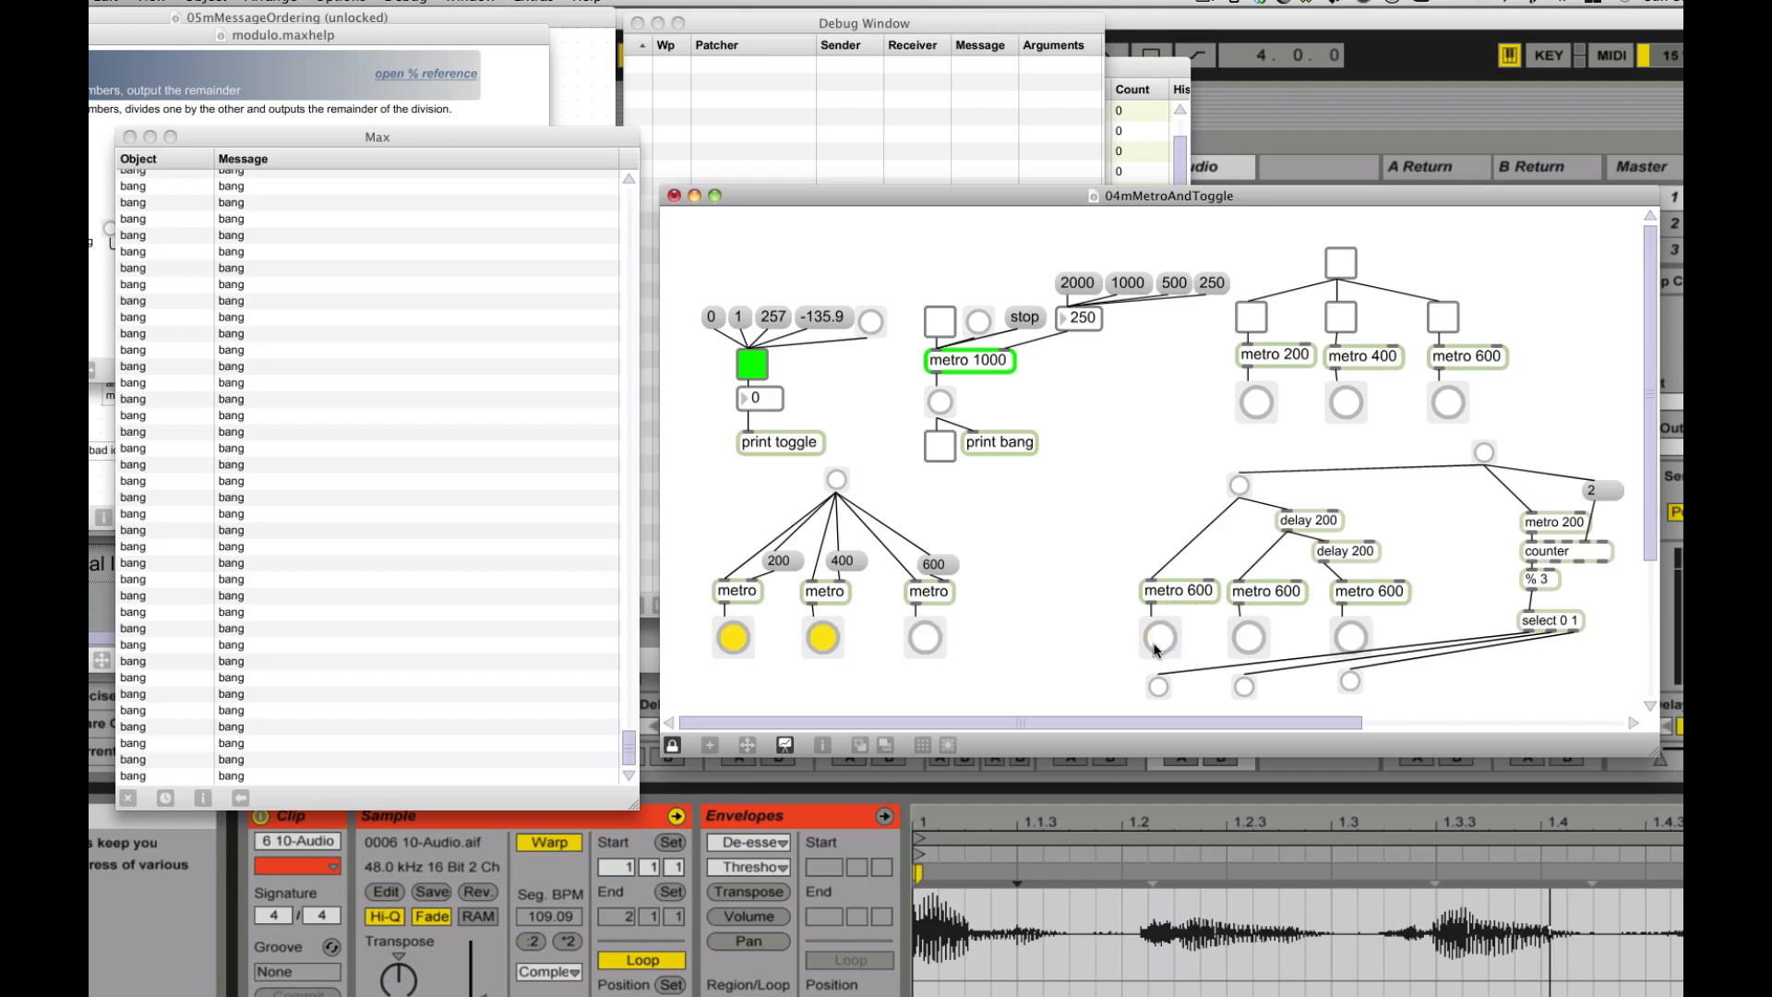